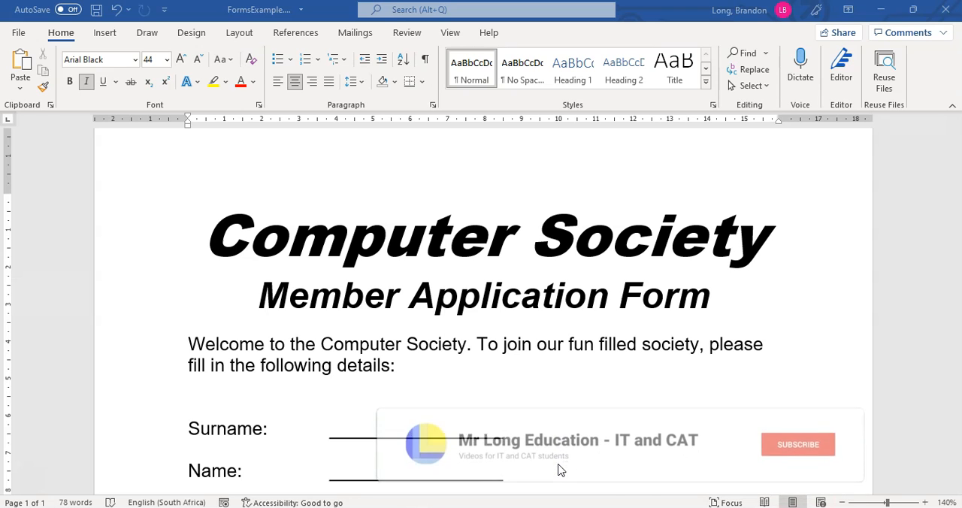
- Try typing placeholder text on the Surname line of the application form
click(797, 445)
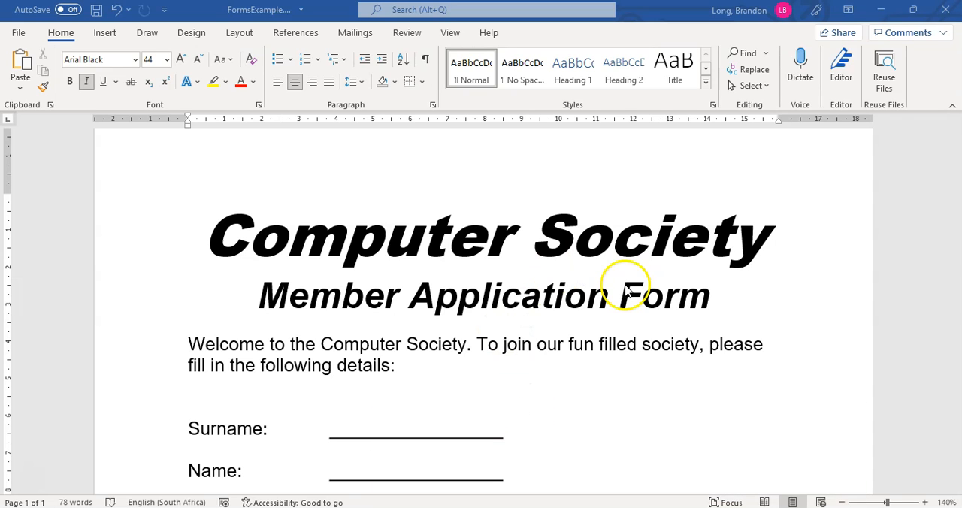
mouse_move(604, 314)
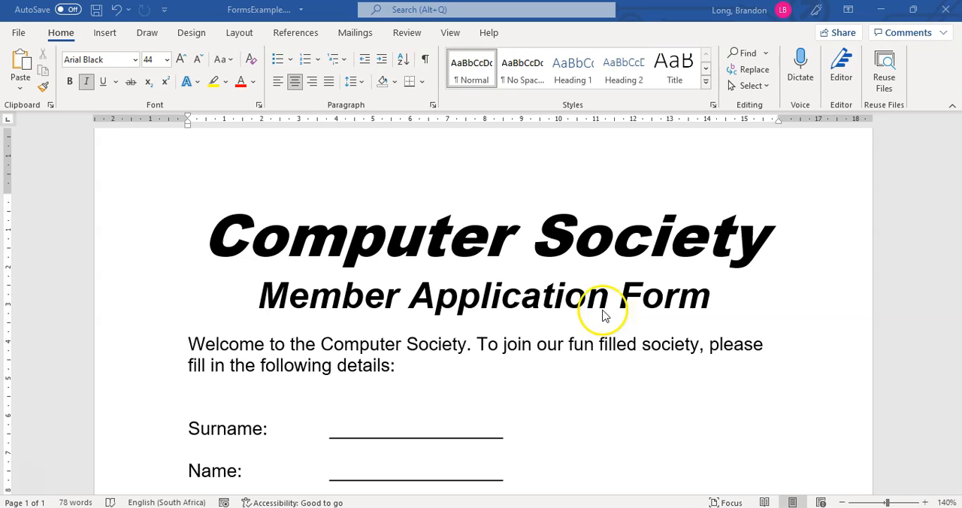
mouse_move(478, 433)
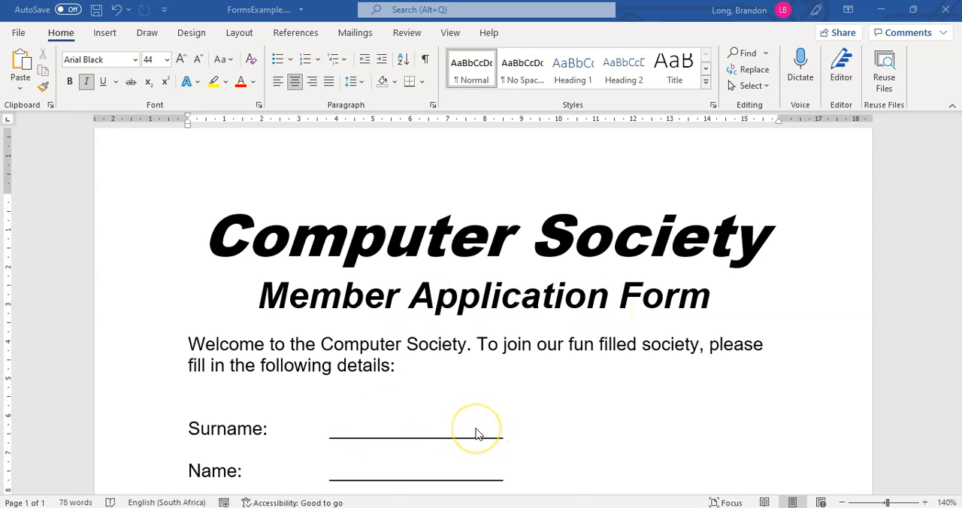
mouse_move(490, 389)
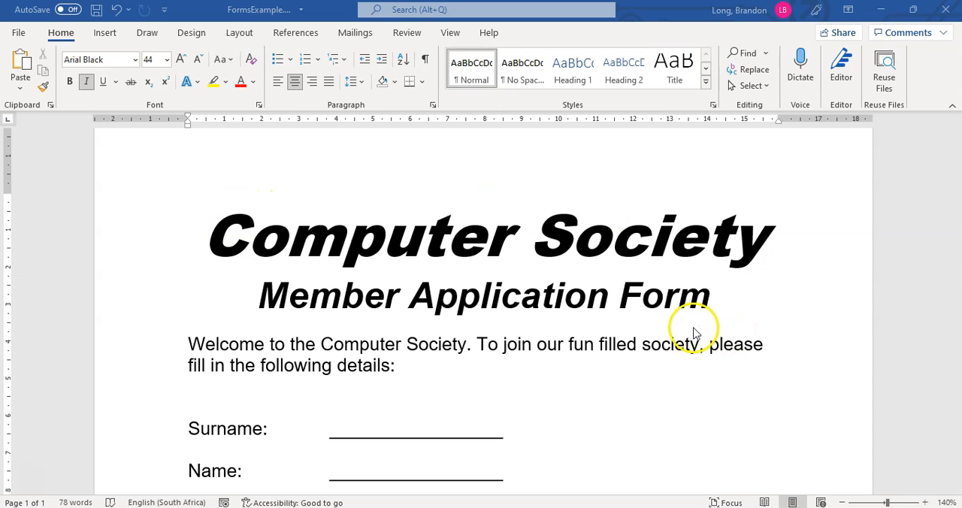
mouse_move(683, 359)
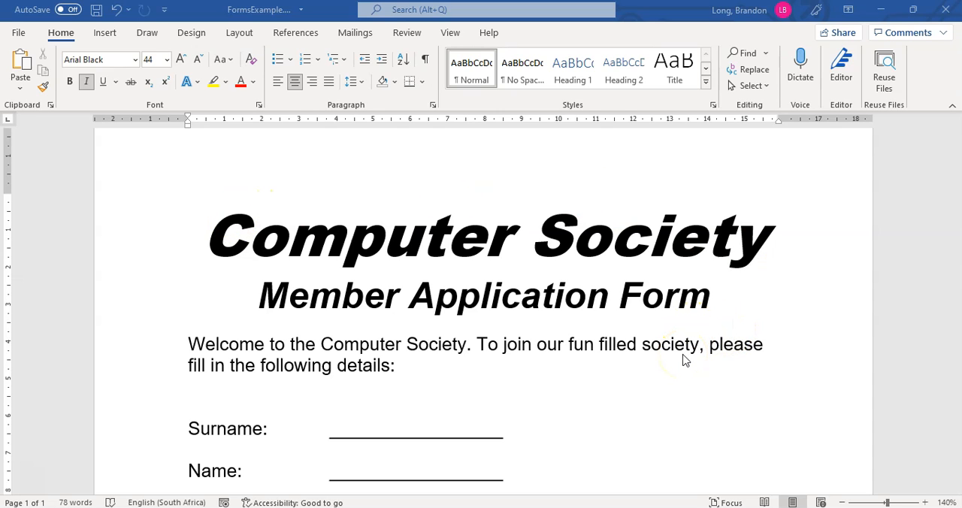
click(361, 428)
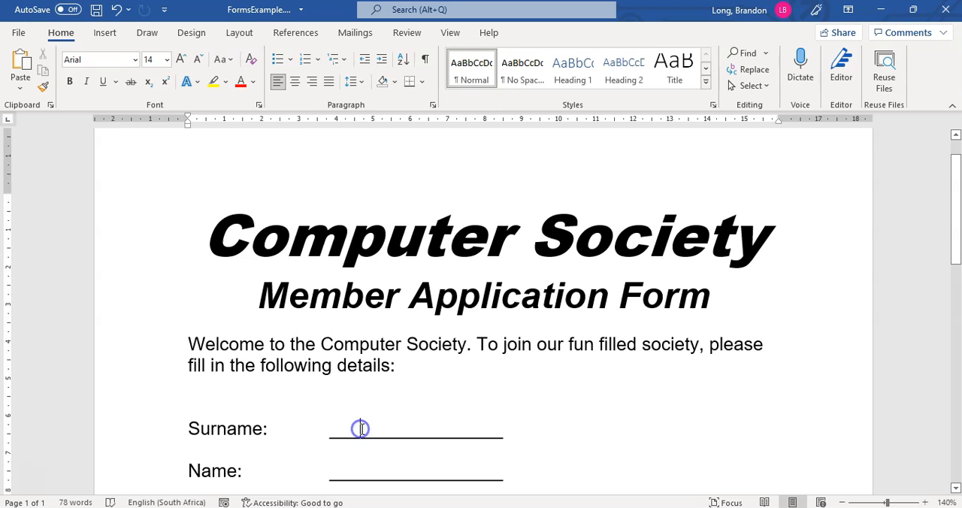
text(gdfgf)
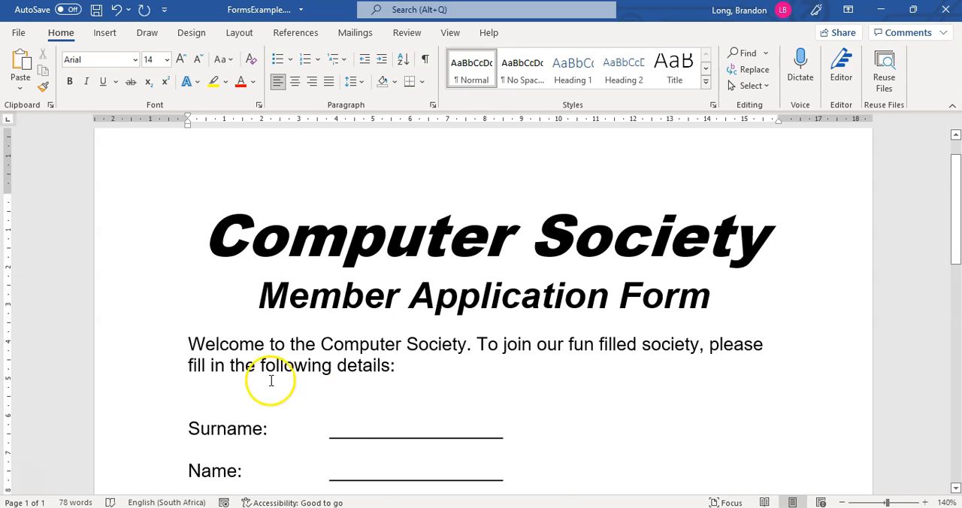
scroll(down, 3)
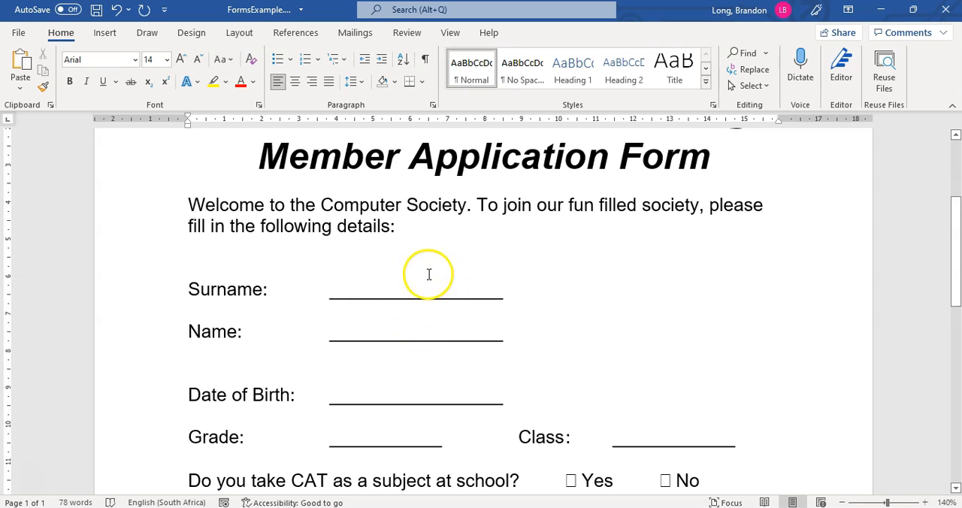
mouse_move(705, 457)
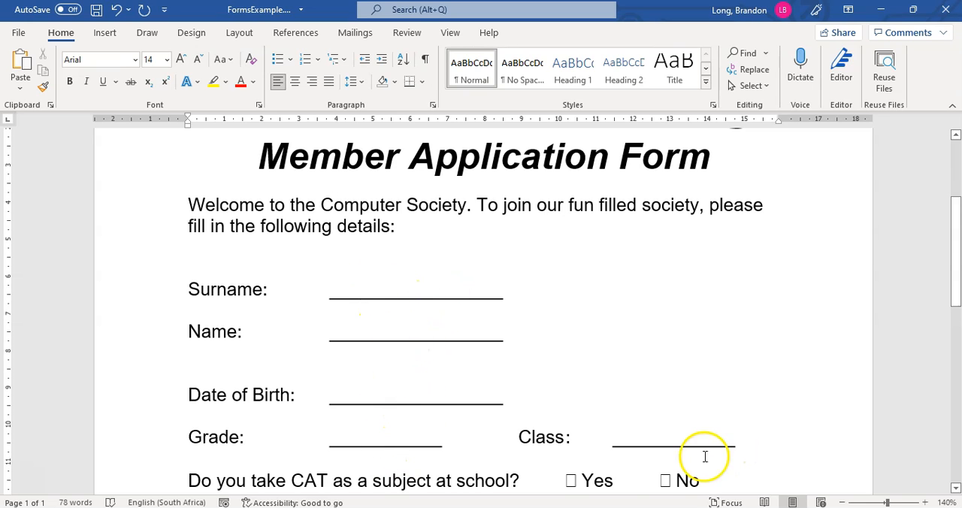
mouse_move(559, 430)
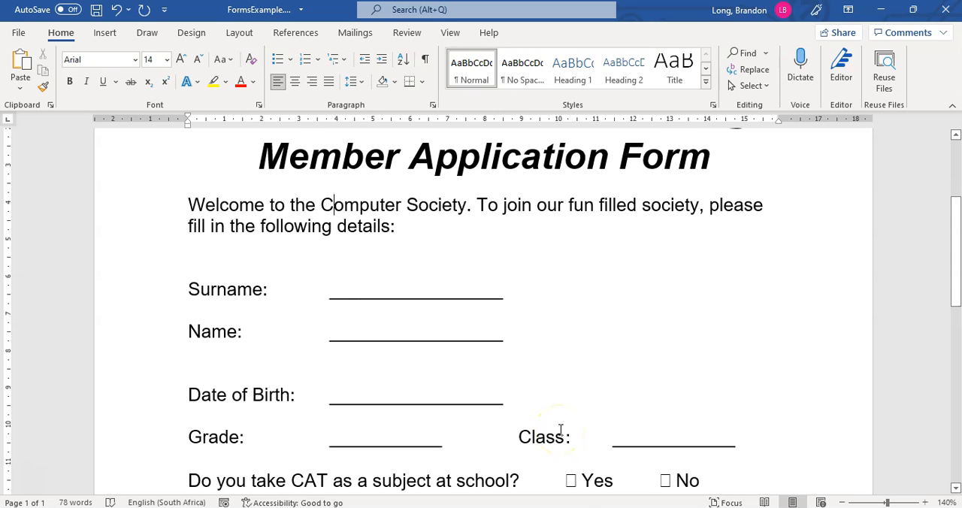
mouse_move(563, 378)
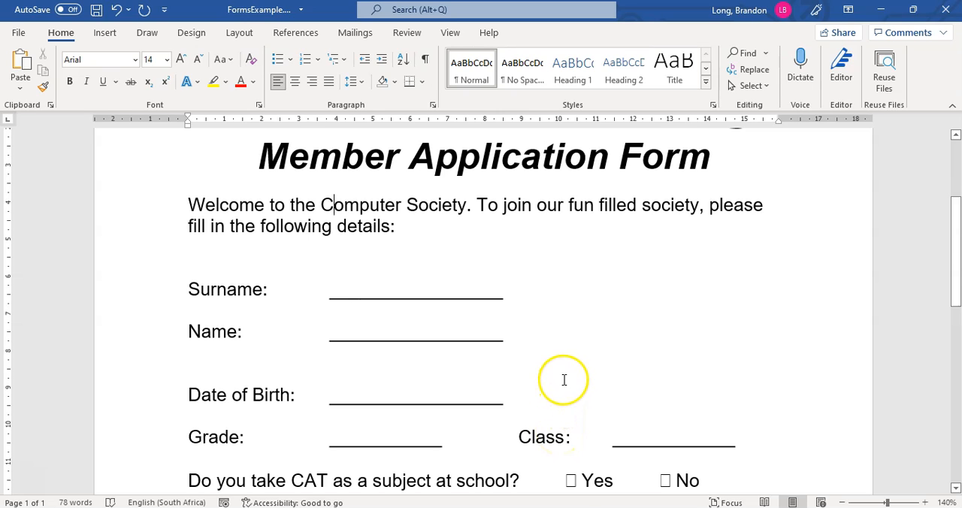
mouse_move(569, 360)
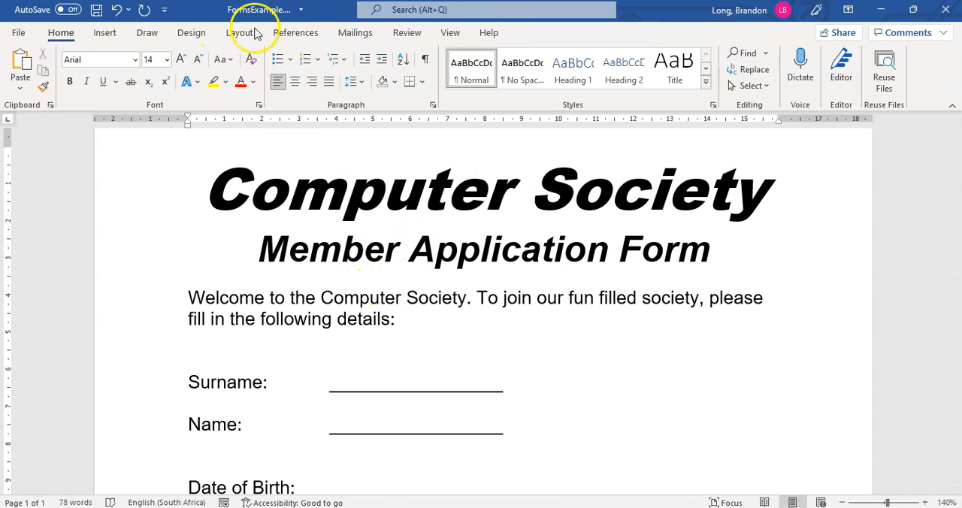
mouse_move(405, 33)
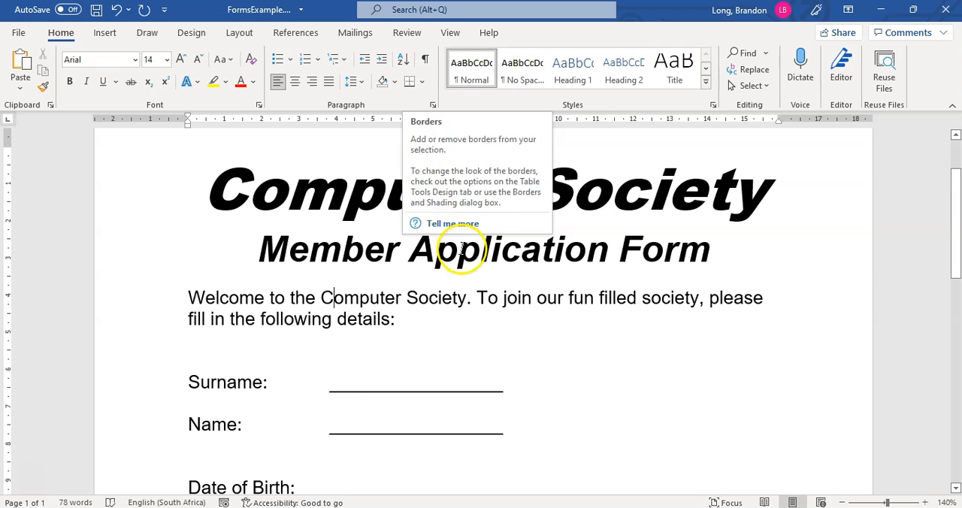
mouse_move(406, 33)
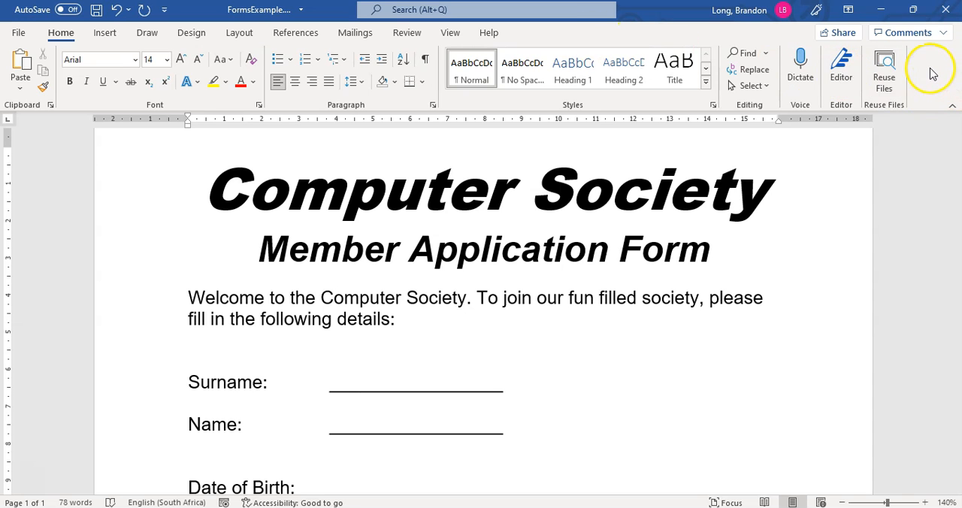
- Enable the Developer tab via Customize the Ribbon
right_click(932, 72)
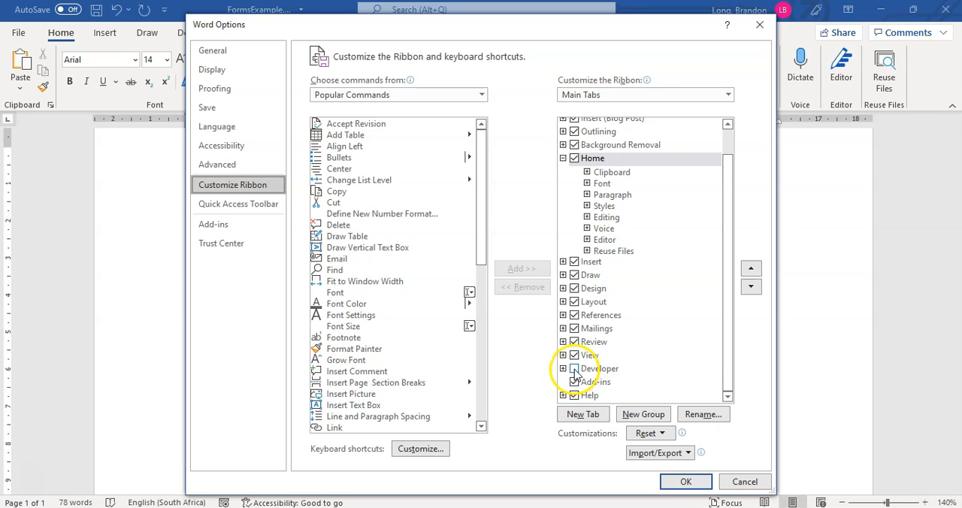
click(685, 480)
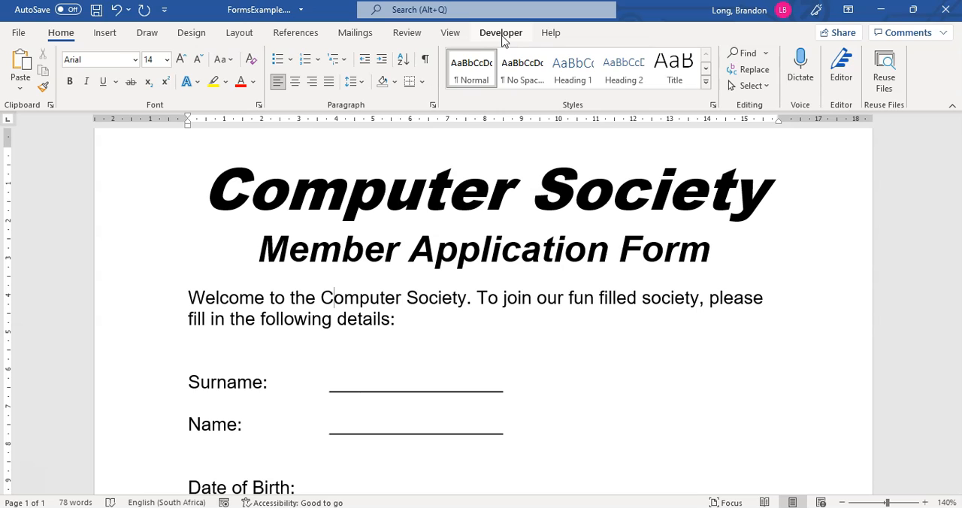
- Switch to the Developer tab to show its form controls
click(329, 298)
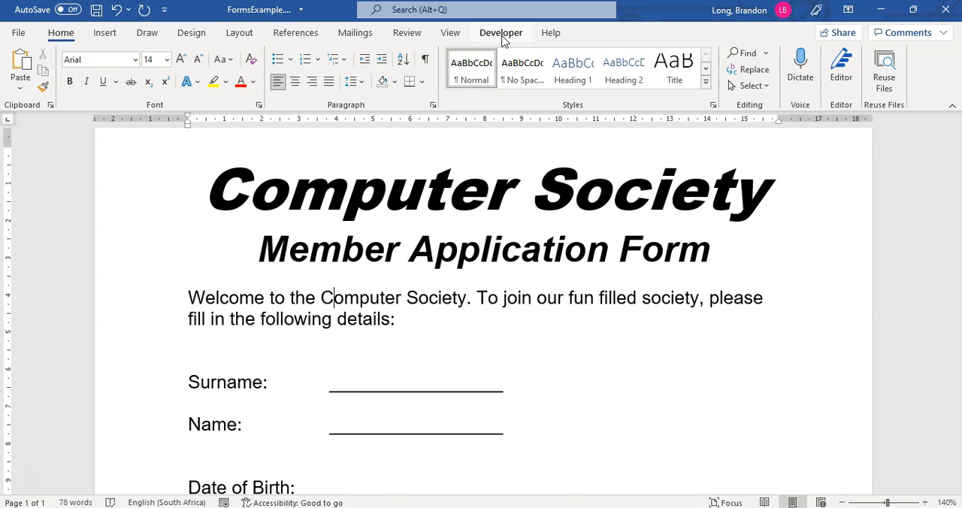
click(500, 33)
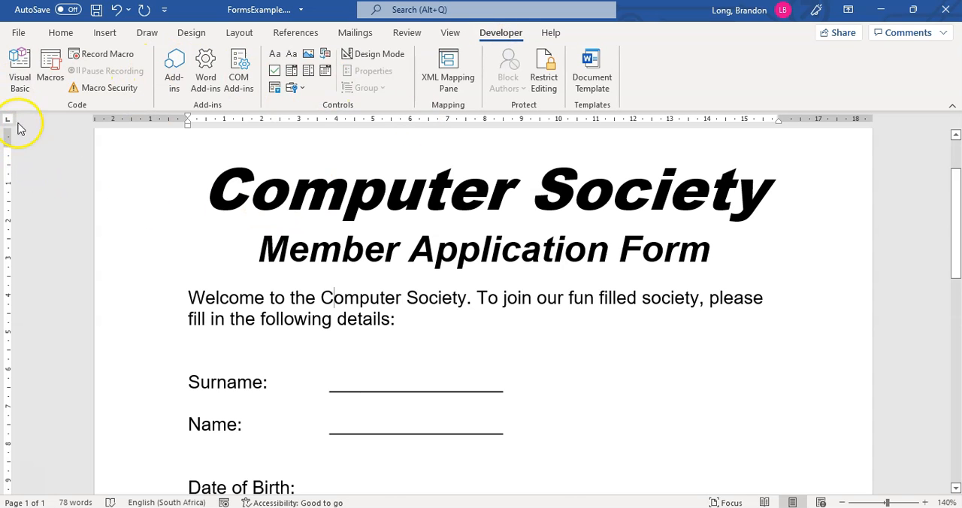
mouse_move(421, 113)
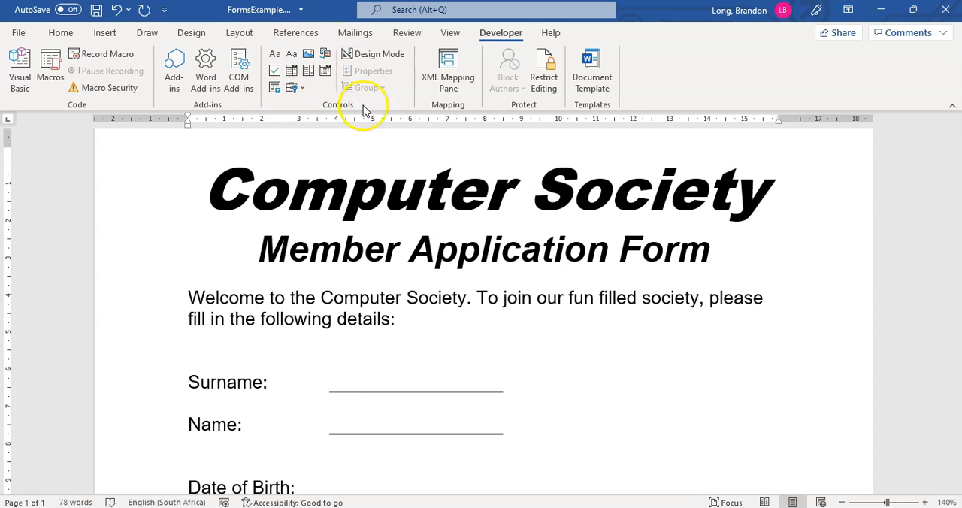
mouse_move(379, 60)
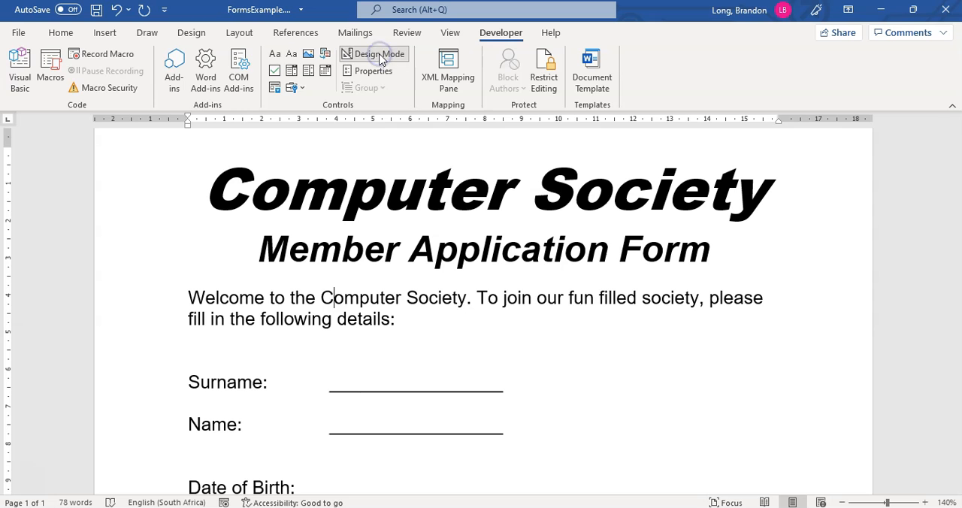
mouse_move(371, 70)
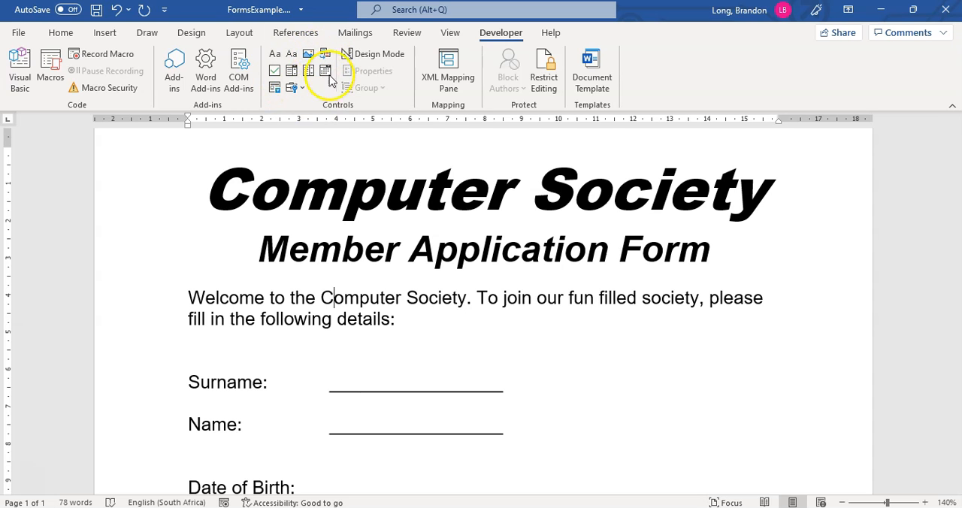
mouse_move(291, 54)
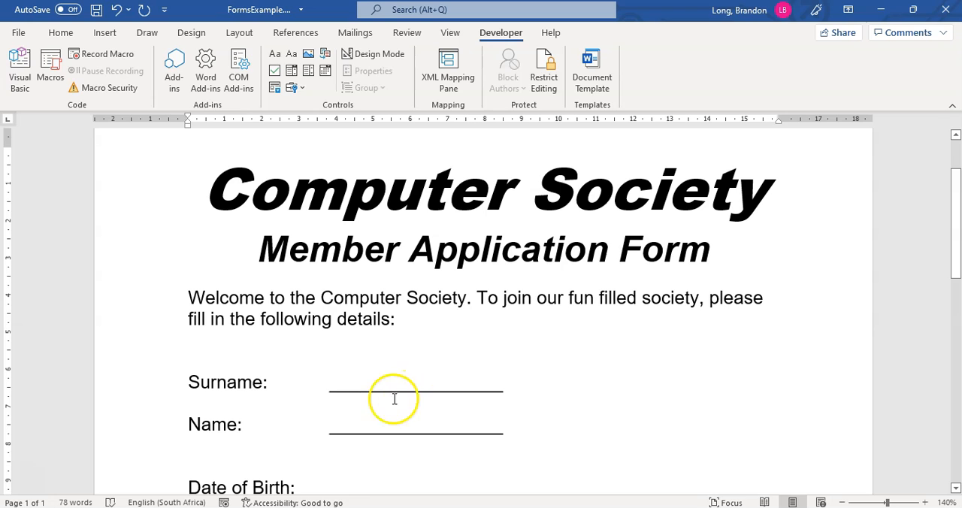
- Replace the Surname and Name underlines with Rich Text content controls
click(414, 382)
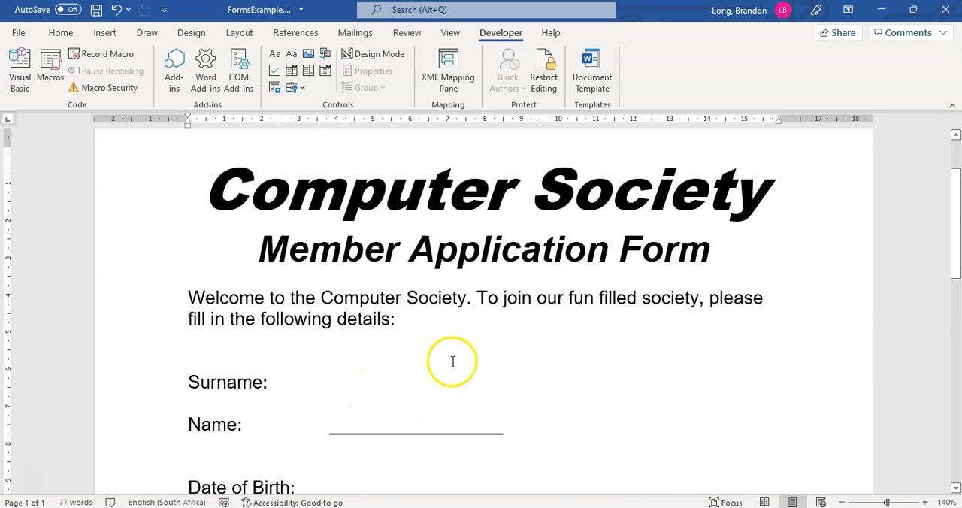
mouse_move(275, 54)
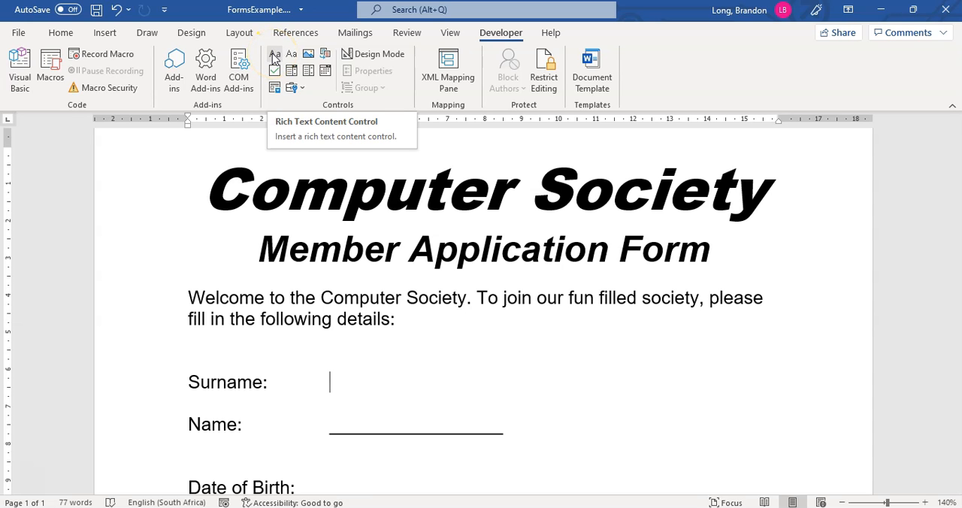
click(274, 54)
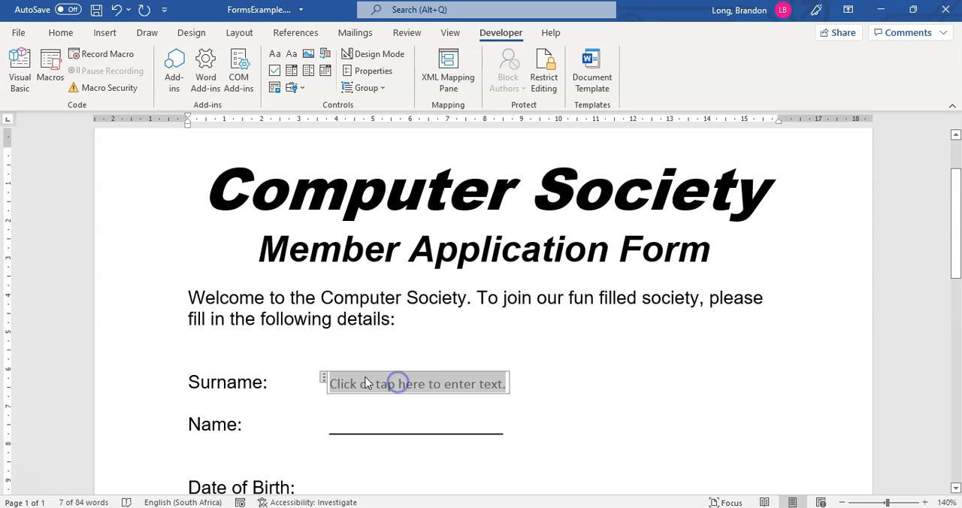
click(386, 427)
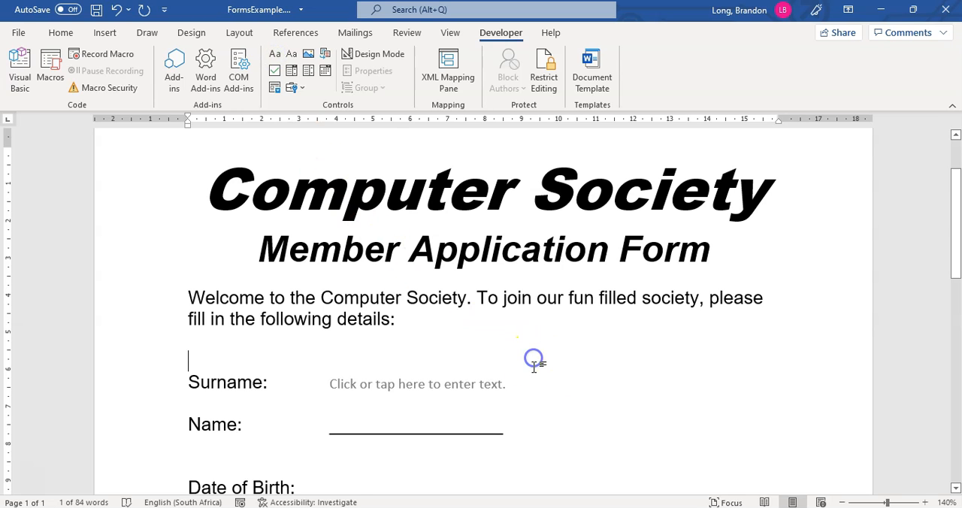
click(414, 423)
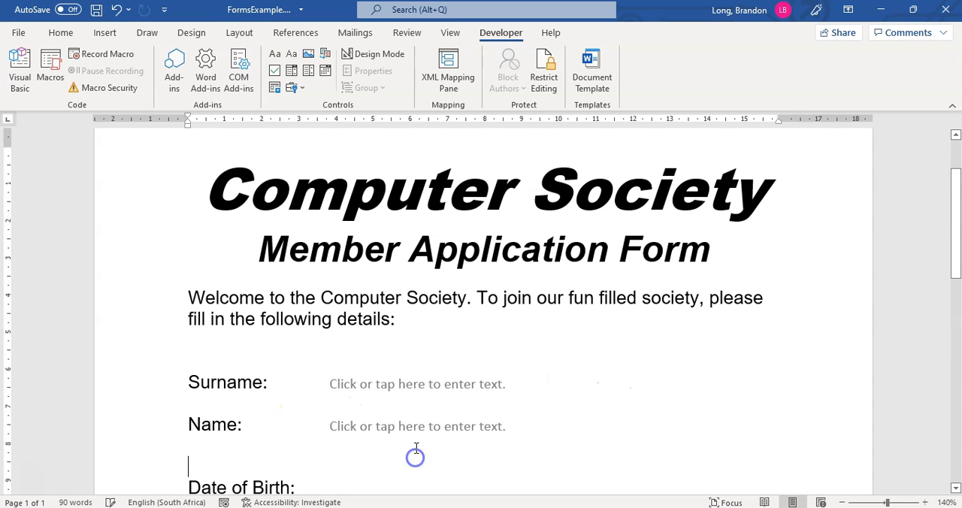
scroll(down, 3)
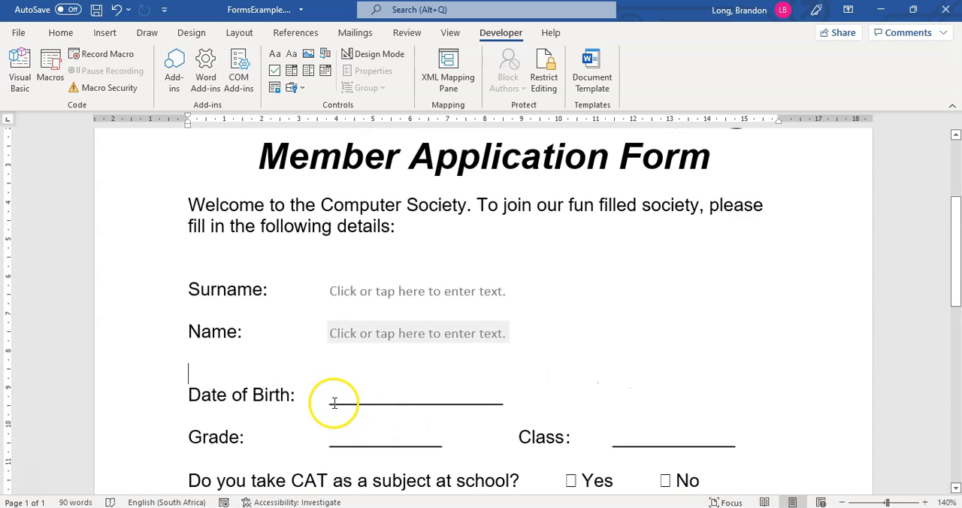
- Replace the Date of Birth underline with a Date Picker content control
drag(333, 394, 503, 399)
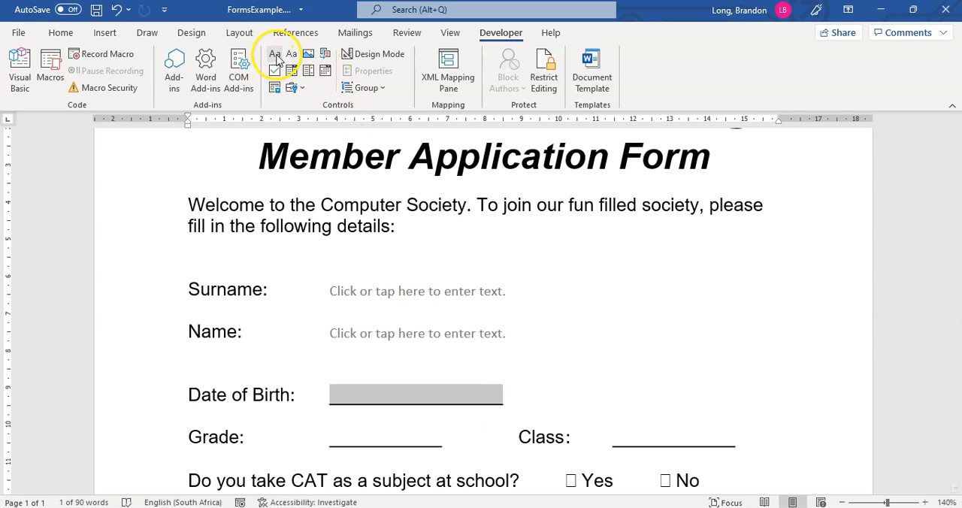
mouse_move(324, 70)
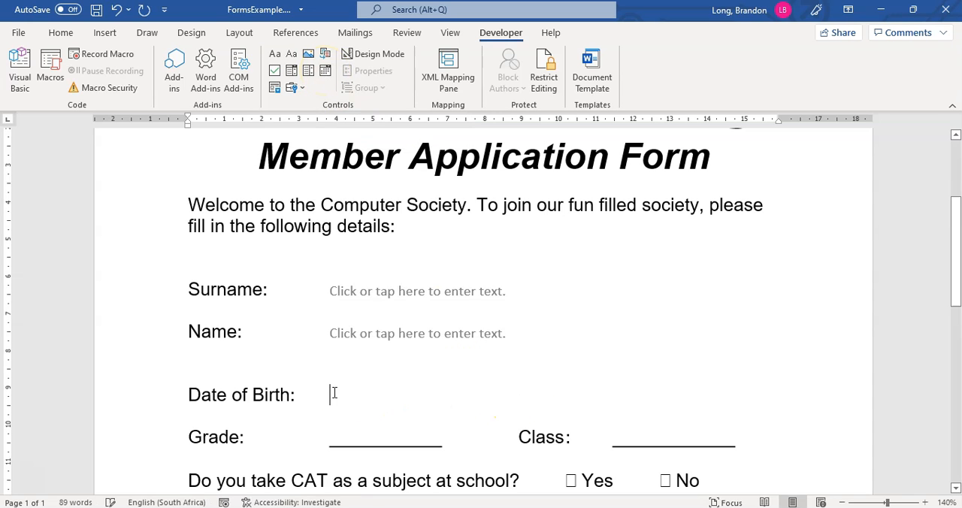
click(324, 70)
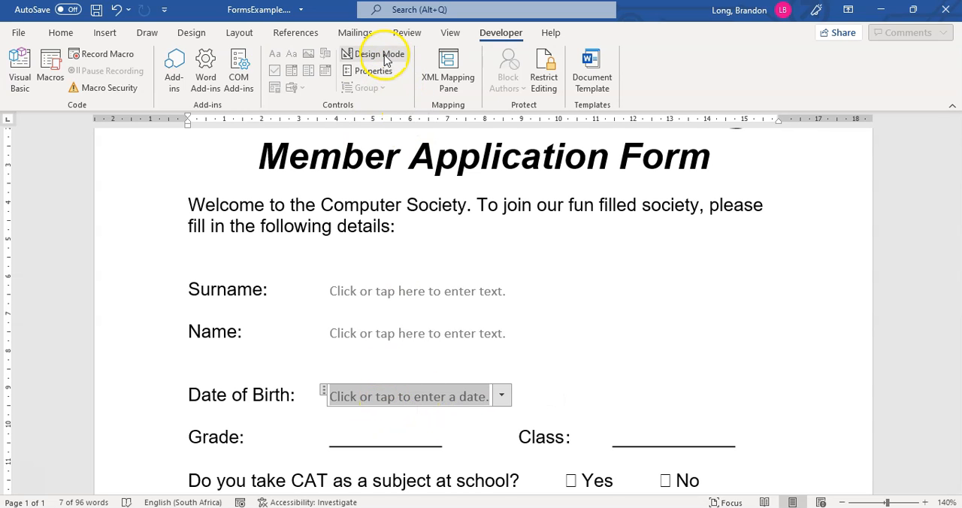
- In Design Mode, set the date control's format to yyyy/MM/dd, then leave Design Mode
click(380, 54)
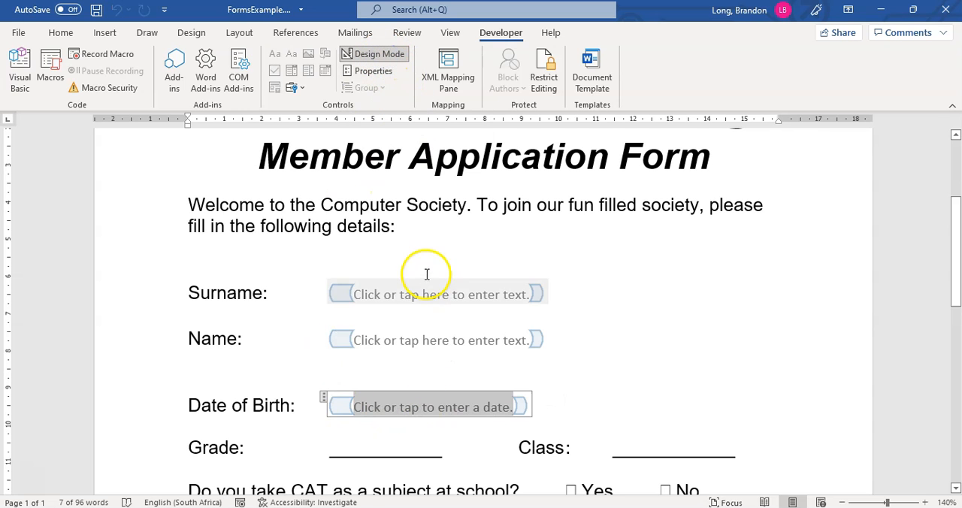
right_click(427, 294)
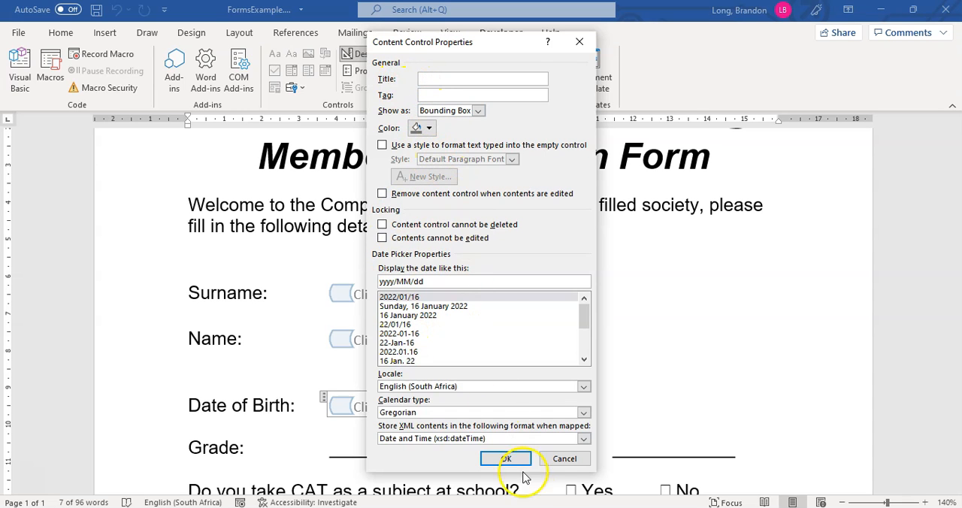
click(505, 458)
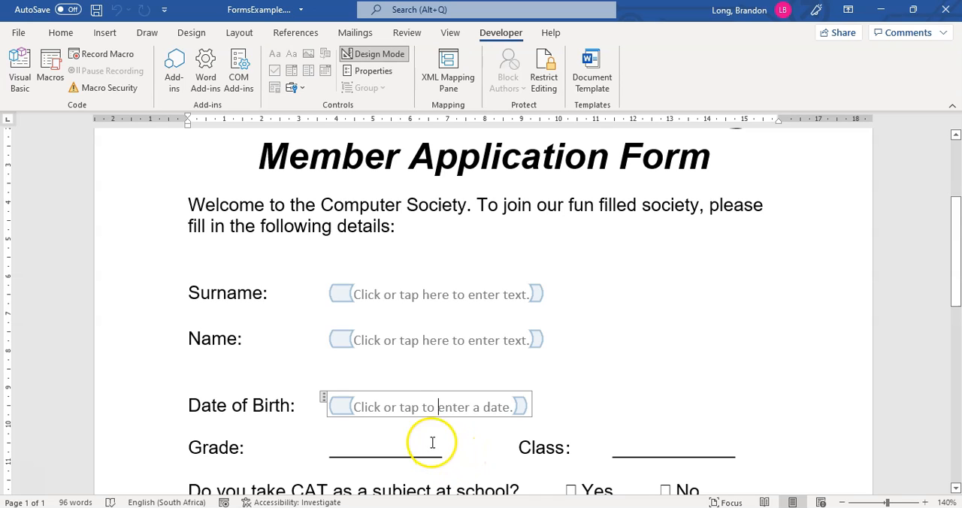
mouse_move(496, 394)
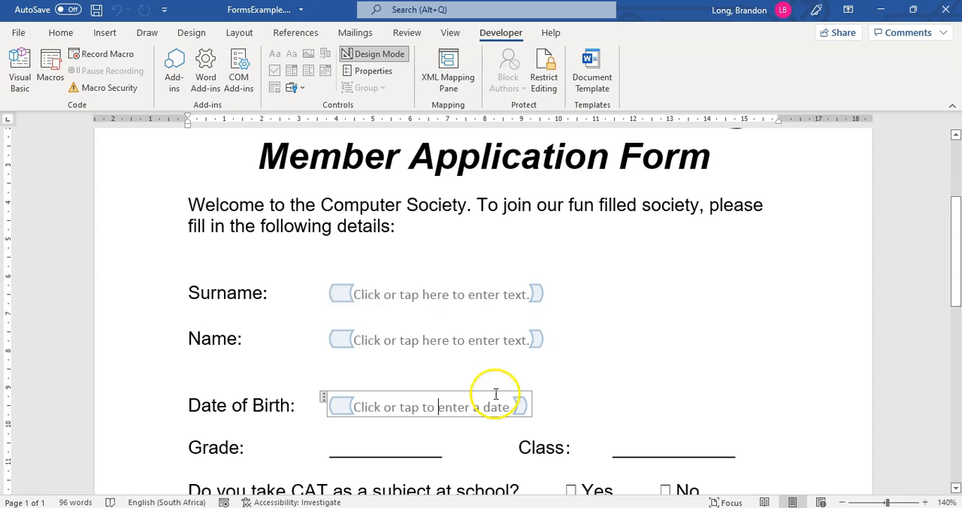
click(372, 54)
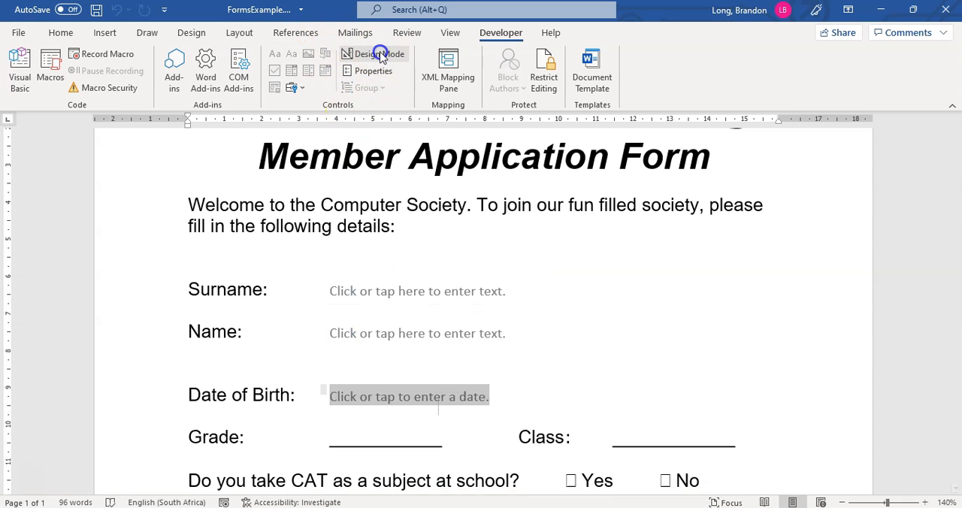
click(378, 54)
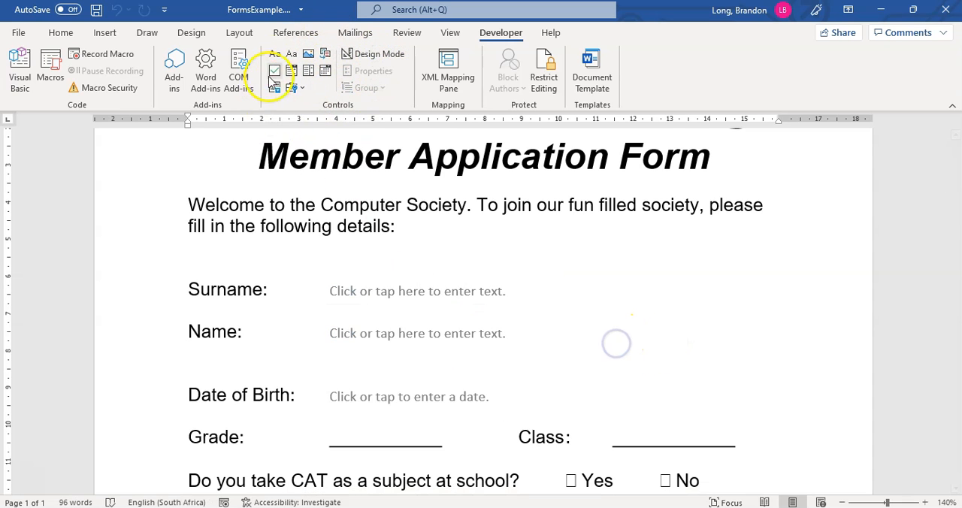
click(303, 88)
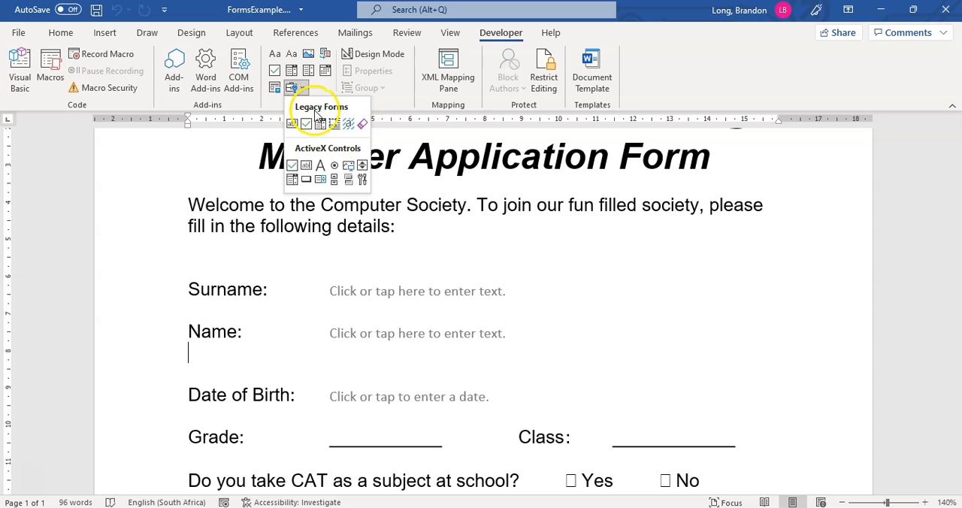
- Remove the Surname content control and start inserting a legacy Text Form Field there
click(418, 292)
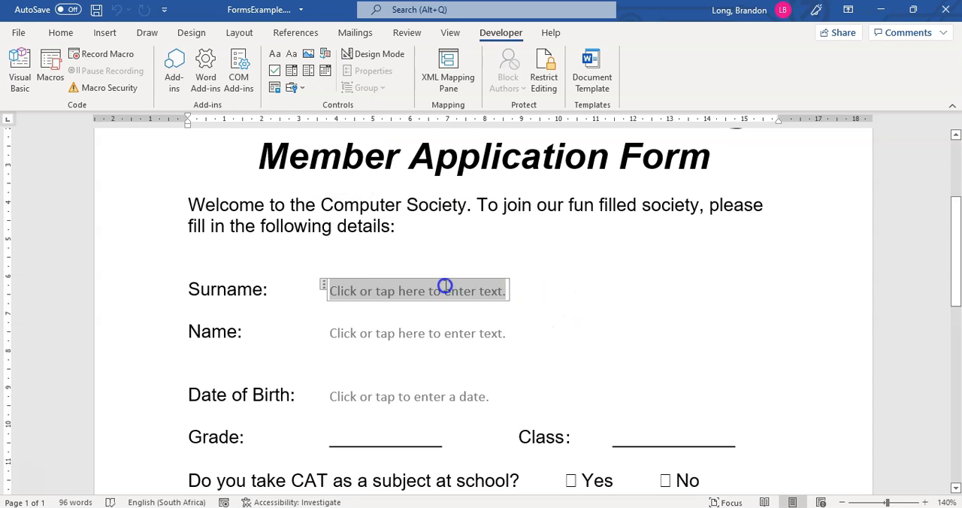
click(417, 291)
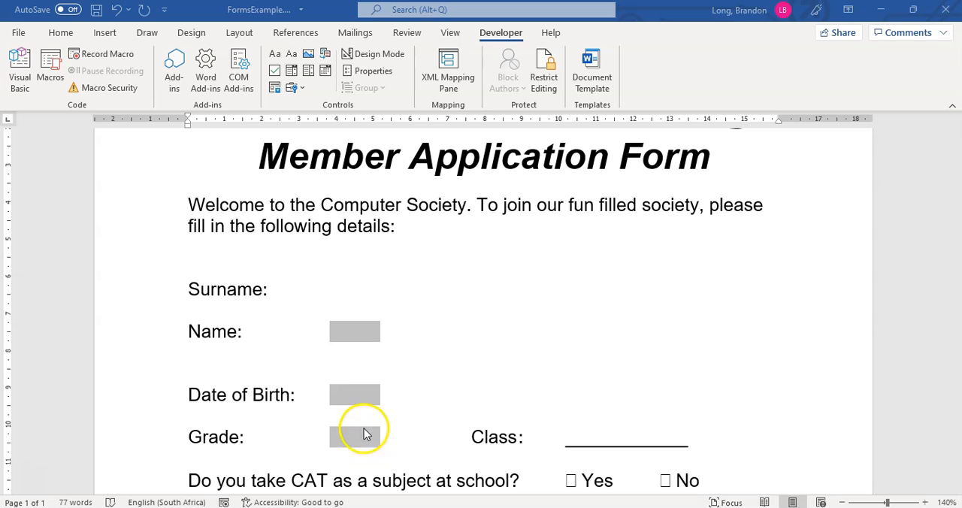
click(327, 287)
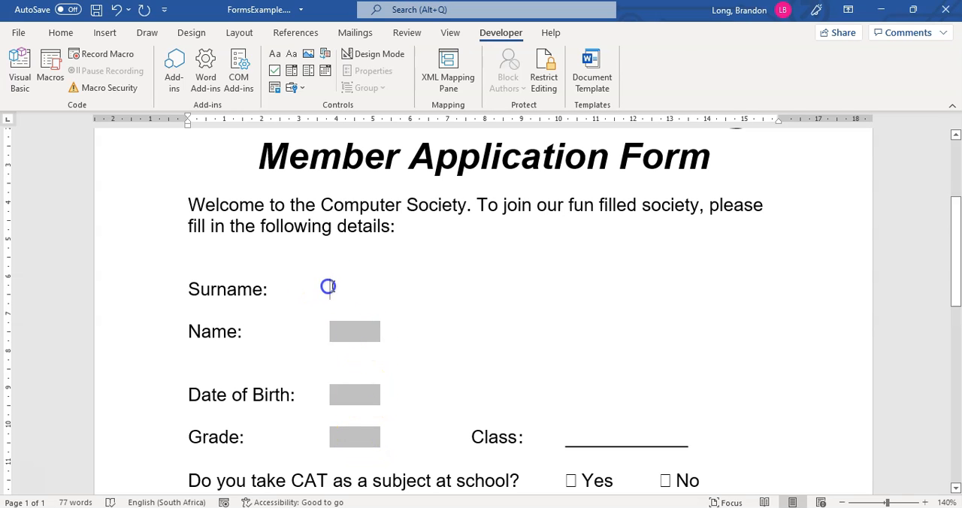
click(293, 87)
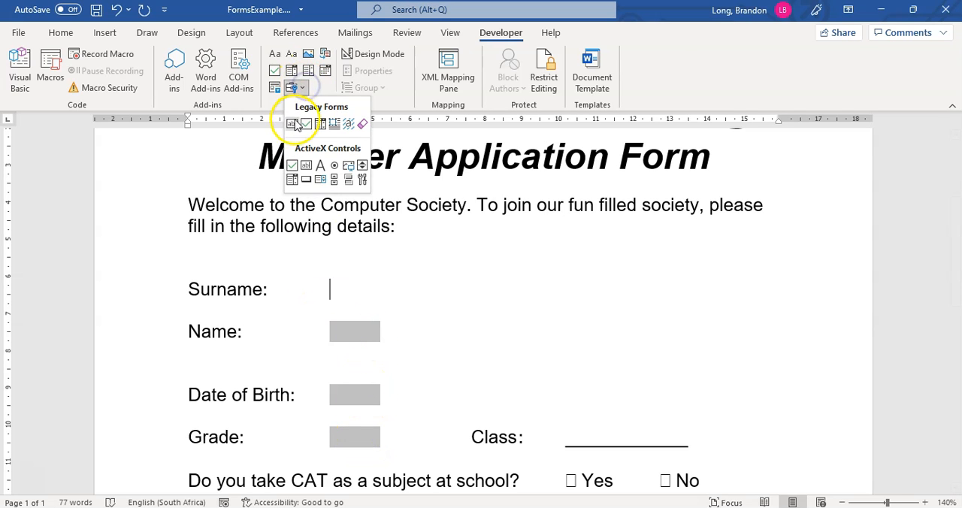
mouse_move(291, 124)
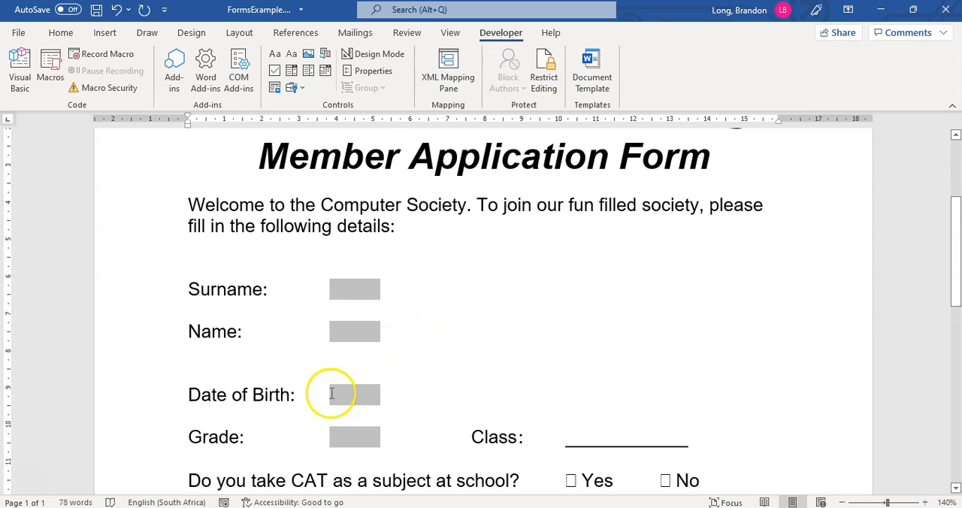
- Set the Surname field to Regular text, maximum length 50, First capital format
right_click(355, 288)
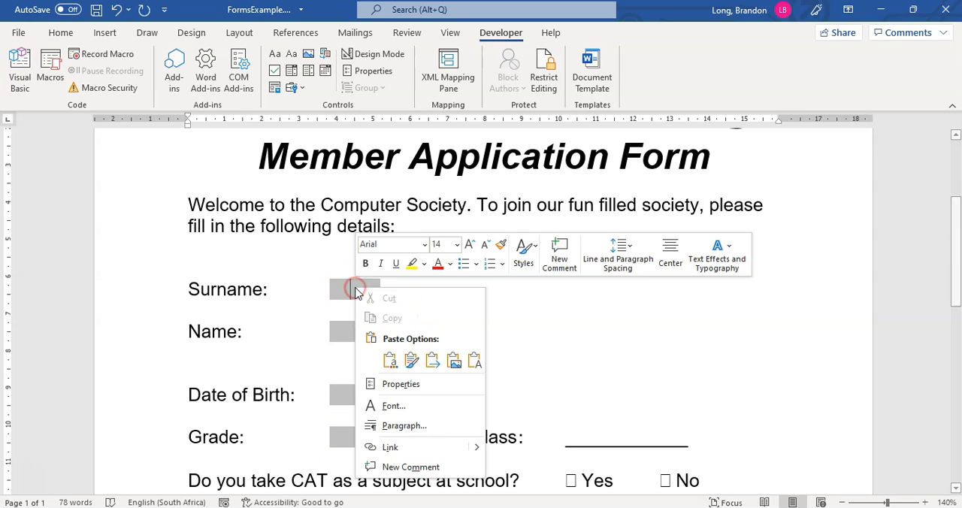
mouse_move(400, 385)
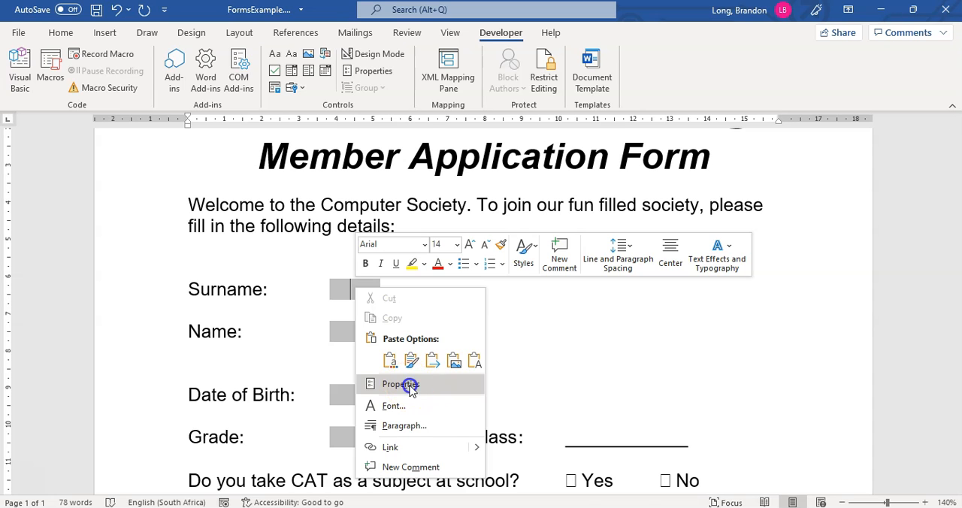
click(400, 385)
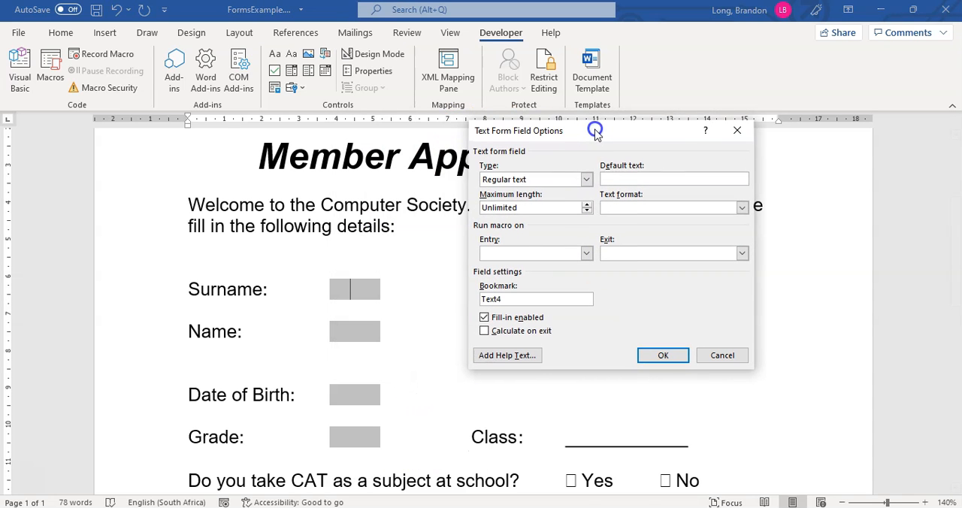
click(586, 179)
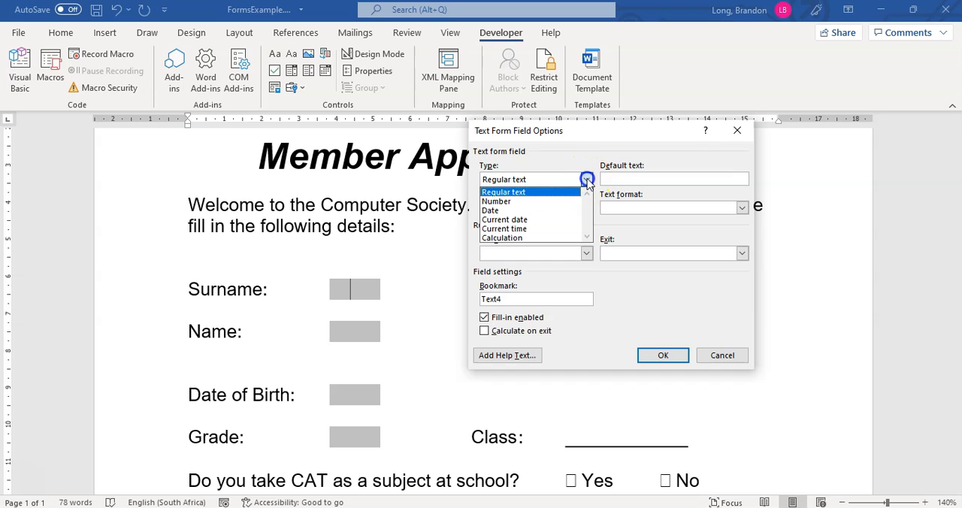
click(586, 178)
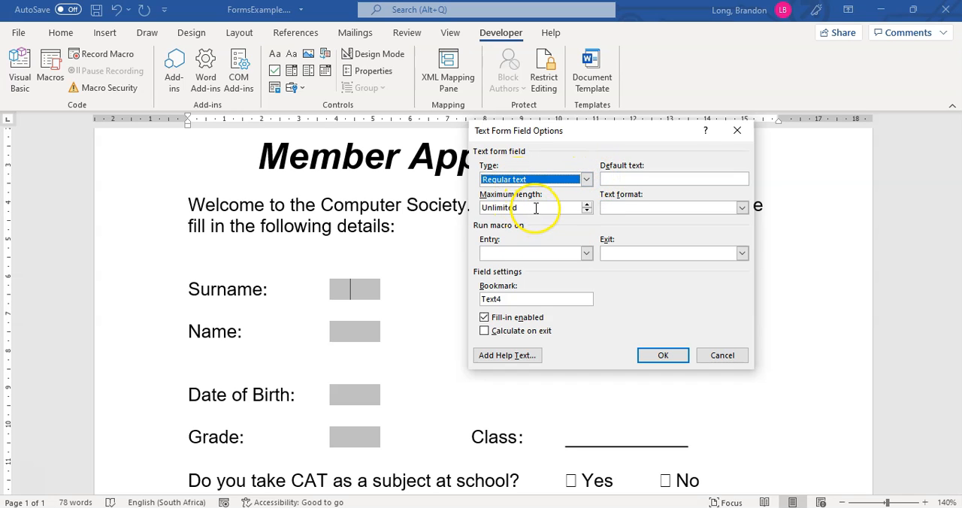
text(50)
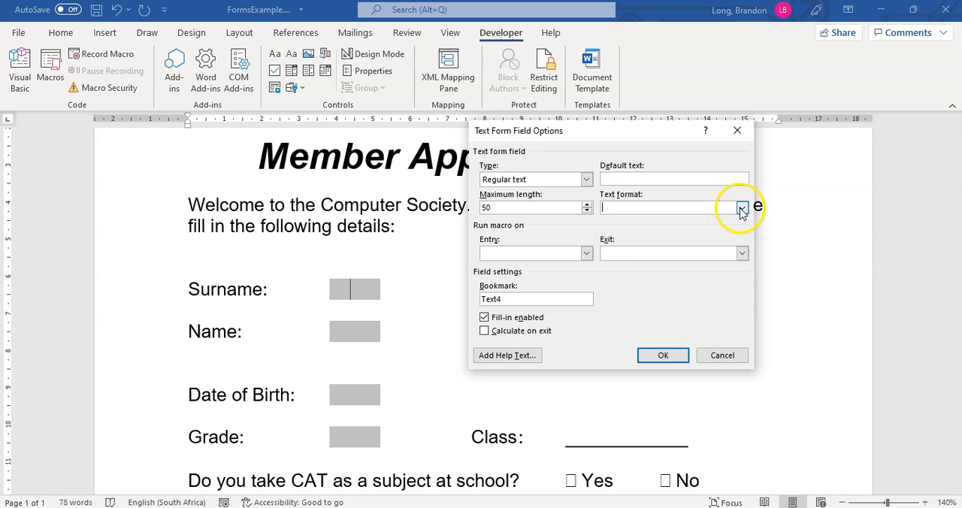
click(741, 207)
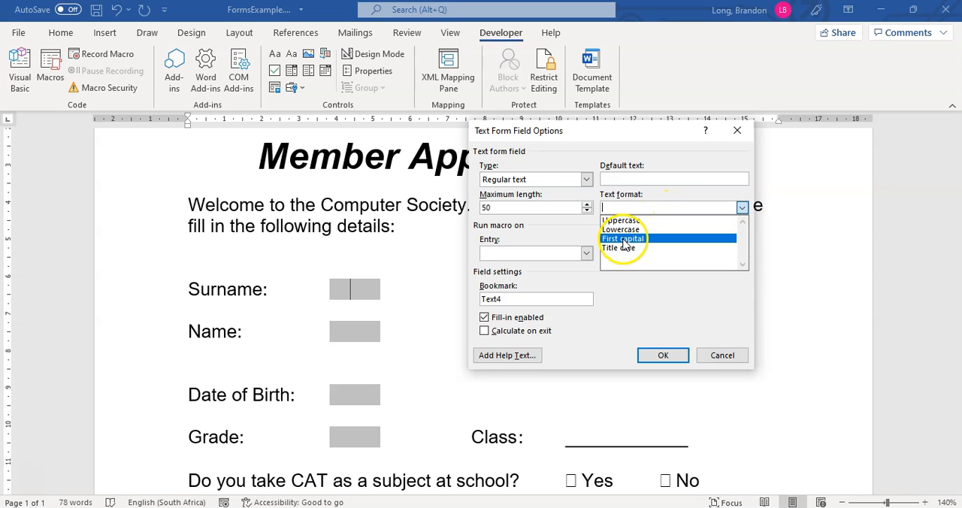
click(622, 237)
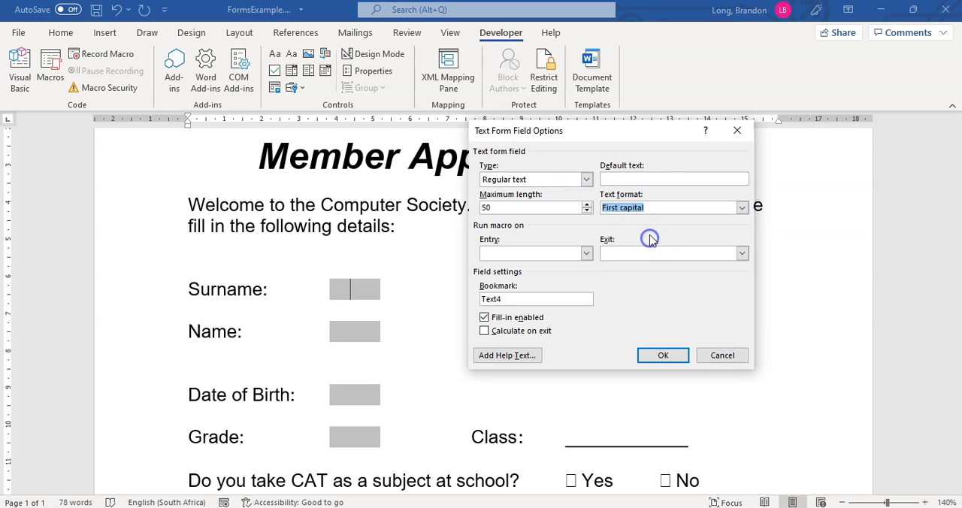
mouse_move(538, 233)
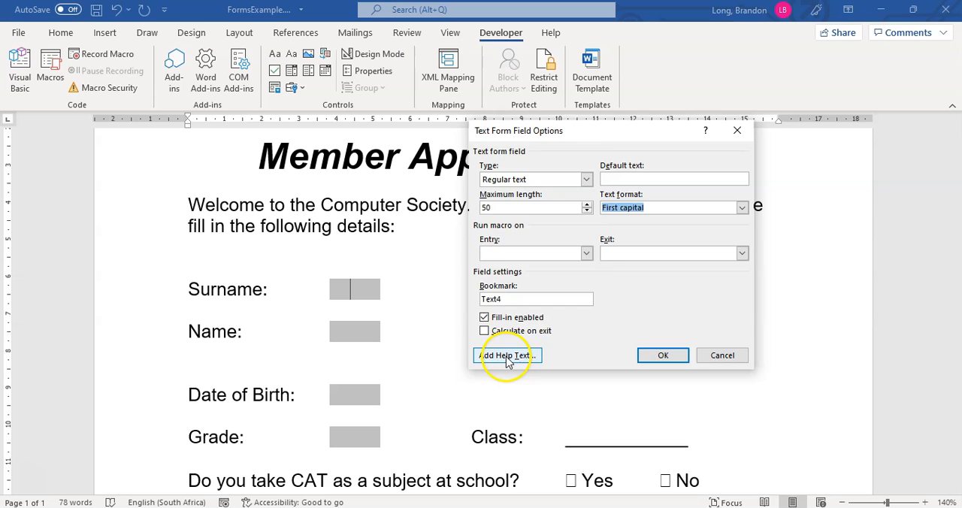
- Look over the Add Help Text options for the field and close them without adding text
click(506, 355)
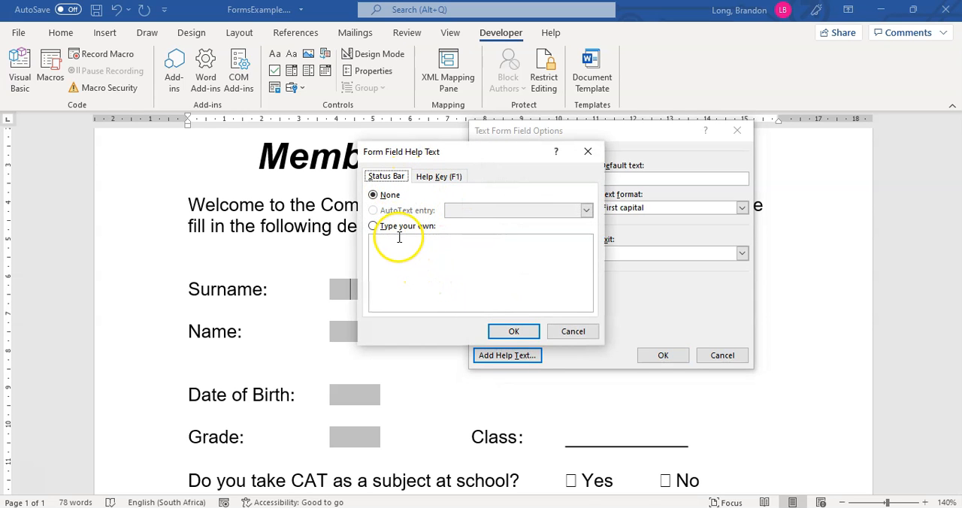
click(373, 225)
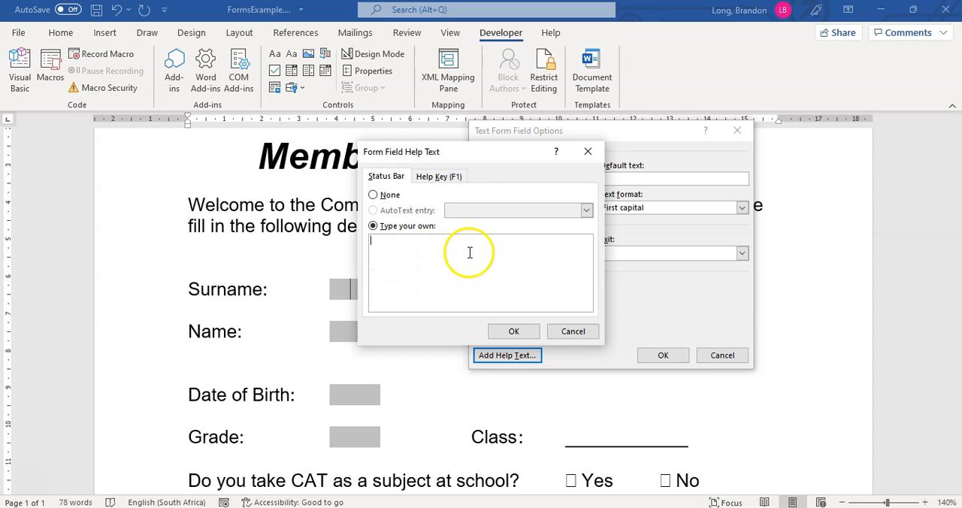
click(439, 175)
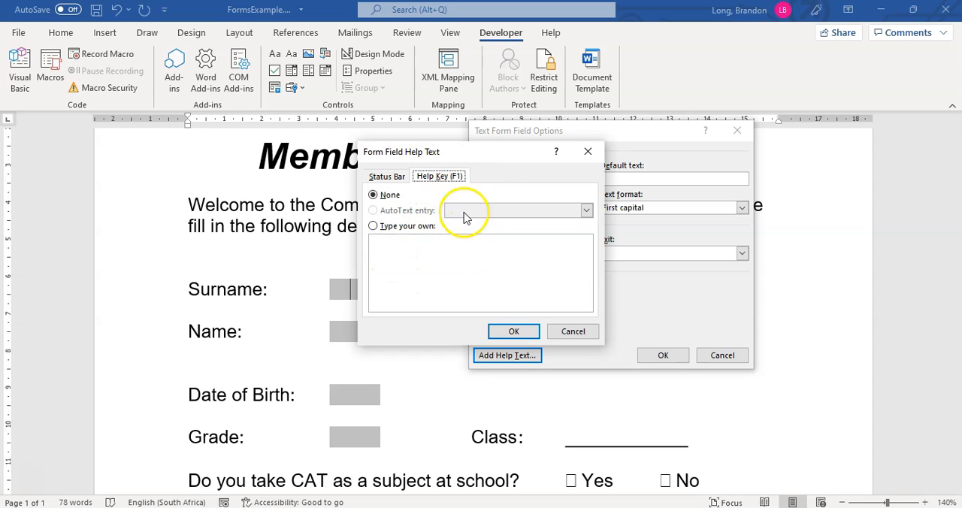
click(572, 330)
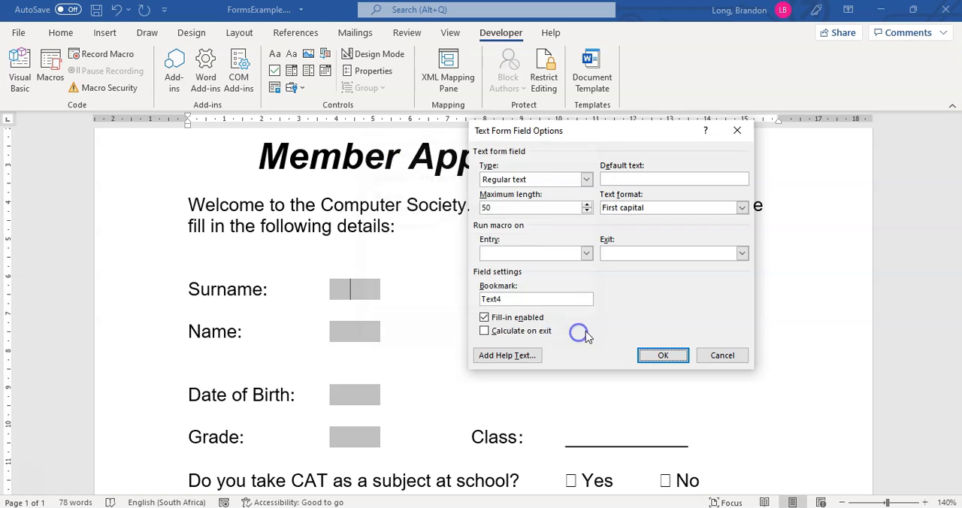
- Confirm the Surname settings and give the Name field First capital format too
click(662, 354)
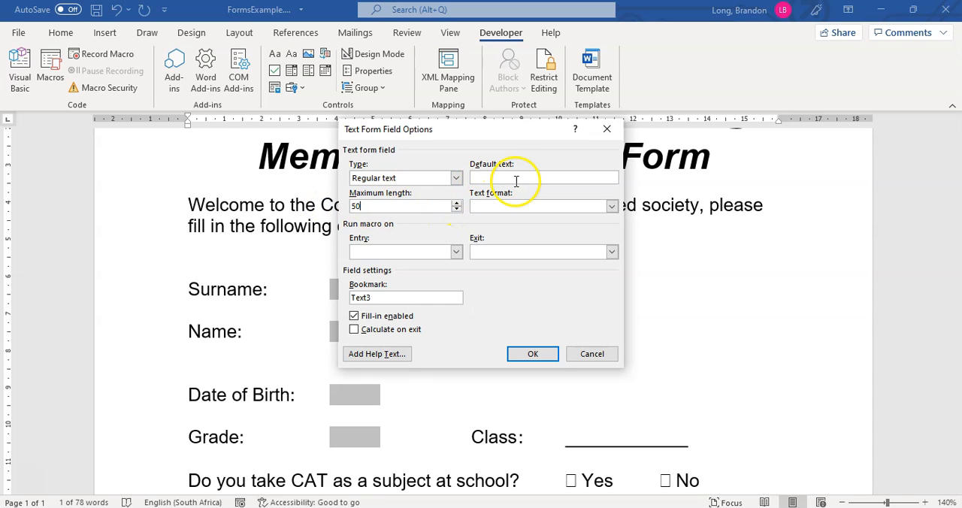
click(610, 206)
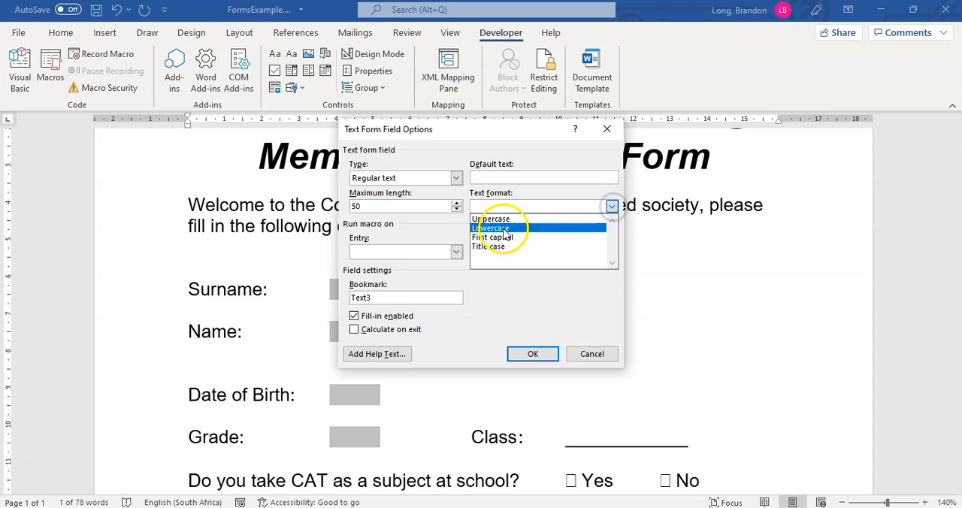
click(490, 238)
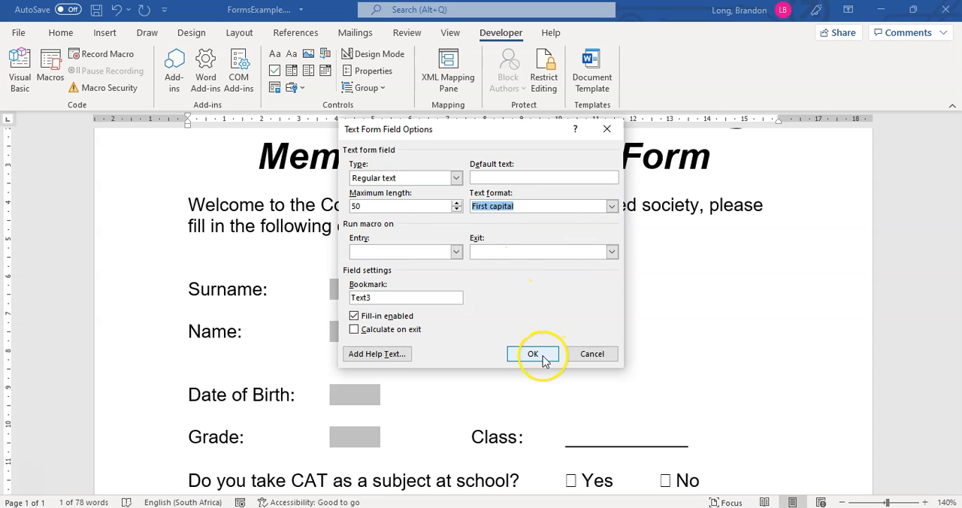
click(532, 353)
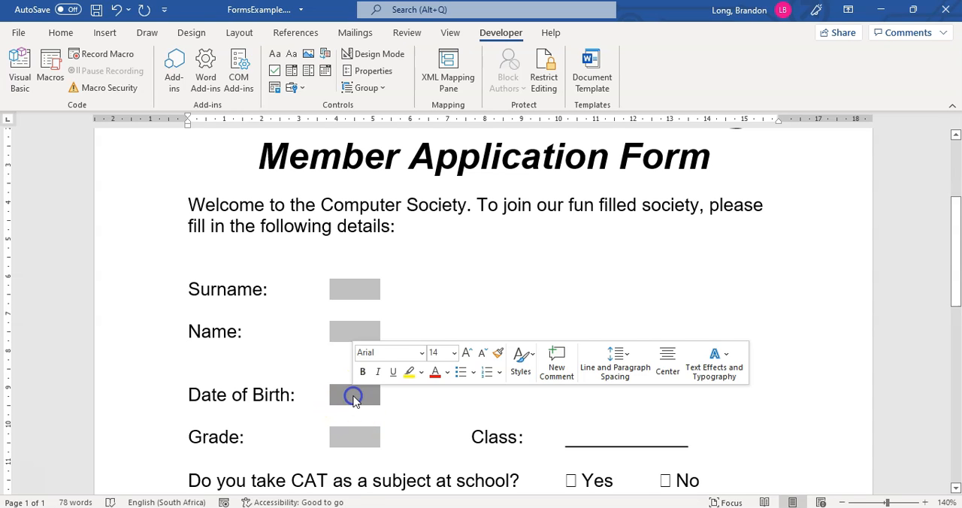
- Make the Date of Birth field a Date type with dd/mm/yyyy format
click(355, 393)
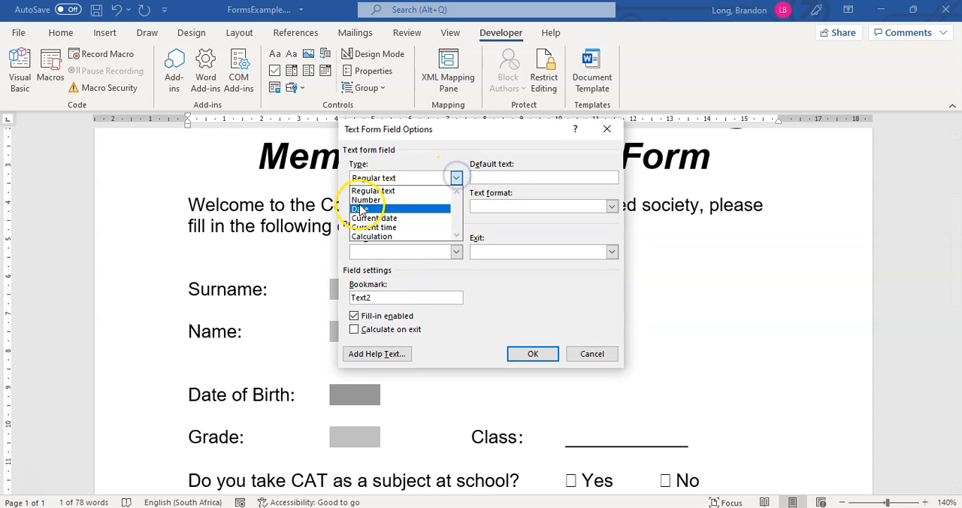
click(363, 208)
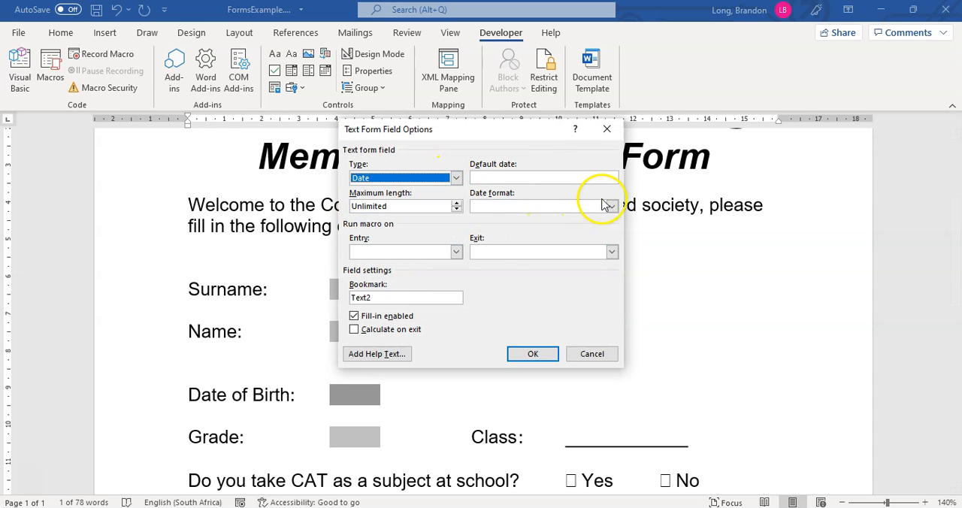
click(611, 206)
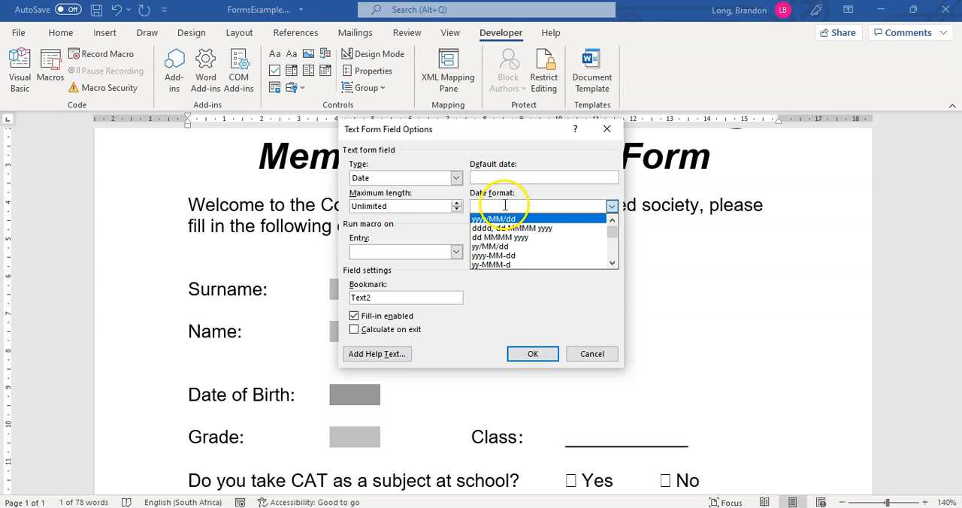
click(495, 220)
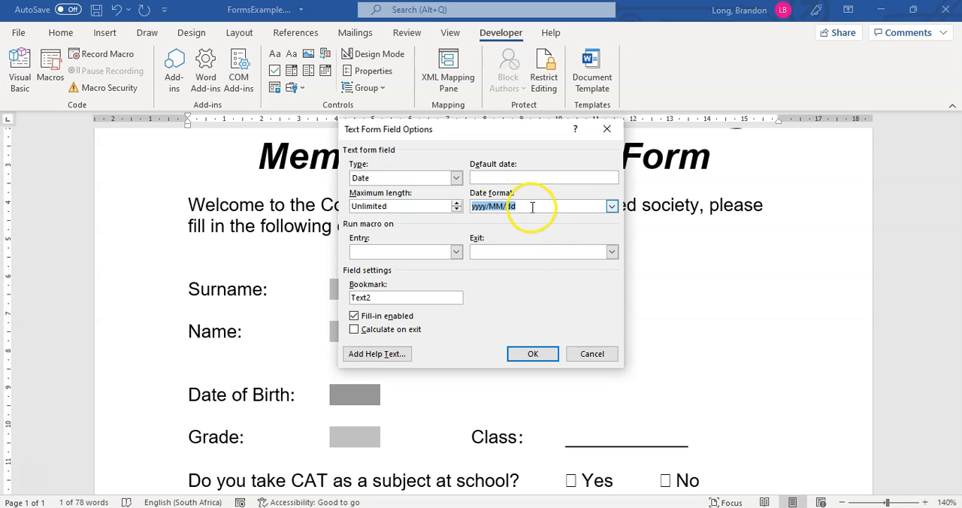
text(dd/mm/yyyy)
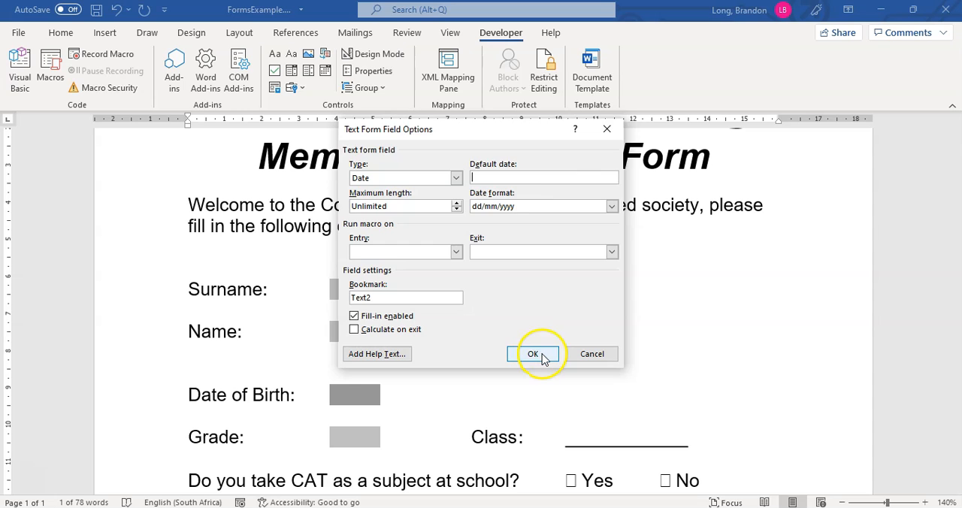
click(532, 353)
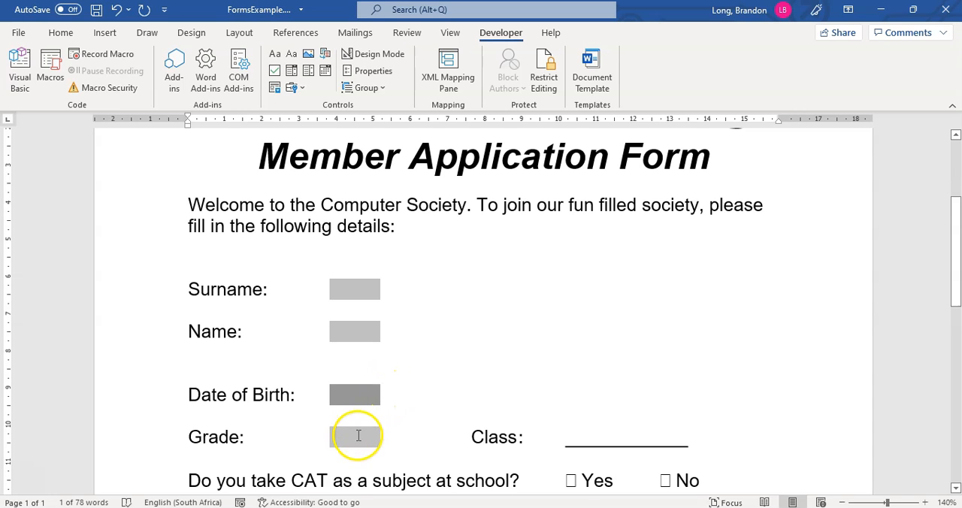
- Make the Grade field a Number type with maximum length 2
click(355, 436)
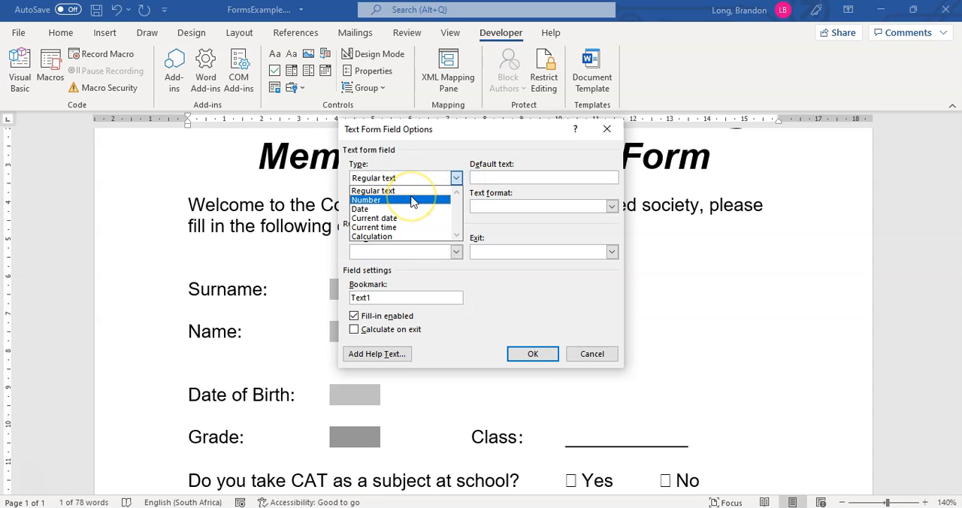
click(367, 198)
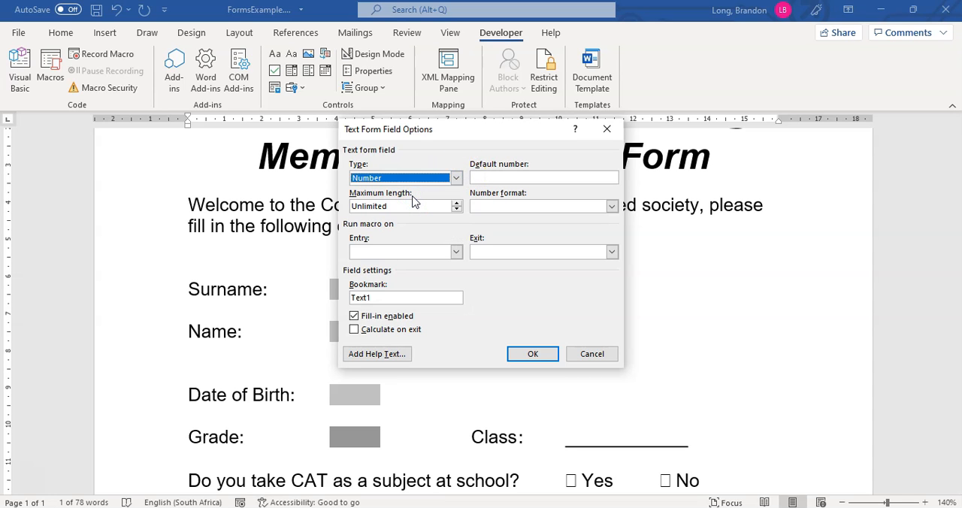
click(403, 206)
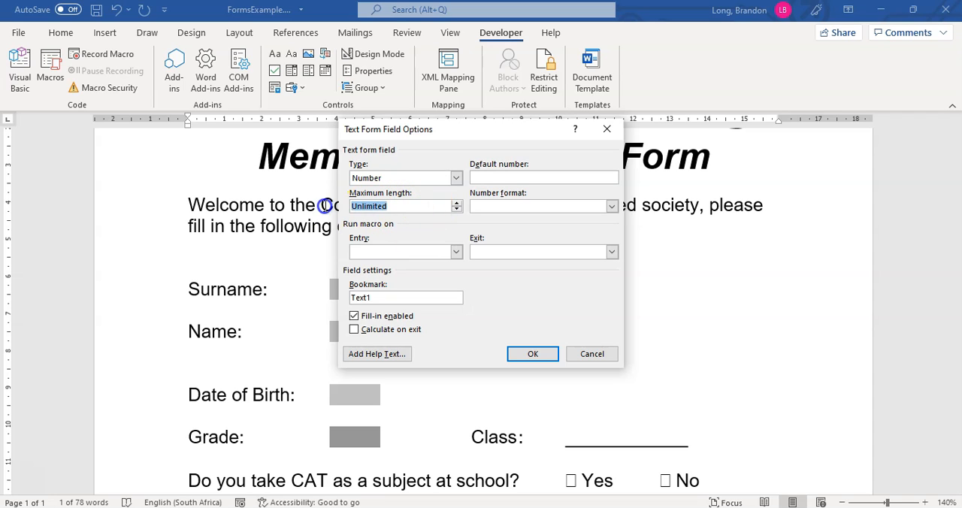
text(2)
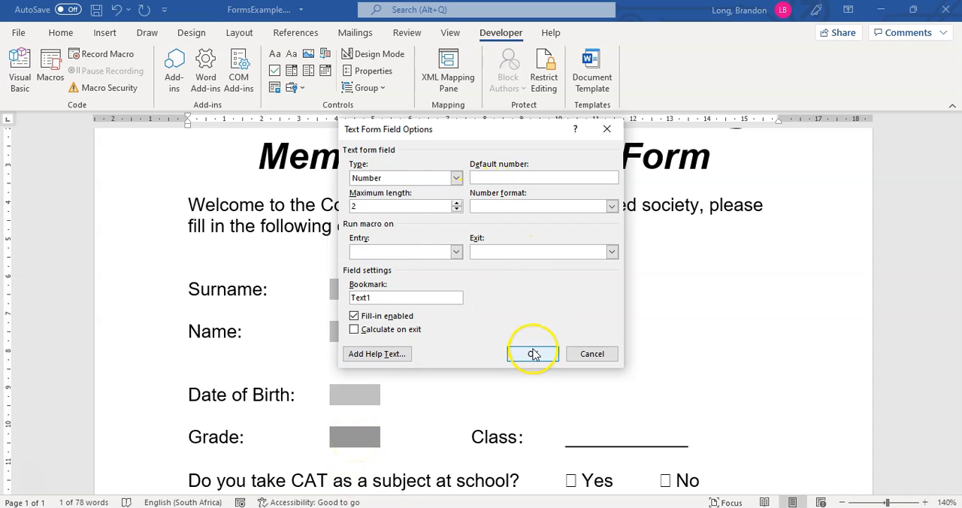
click(532, 353)
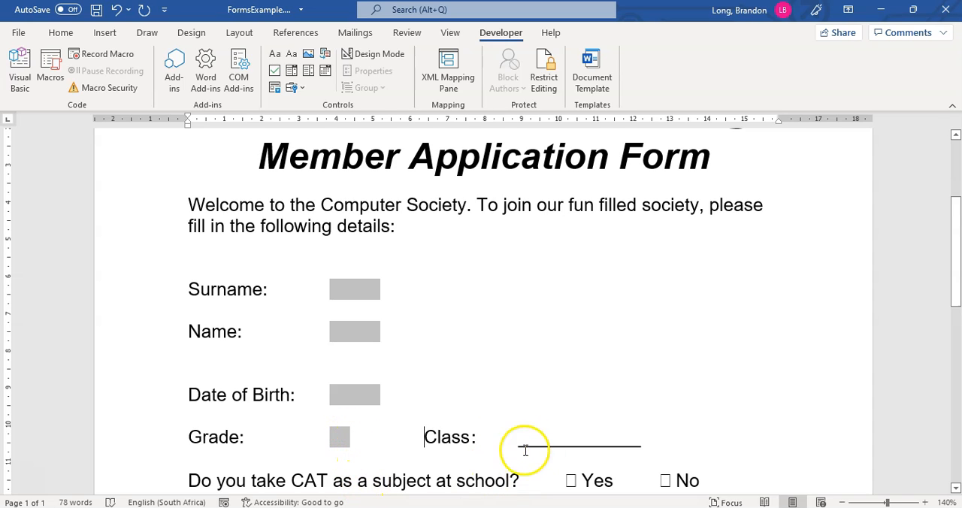
- Replace the blank line after Class with a legacy drop-down form field and reach its options
click(547, 436)
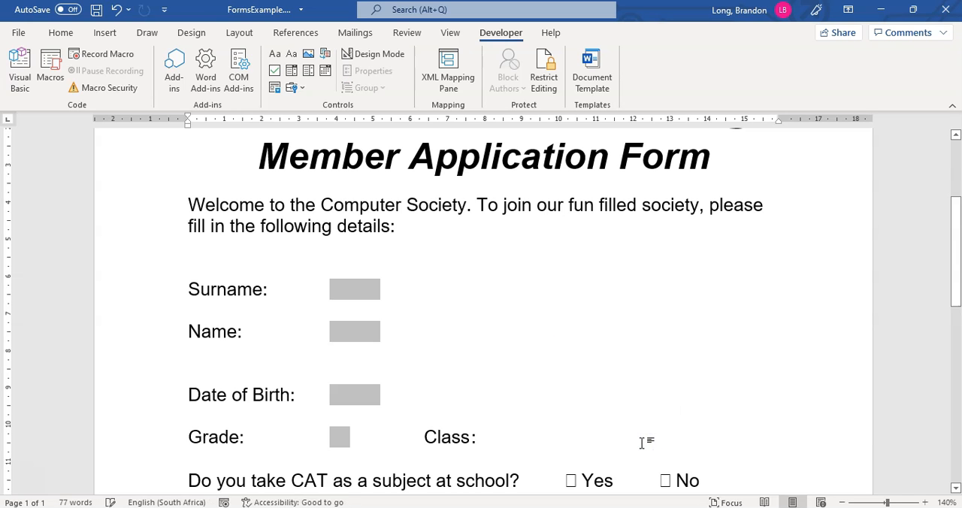
click(291, 87)
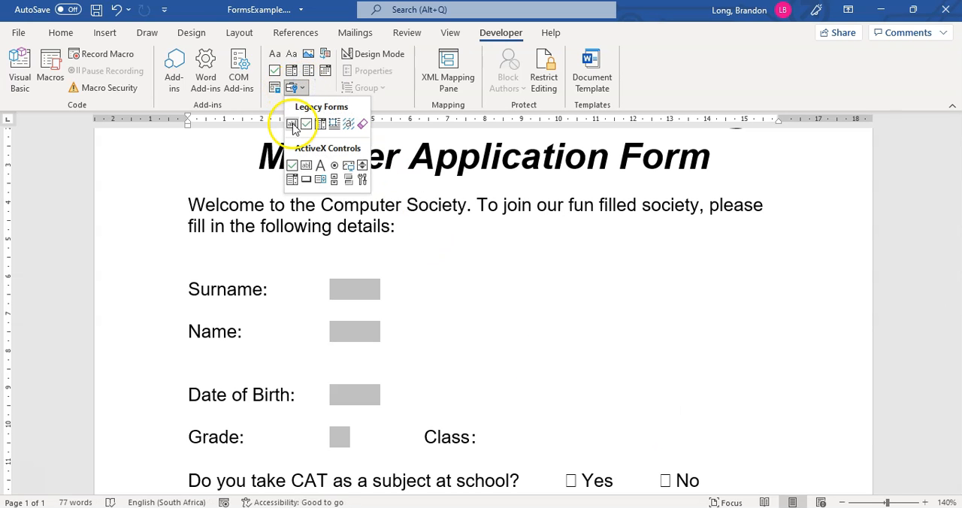
mouse_move(322, 124)
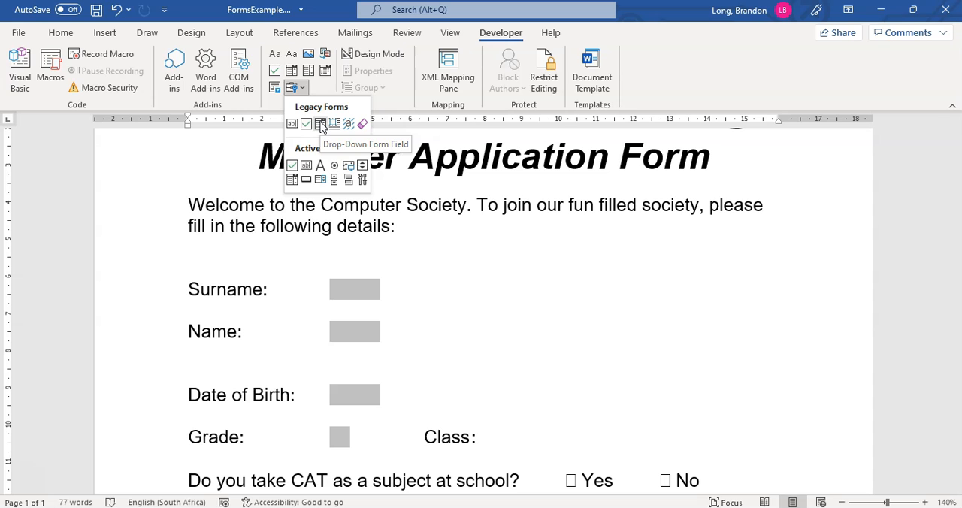
click(333, 124)
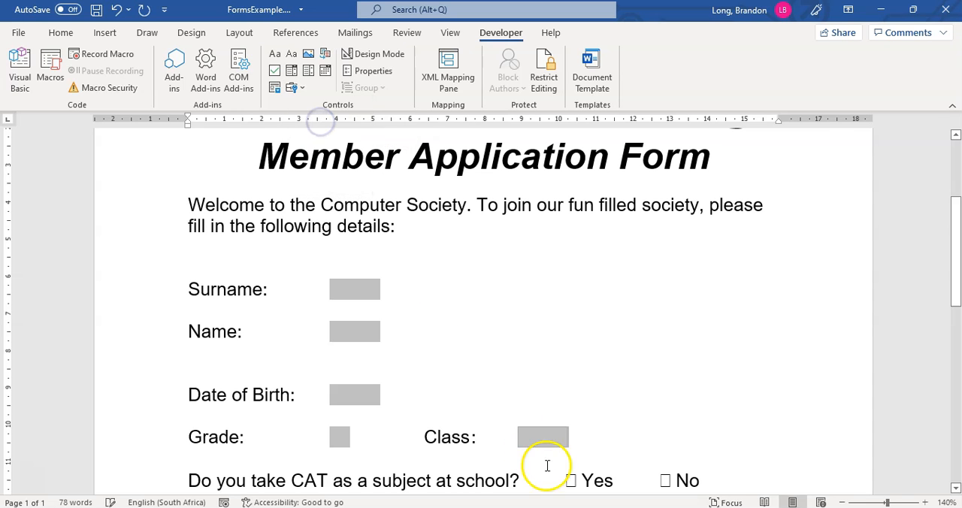
right_click(543, 436)
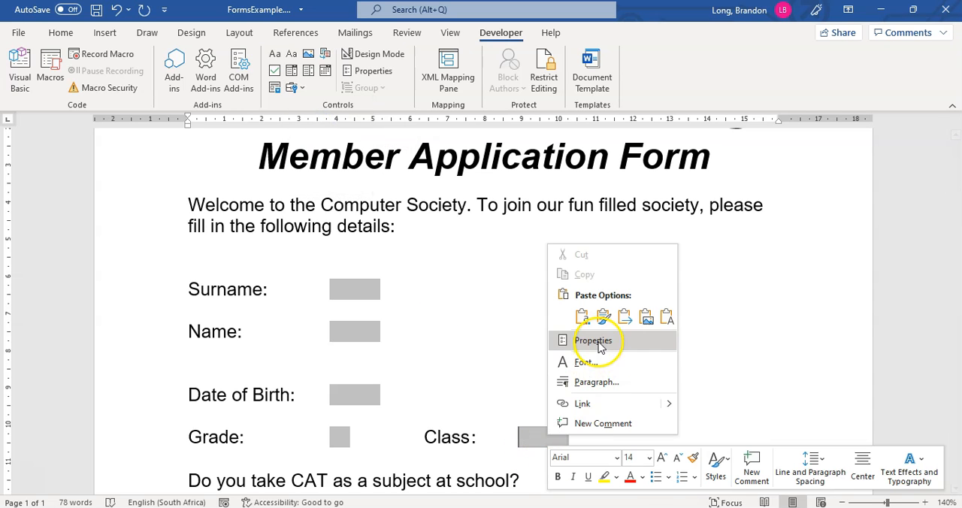
click(592, 340)
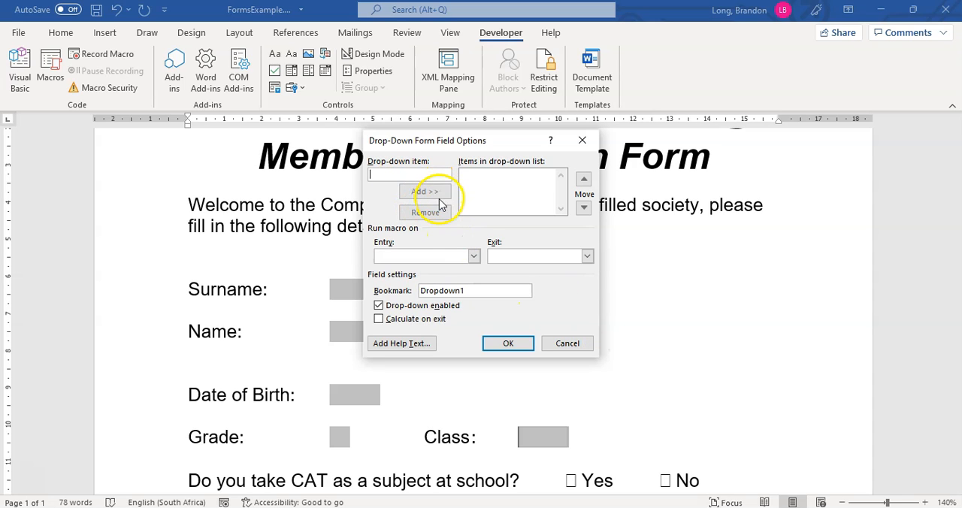
- Add drop-down items A, B, C, D, confirm, then recheck the items list
click(424, 191)
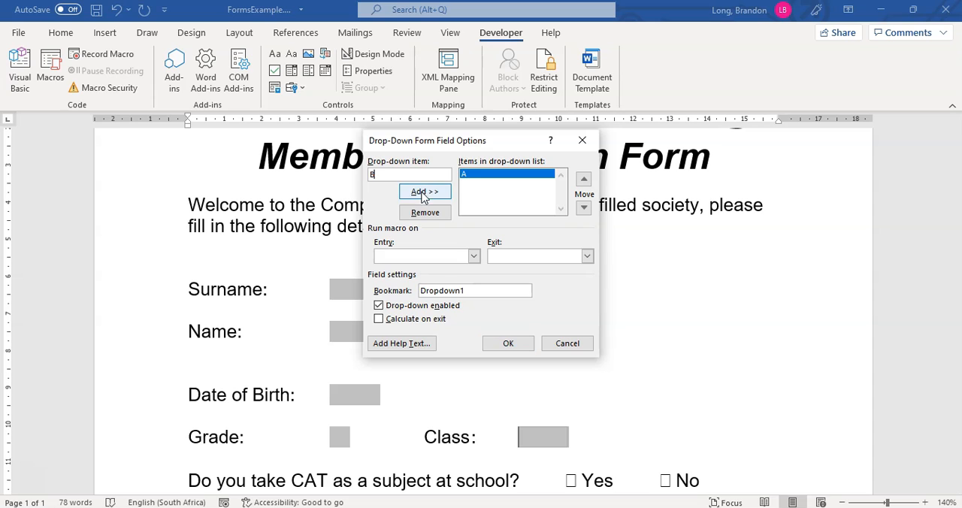
click(423, 191)
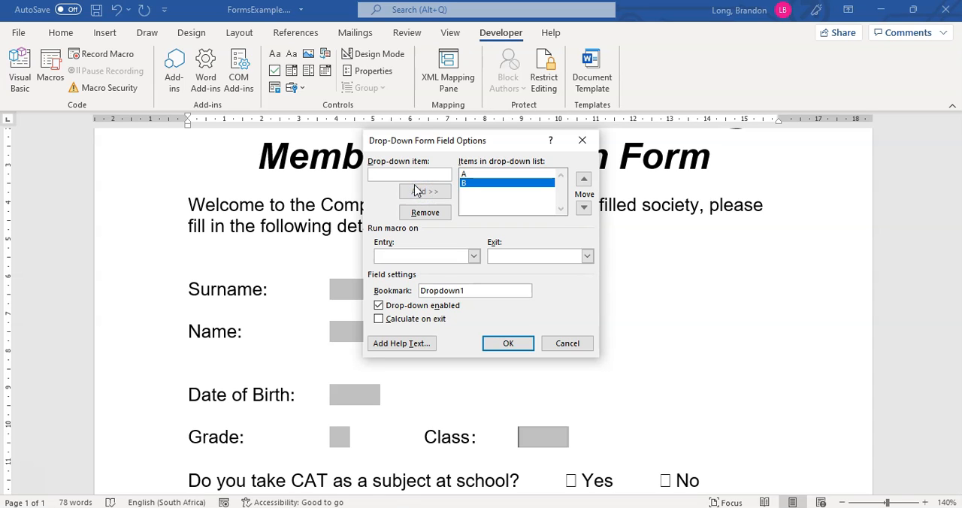
click(424, 192)
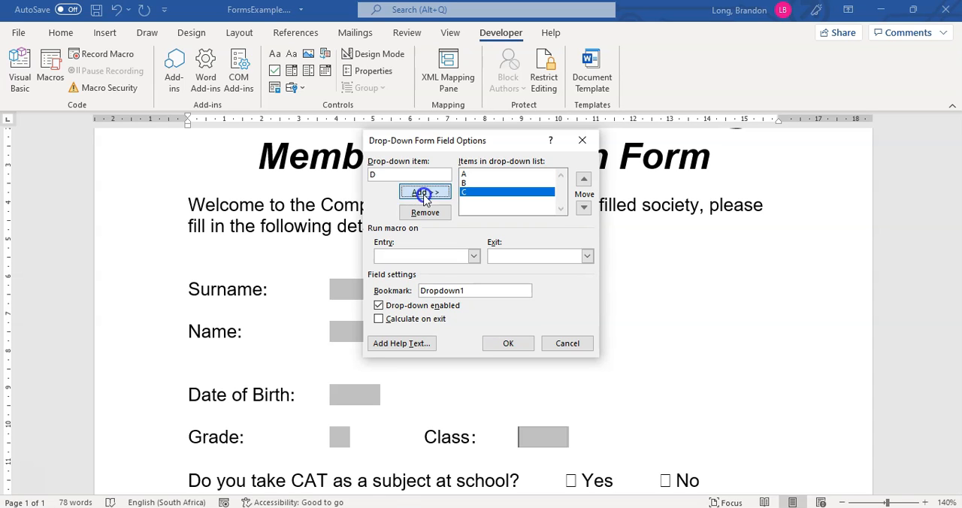
click(424, 191)
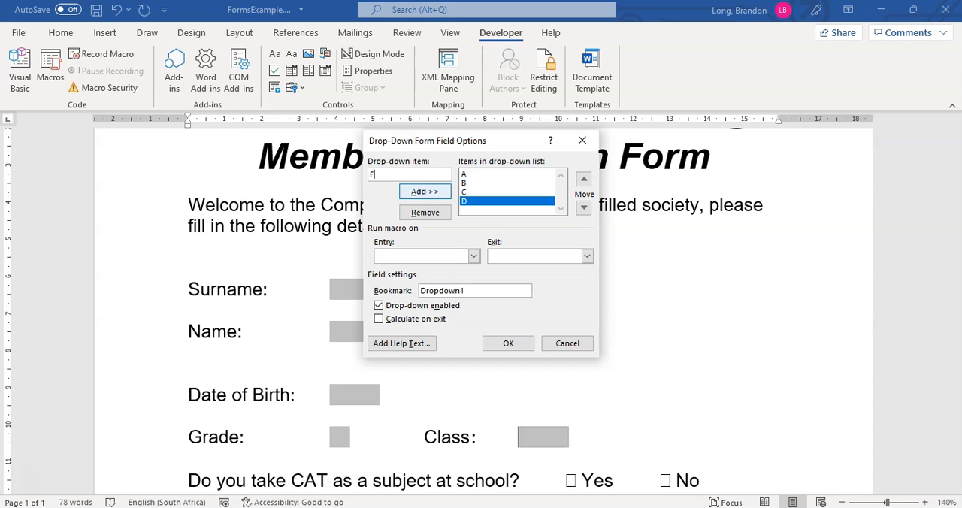
click(508, 343)
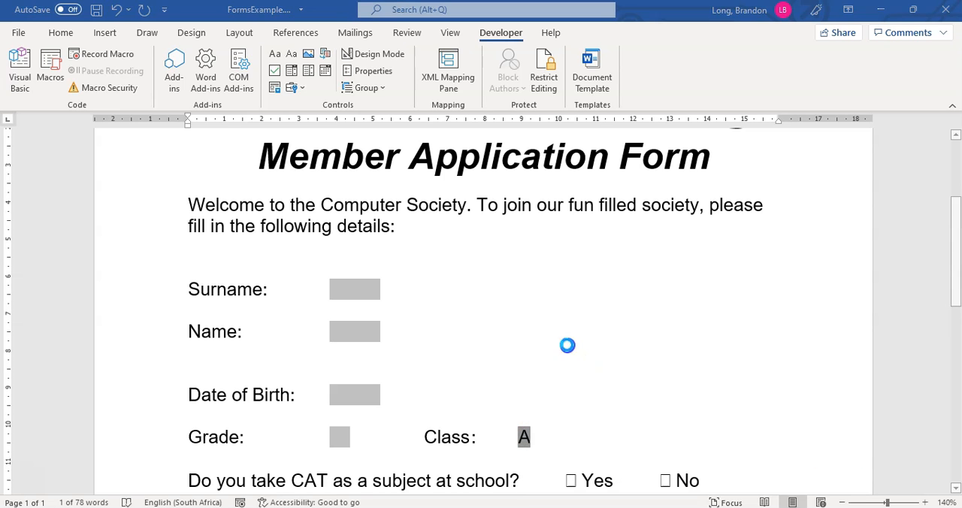
double_click(523, 435)
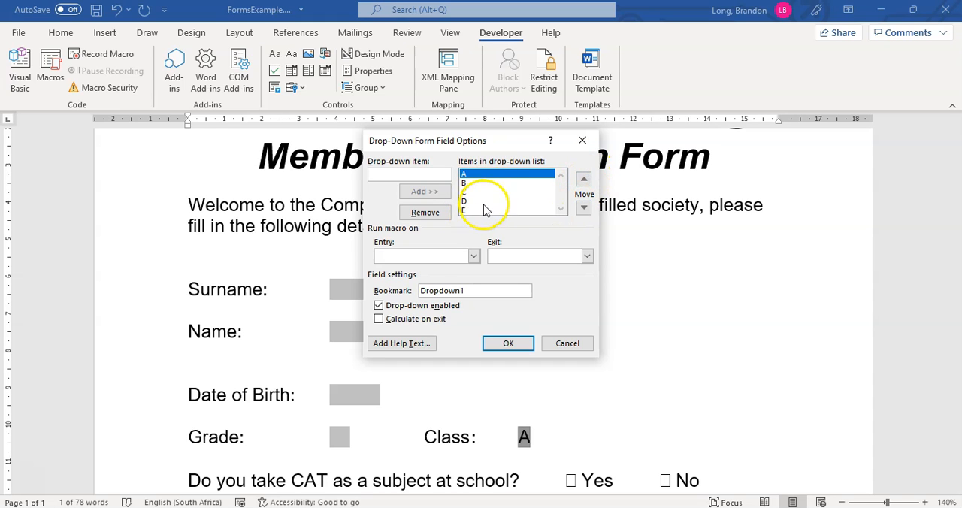
click(508, 343)
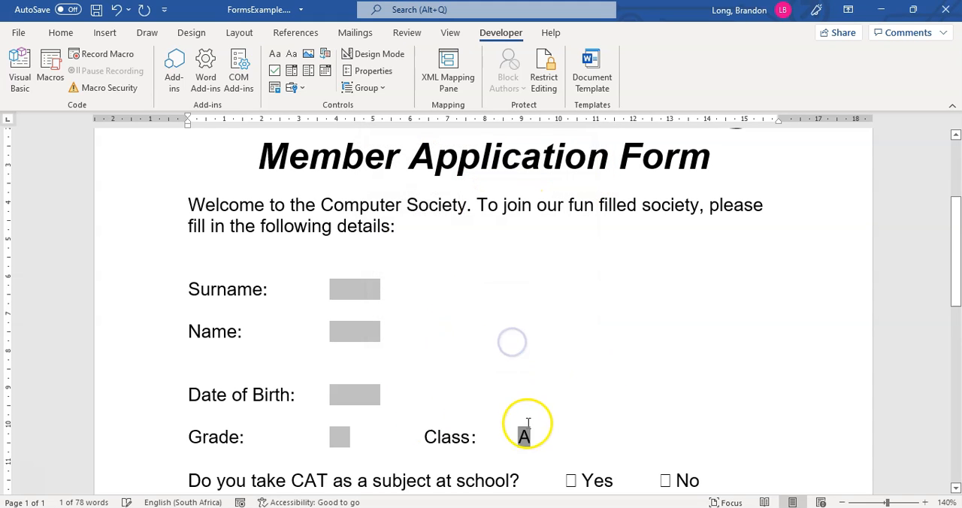
scroll(down, 3)
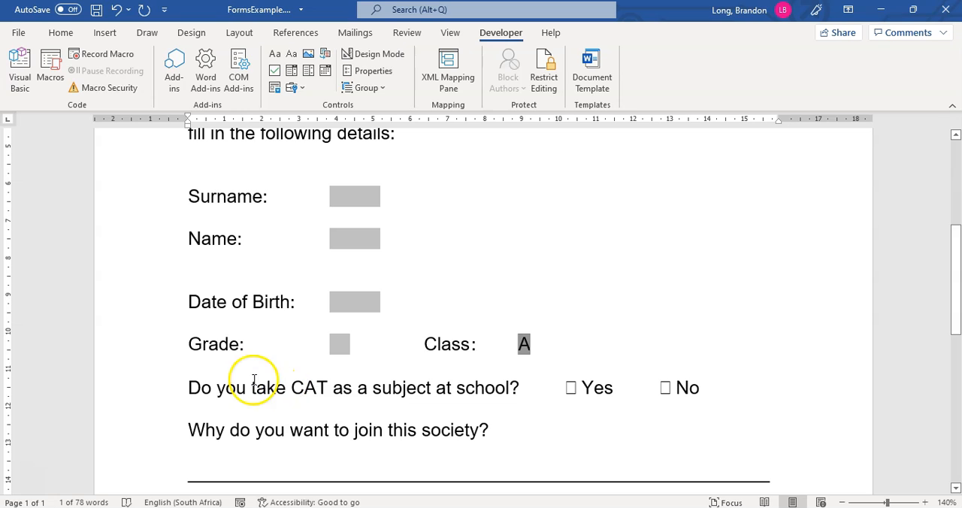
mouse_move(679, 388)
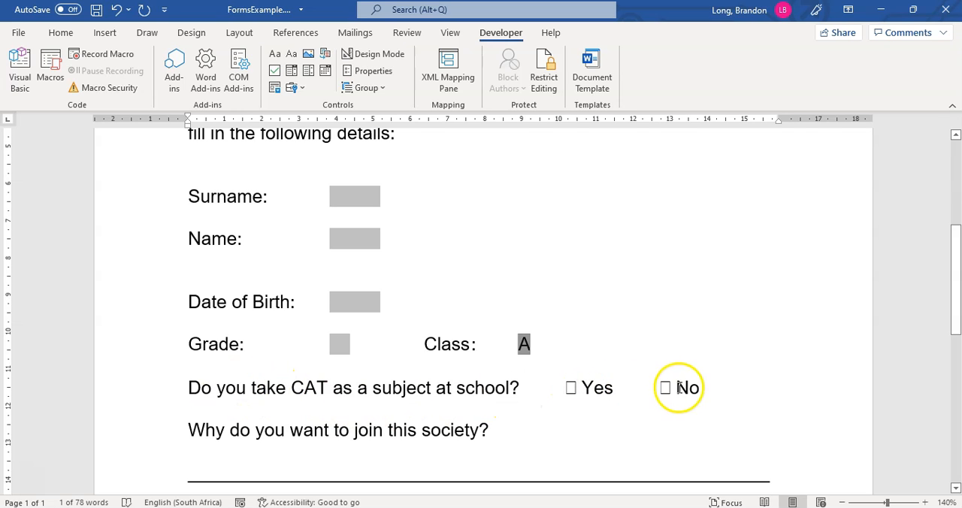
- Remove the No option and add a legacy check box beside Yes for CAT, unchecked by default
double_click(687, 387)
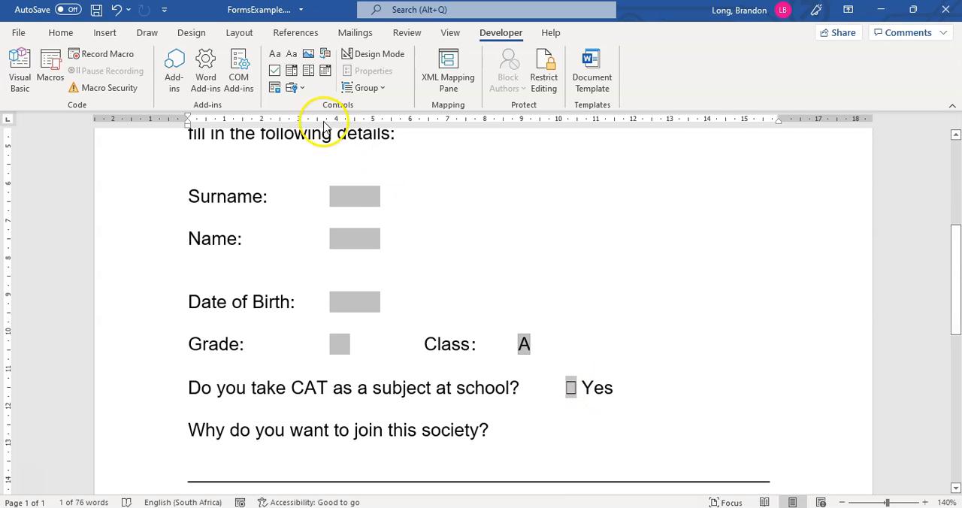
click(291, 87)
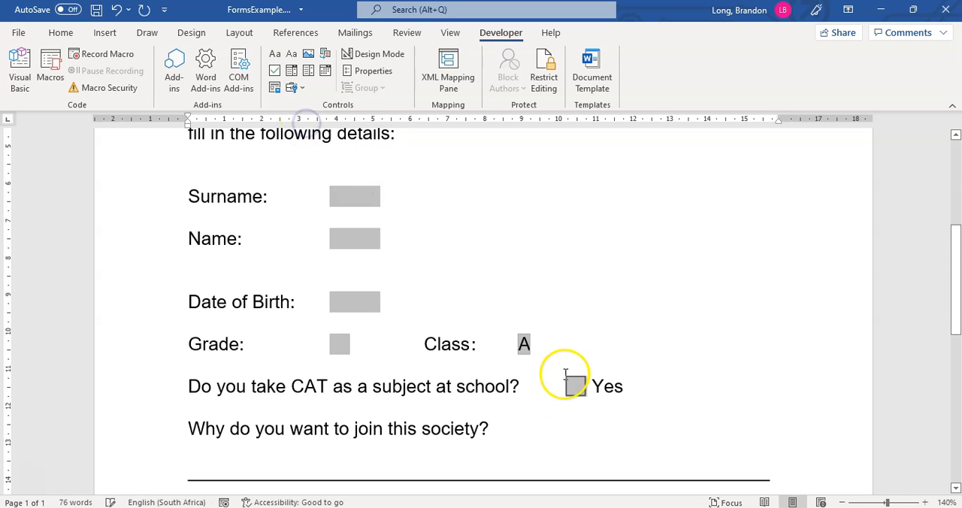
right_click(574, 384)
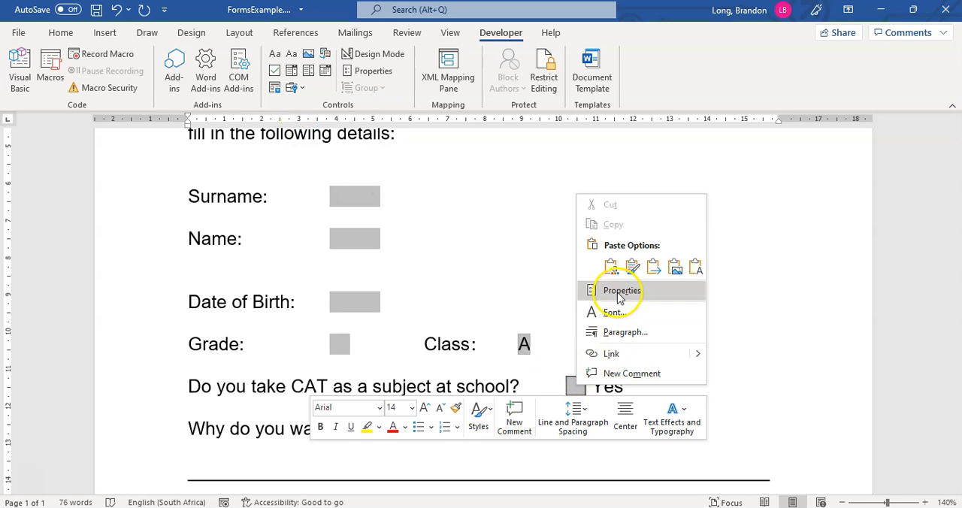
click(622, 292)
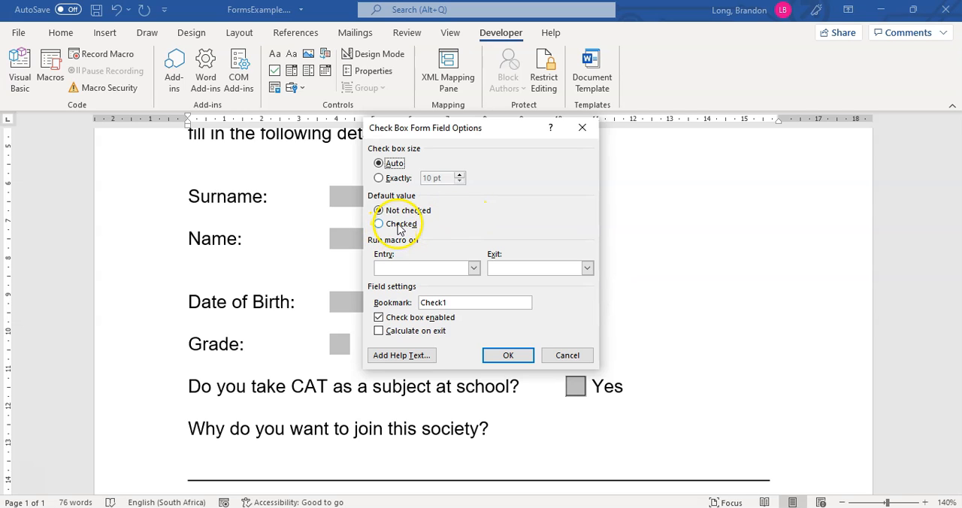
click(379, 210)
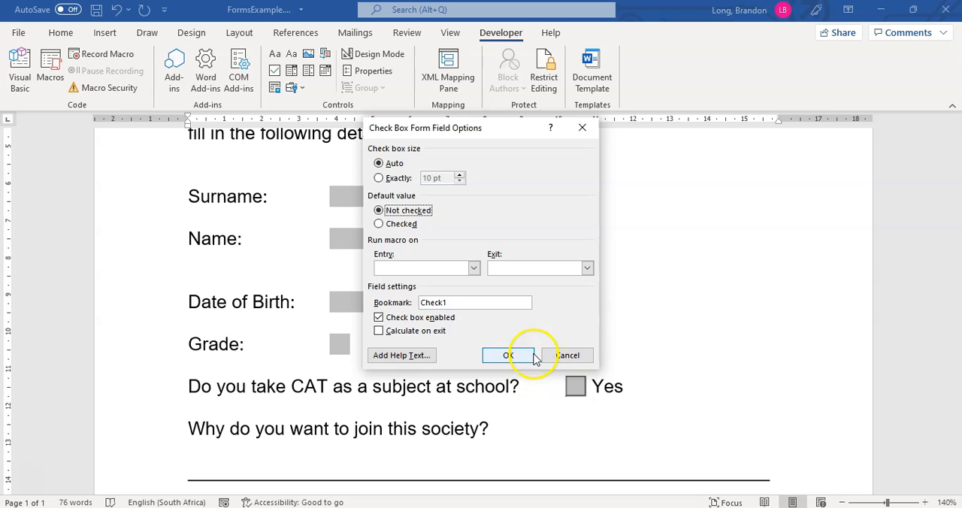
click(508, 354)
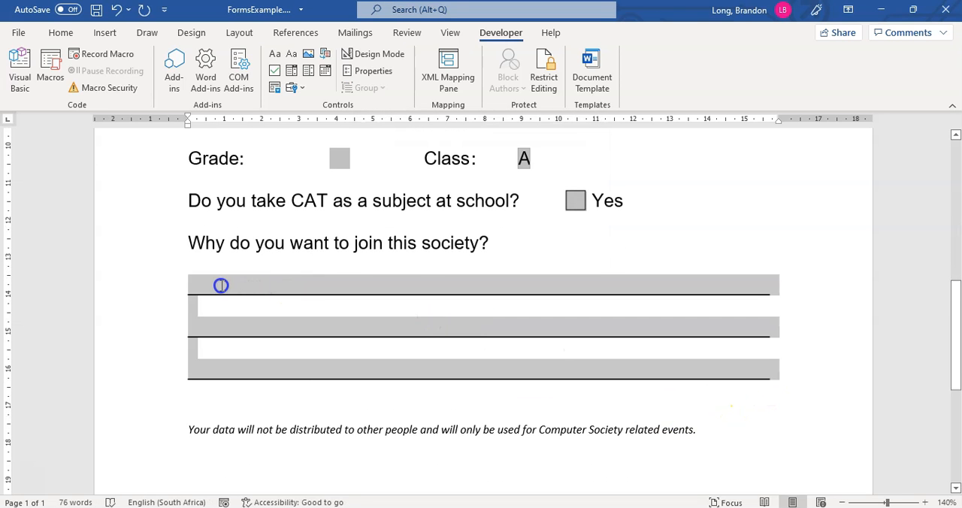
- Turn the lined join-reason answer area into a legacy text field and review the form
click(293, 88)
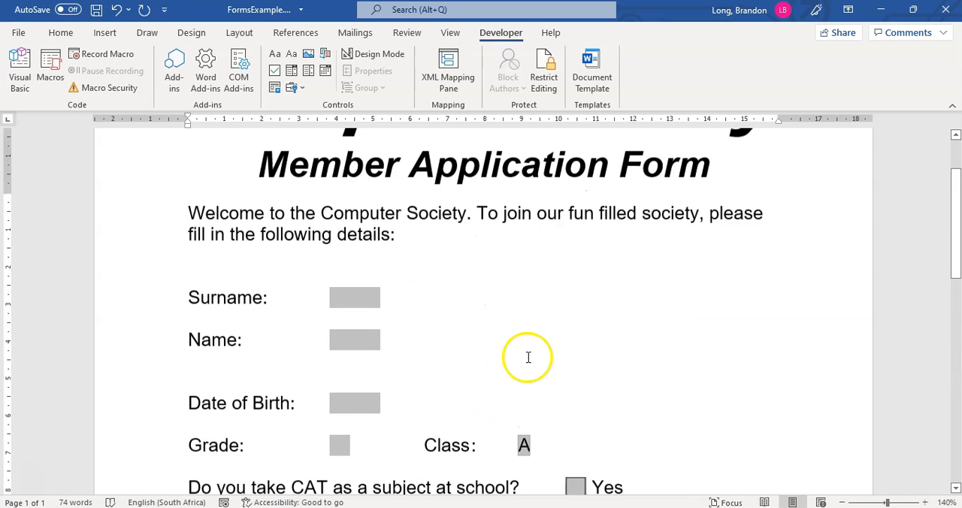
scroll(down, 3)
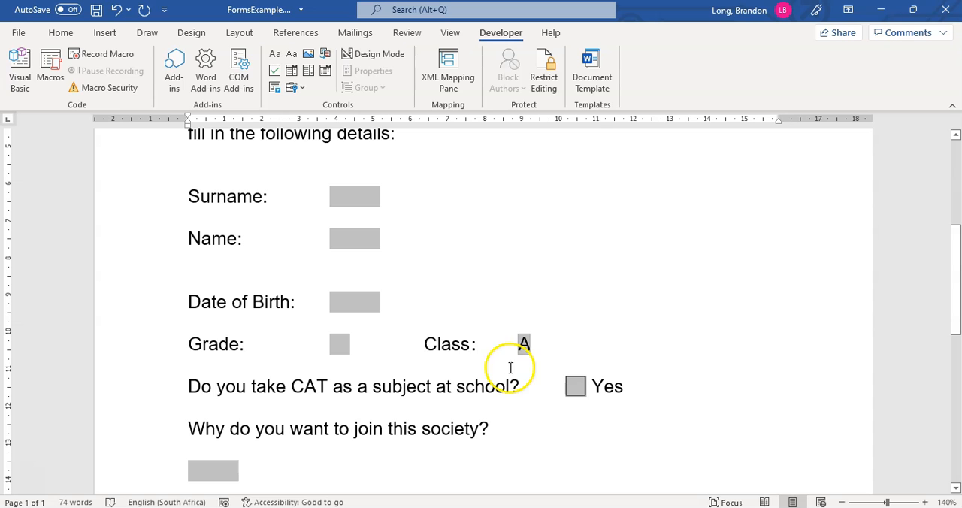
mouse_move(493, 301)
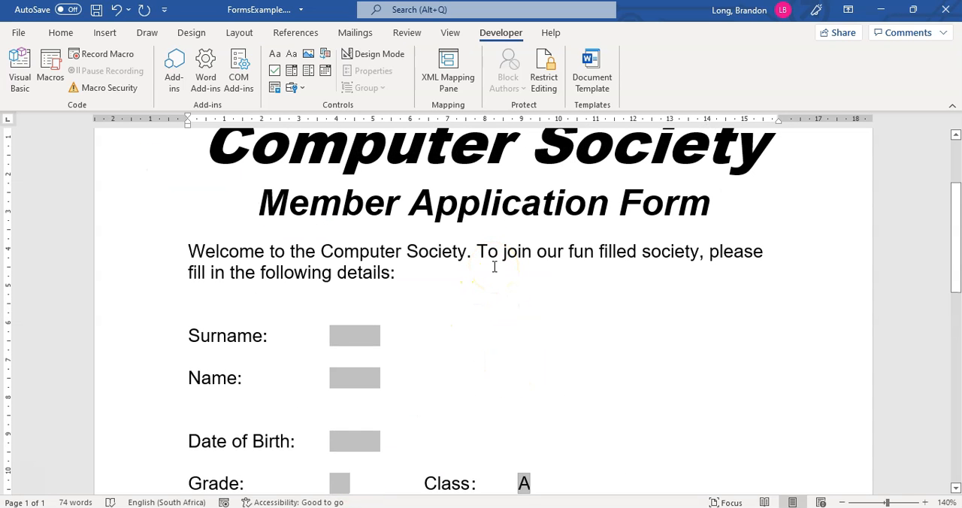
scroll(down, 3)
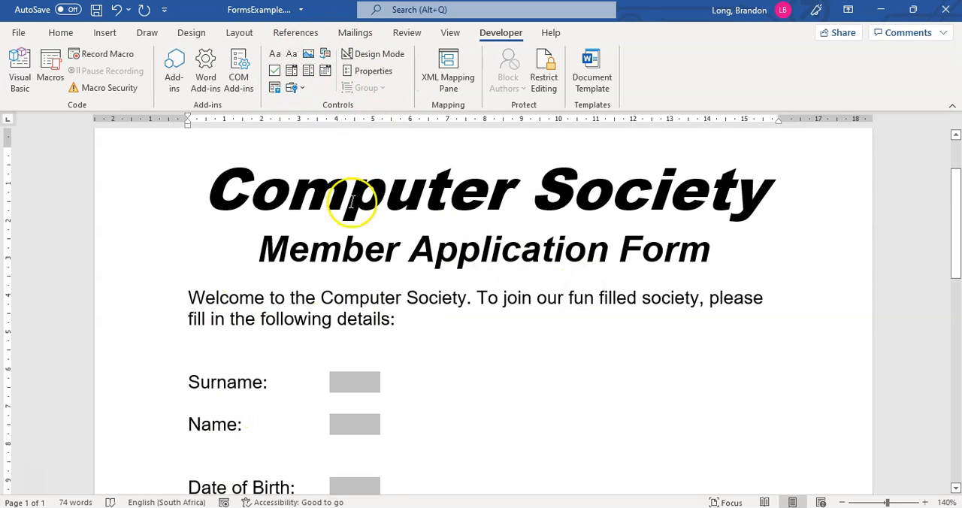
scroll(down, 3)
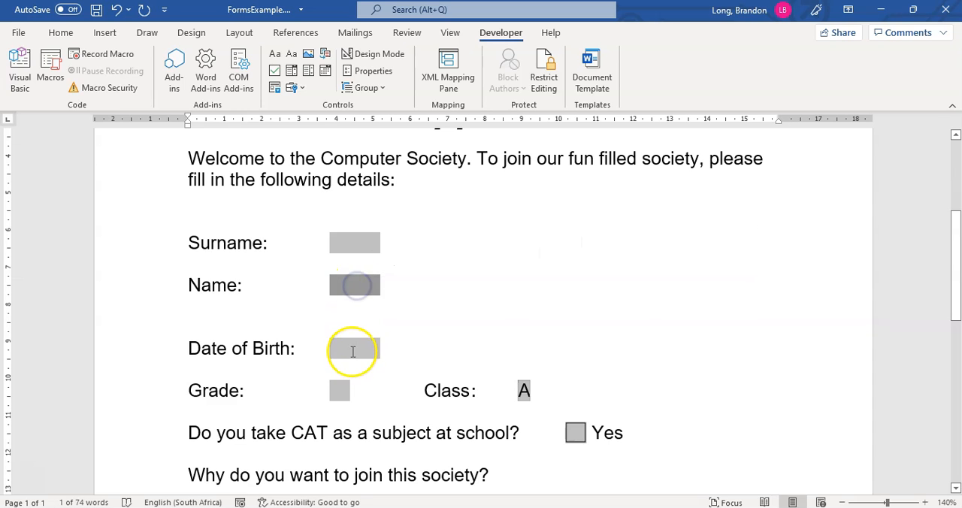
mouse_move(499, 280)
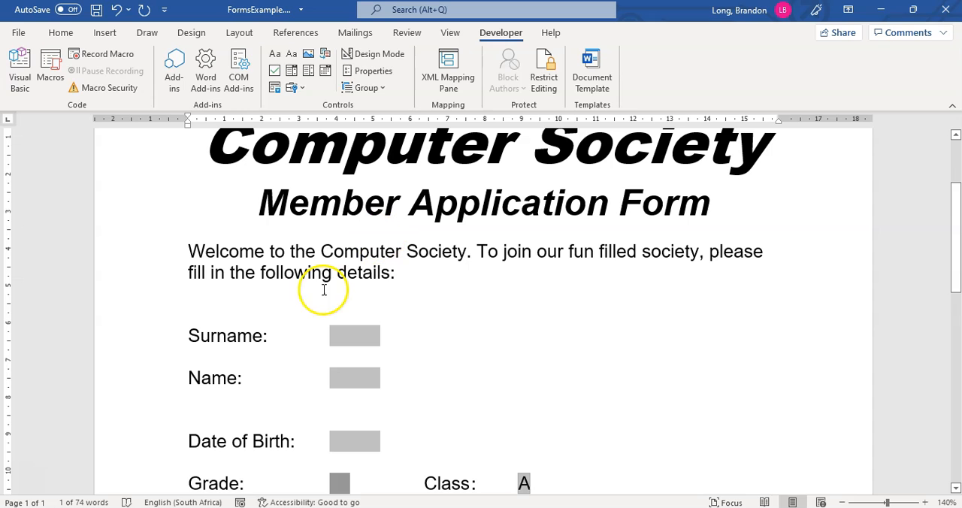
mouse_move(237, 68)
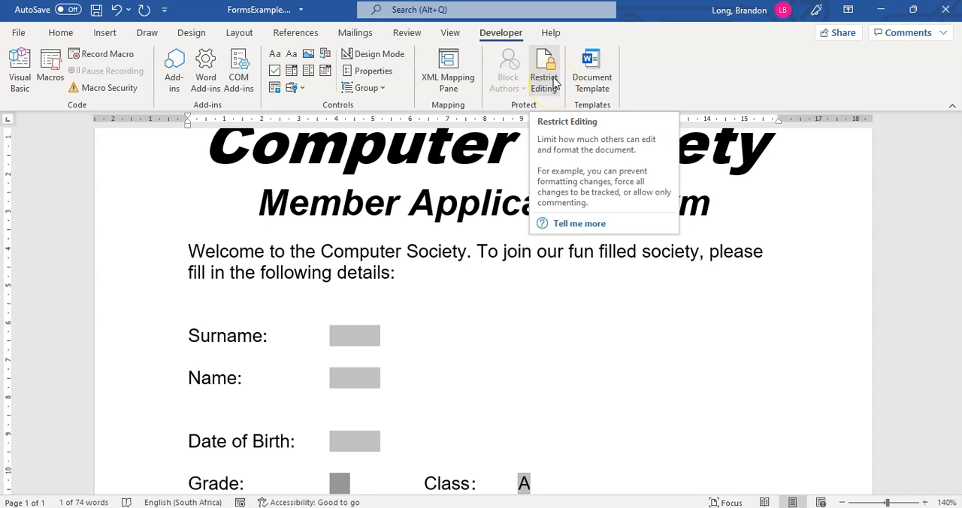
- In Restrict Editing allow only one editing type and choose Filling in forms
click(544, 72)
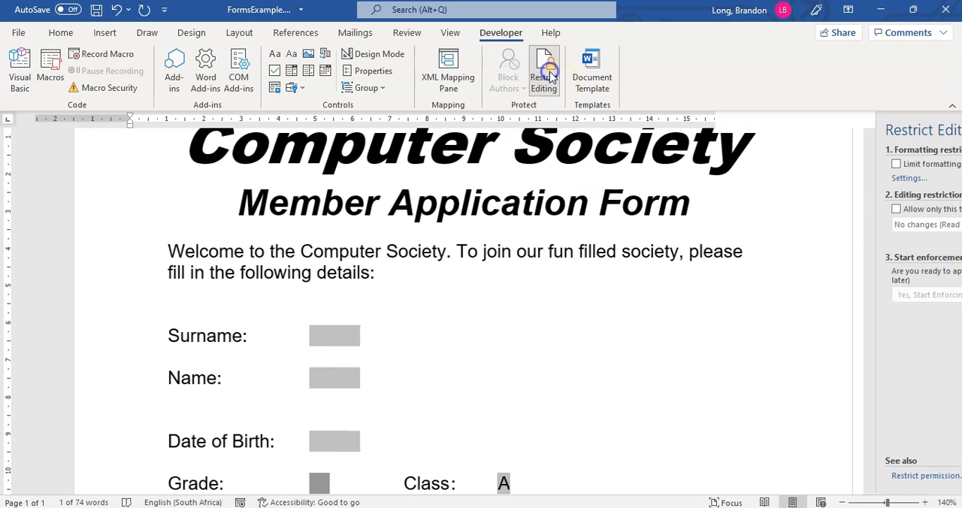
click(544, 68)
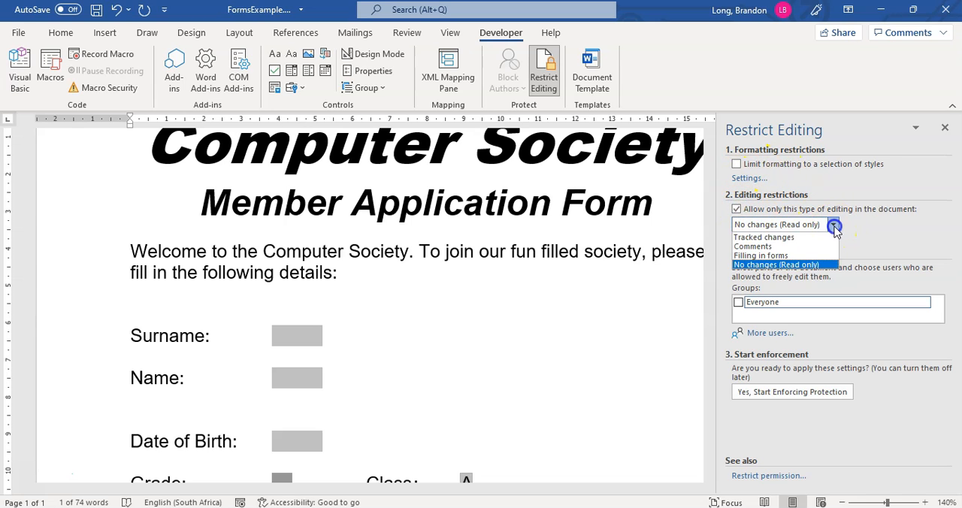
click(760, 247)
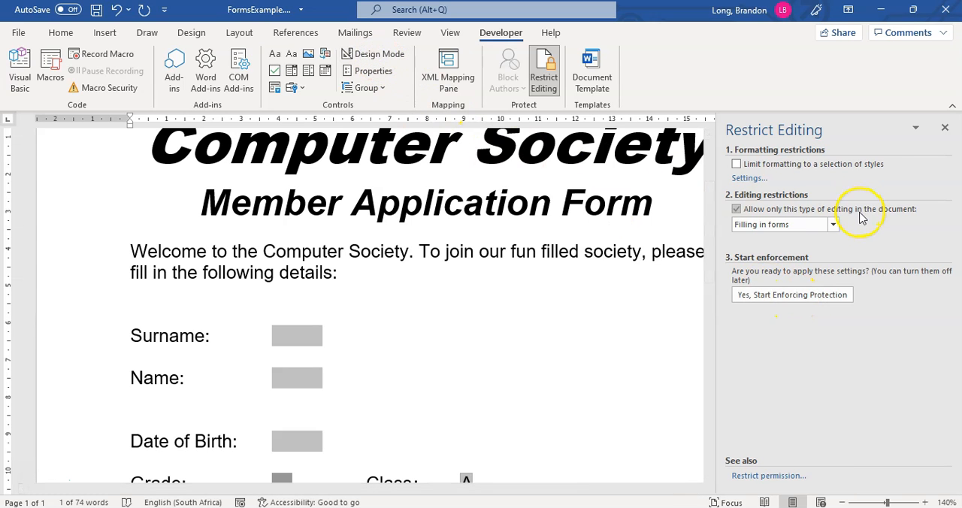
mouse_move(829, 233)
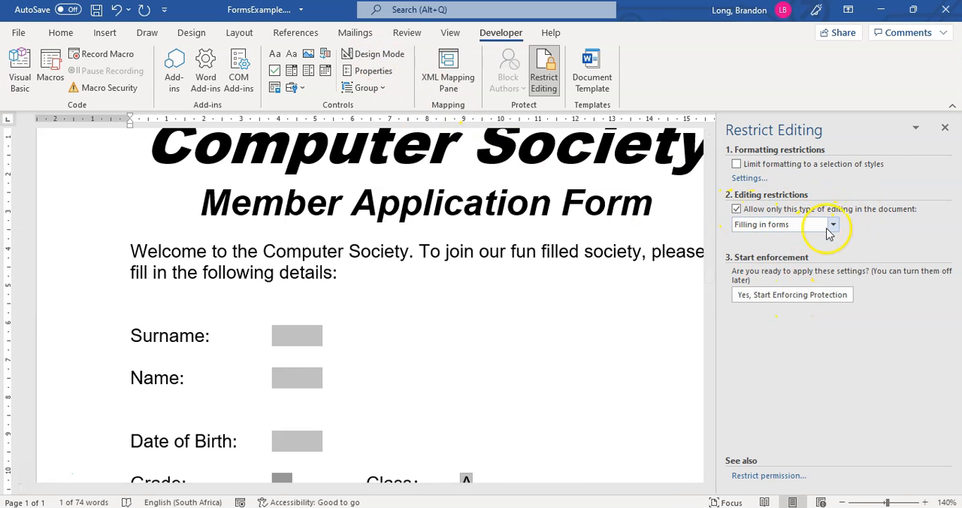
click(833, 224)
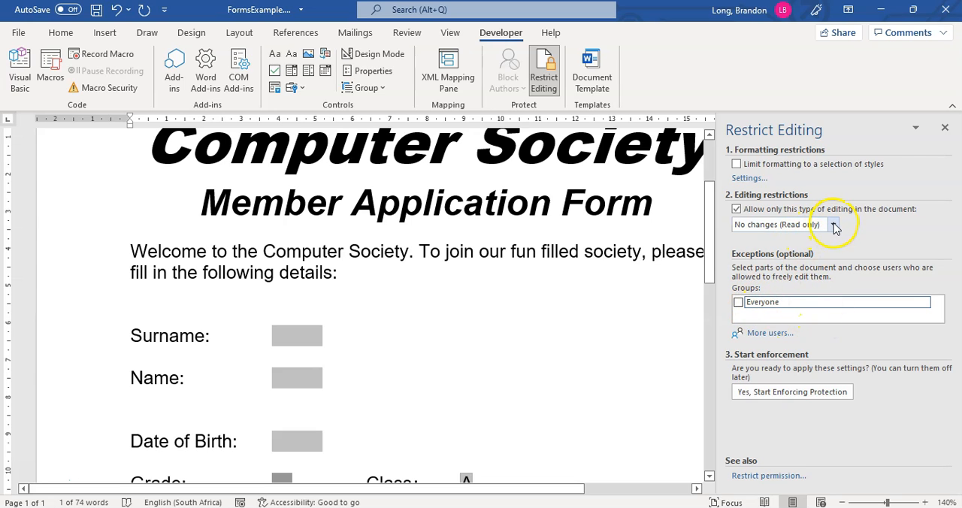
click(833, 224)
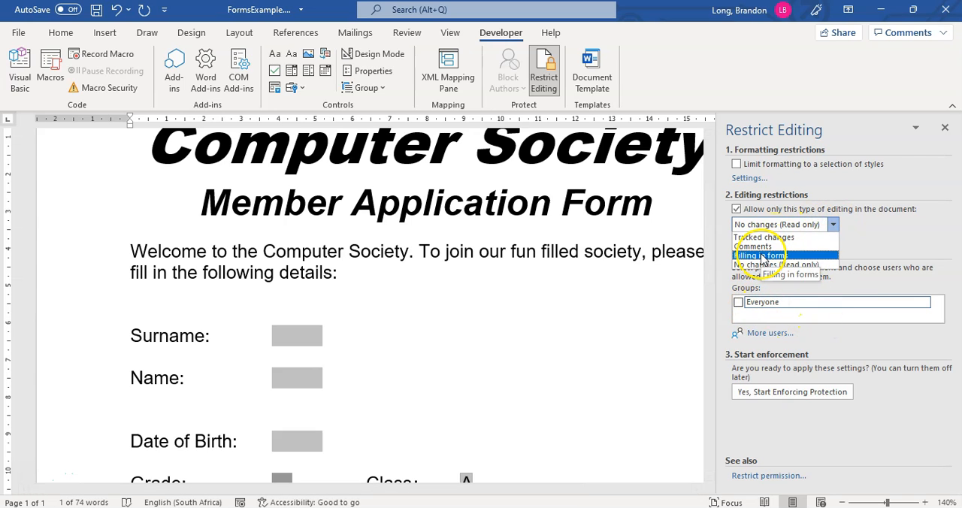
click(758, 254)
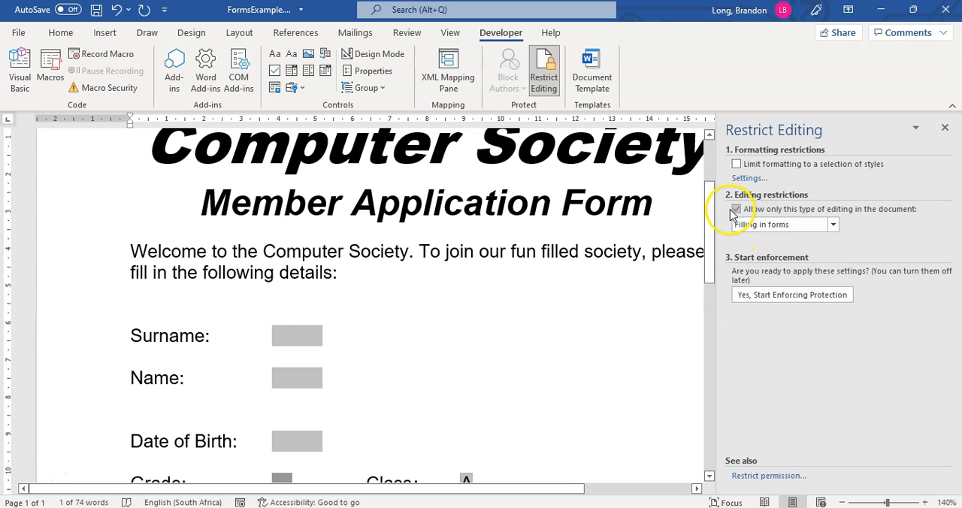
click(736, 209)
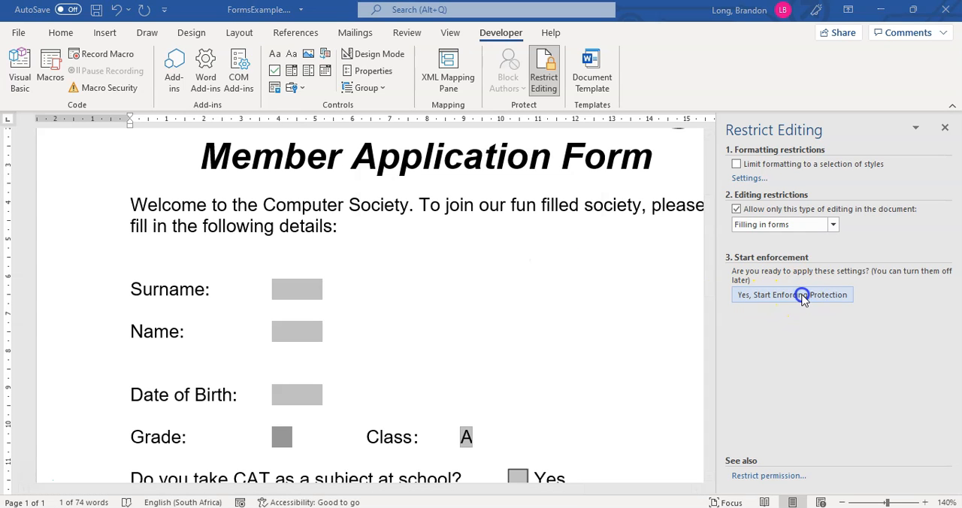
- Start enforcing the forms-only protection with a password and close the pane
click(790, 295)
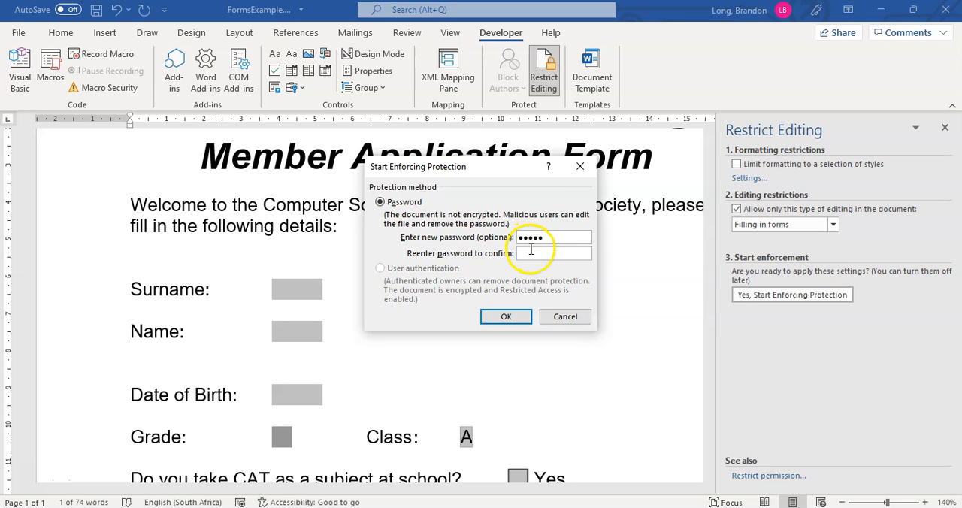
text(••••)
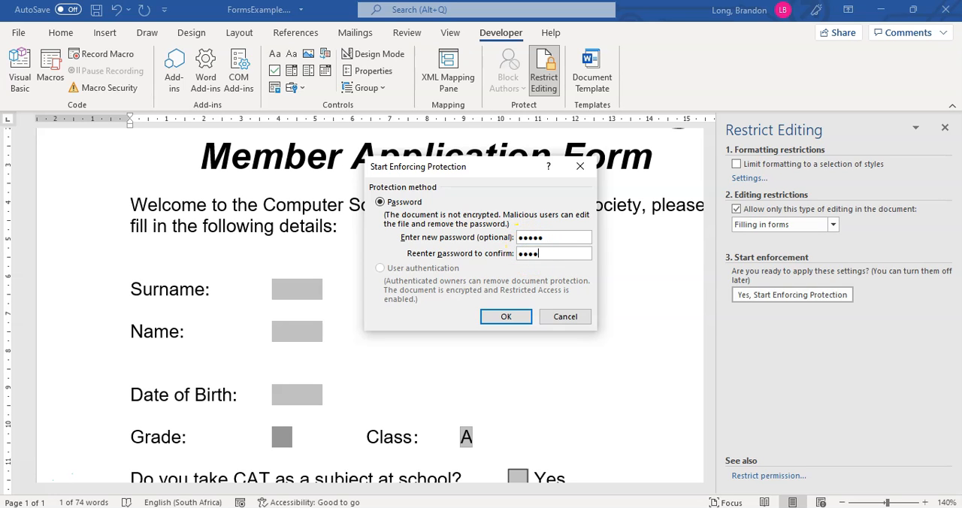
click(505, 316)
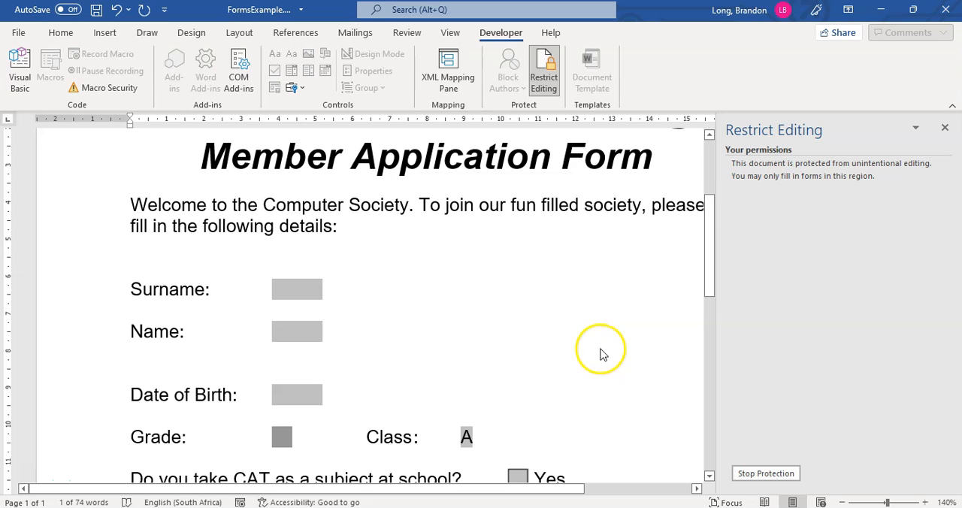
click(944, 127)
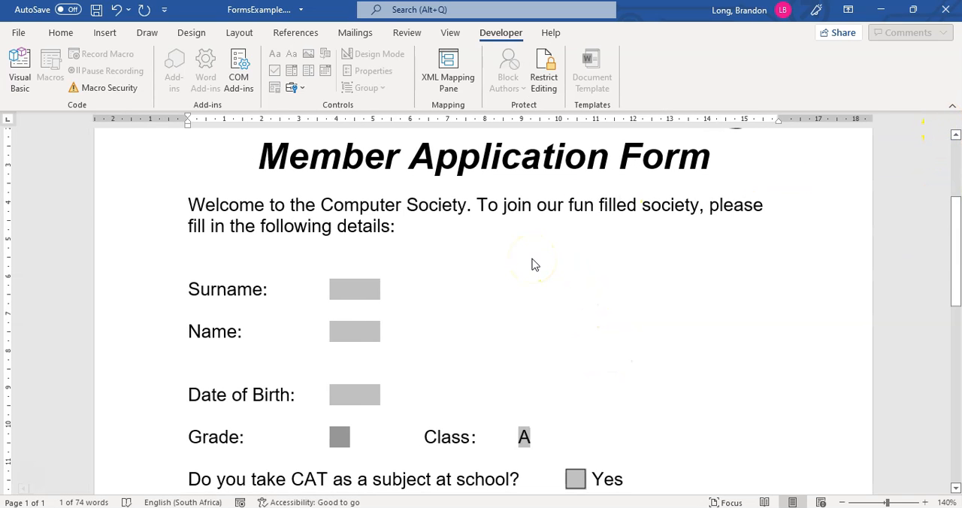
- Fill the surname field with 'Mister' and begin a date of birth starting 21/11/
scroll(down, 3)
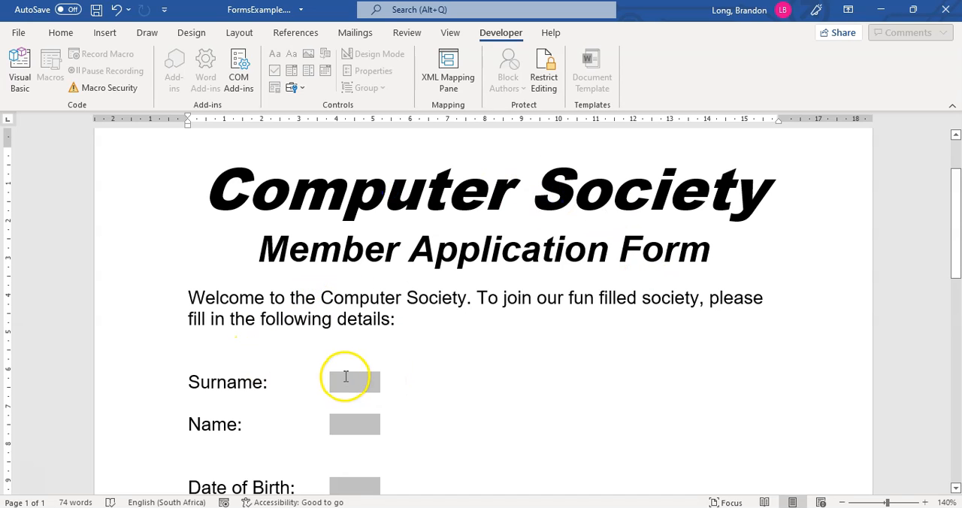
click(355, 382)
text(Long)
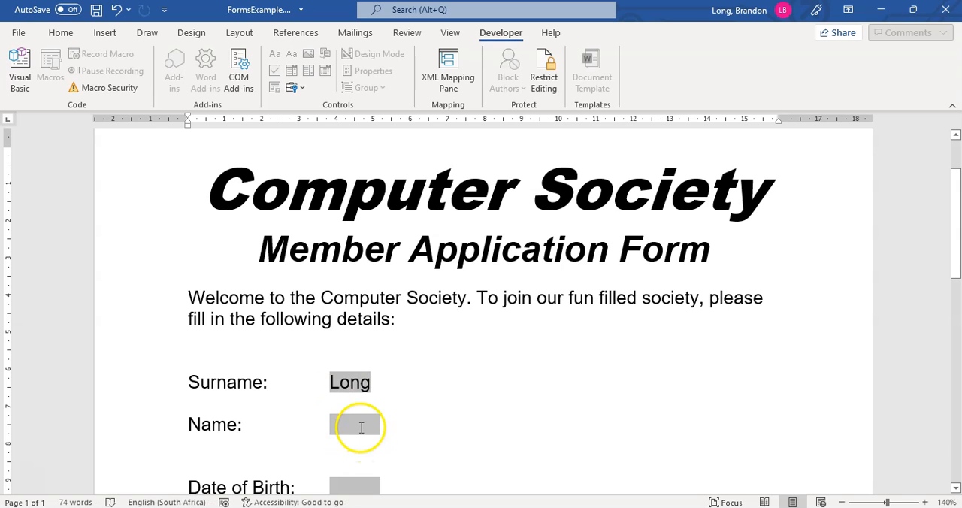
text(Mister)
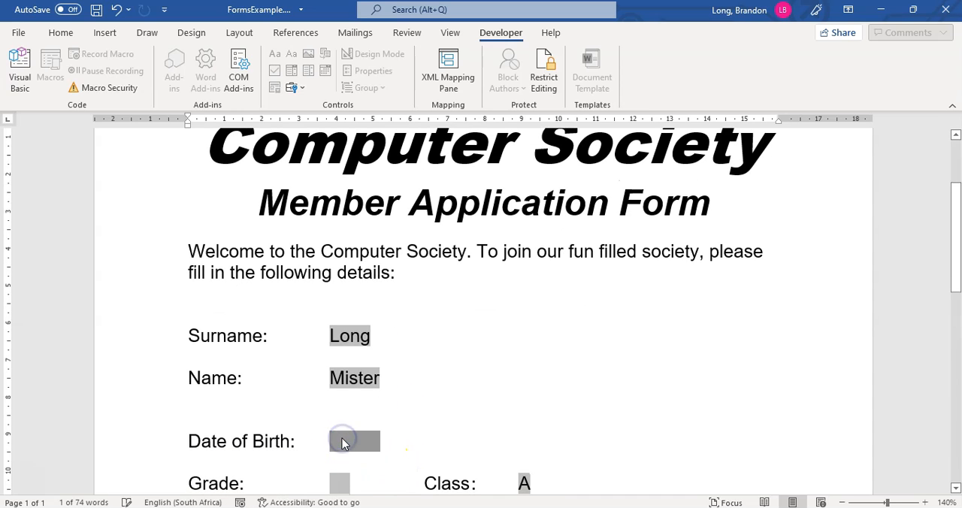
text(21/11/)
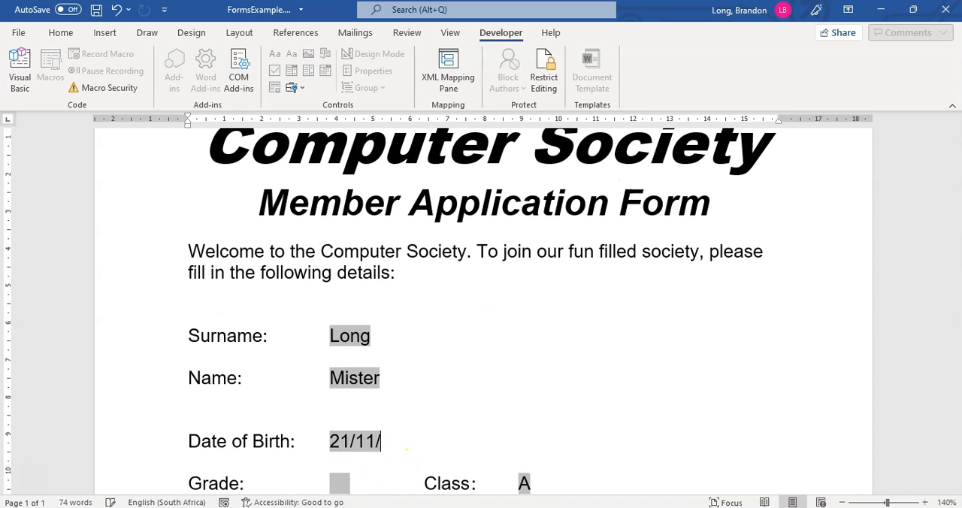
text(2000)
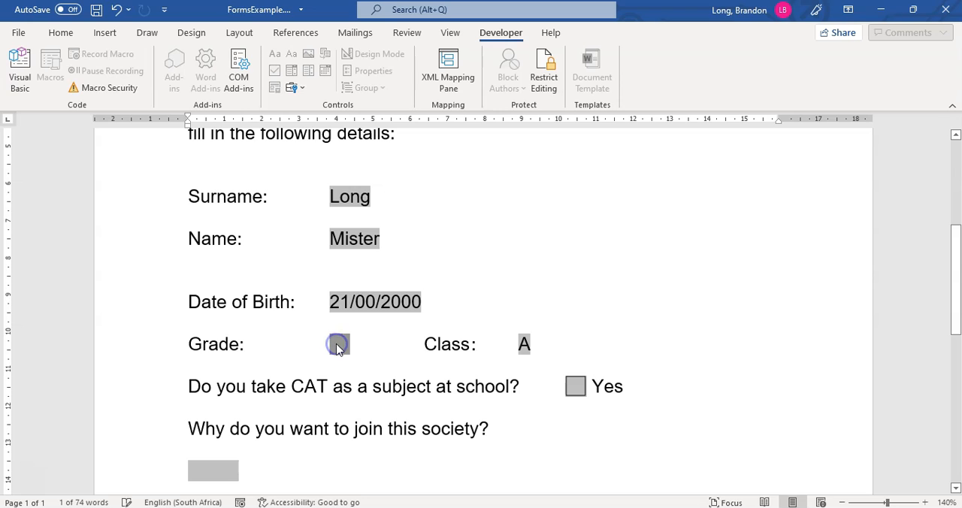
text(11)
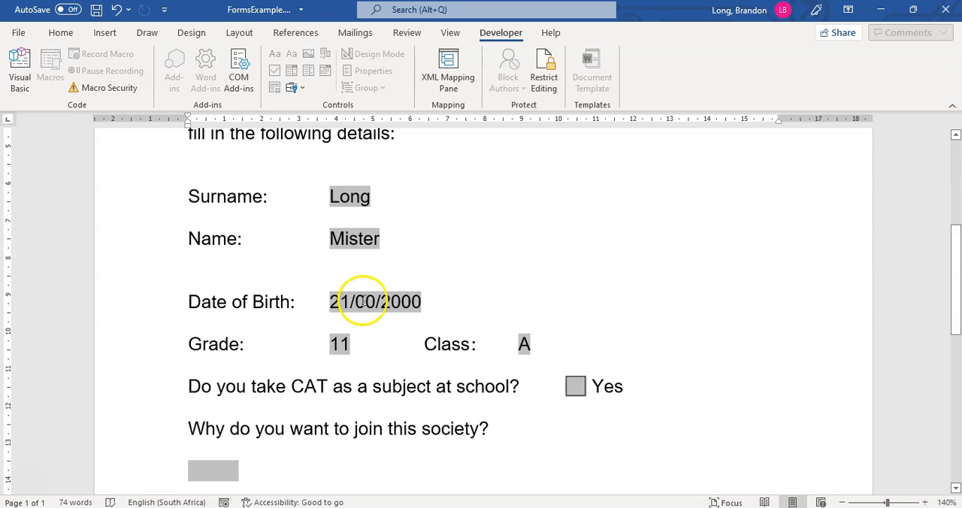
- Correct the Date of Birth month to 11 and the year to the full 1990
click(376, 300)
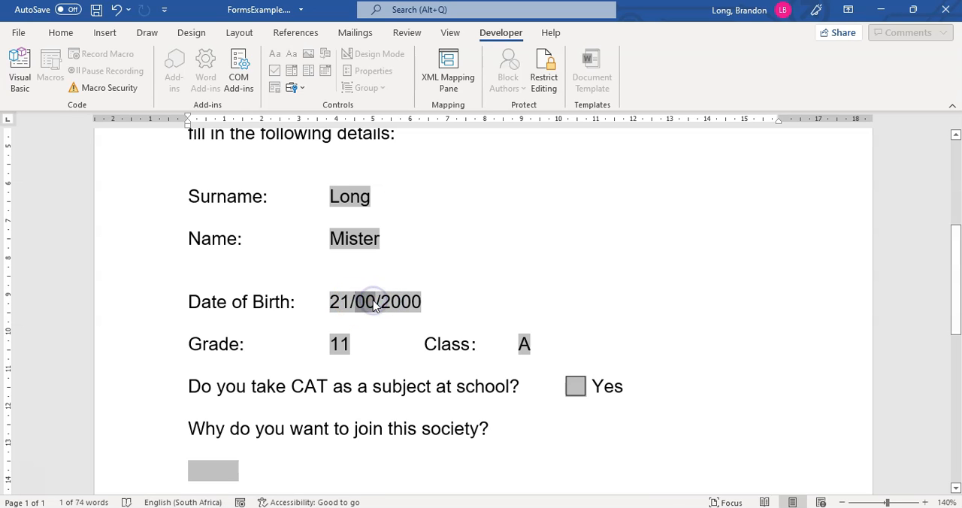
text(11)
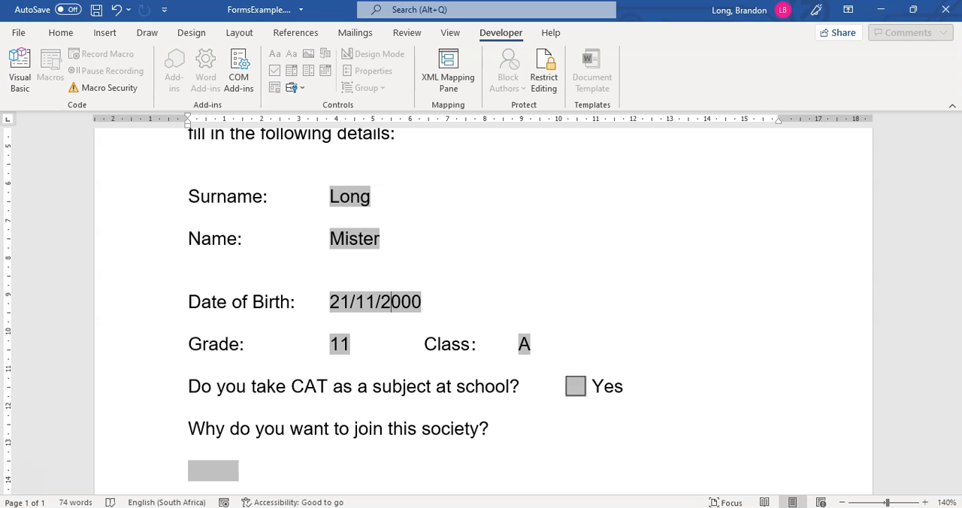
key(BackSpace)
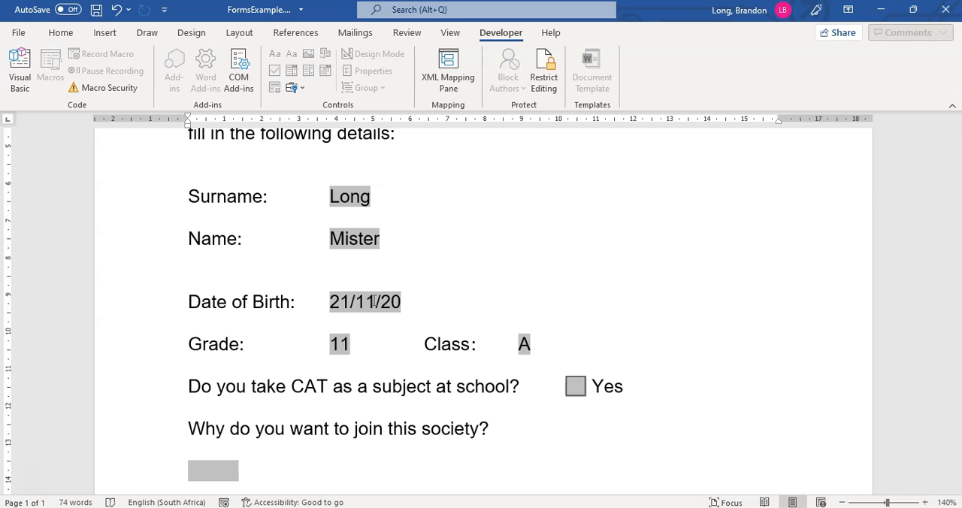
key(Backspace)
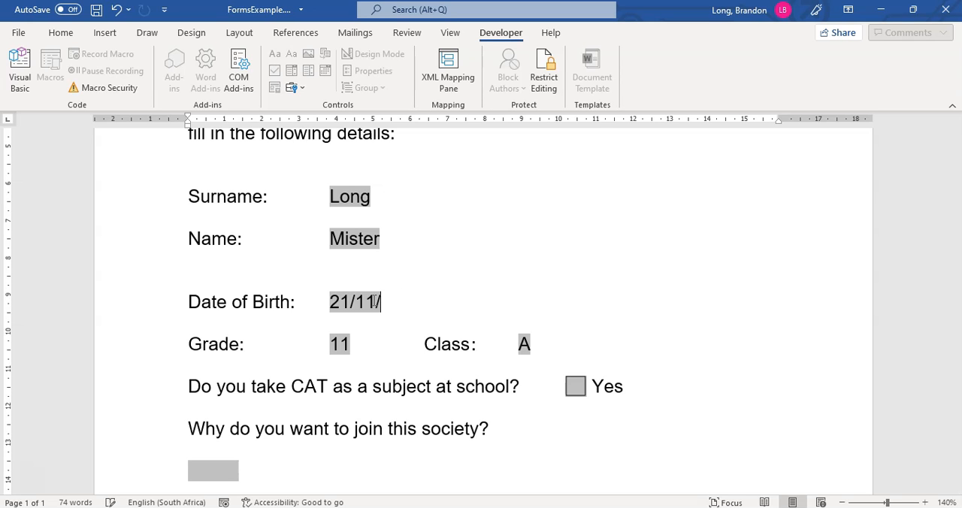
text(1990)
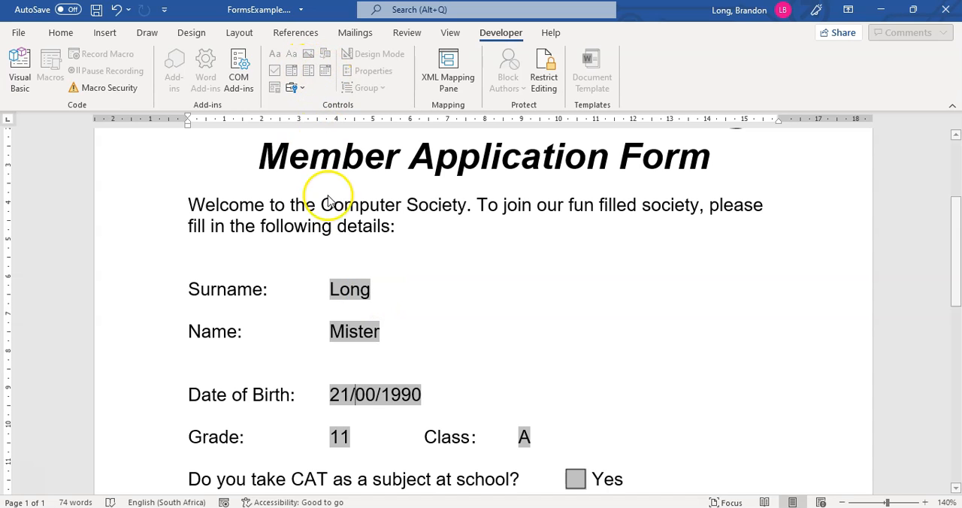
- Dismiss the invalid-date warning, set Class to E and tick Yes for CAT
scroll(down, 3)
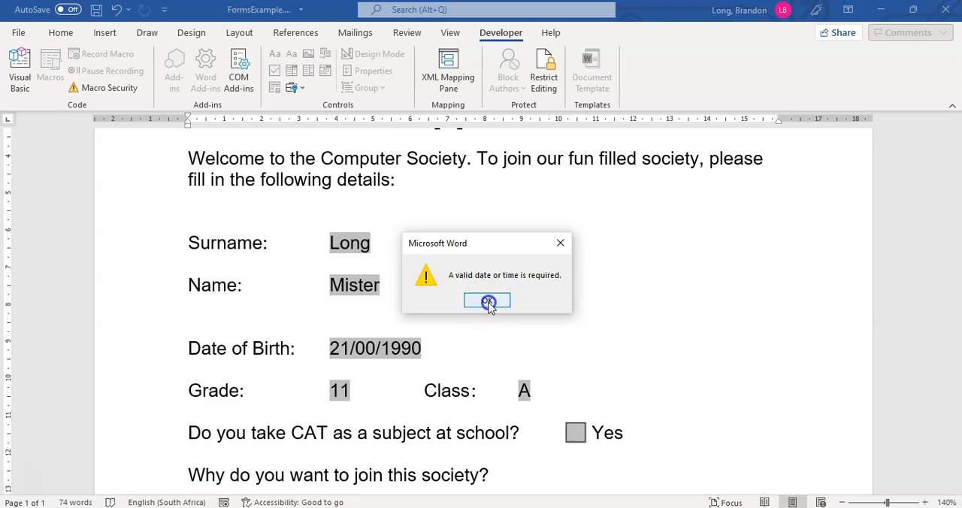
click(487, 301)
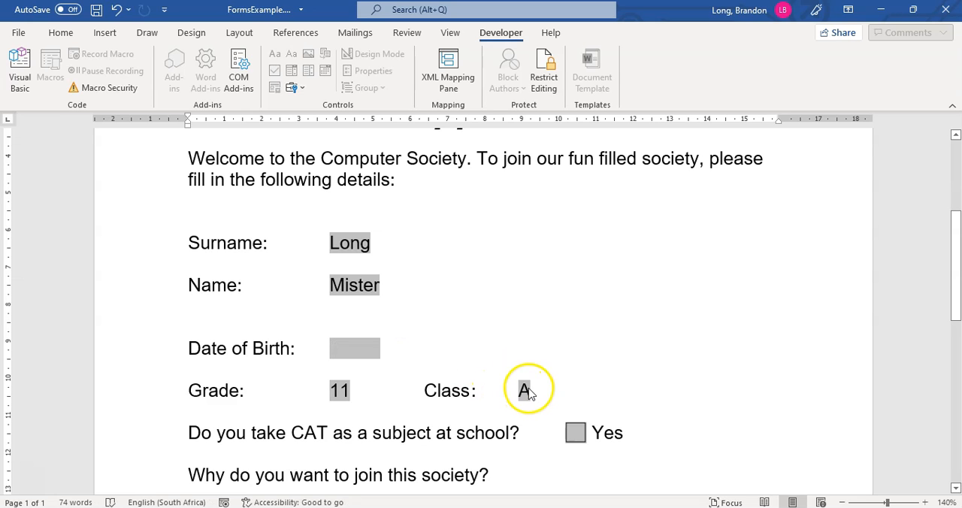
click(538, 391)
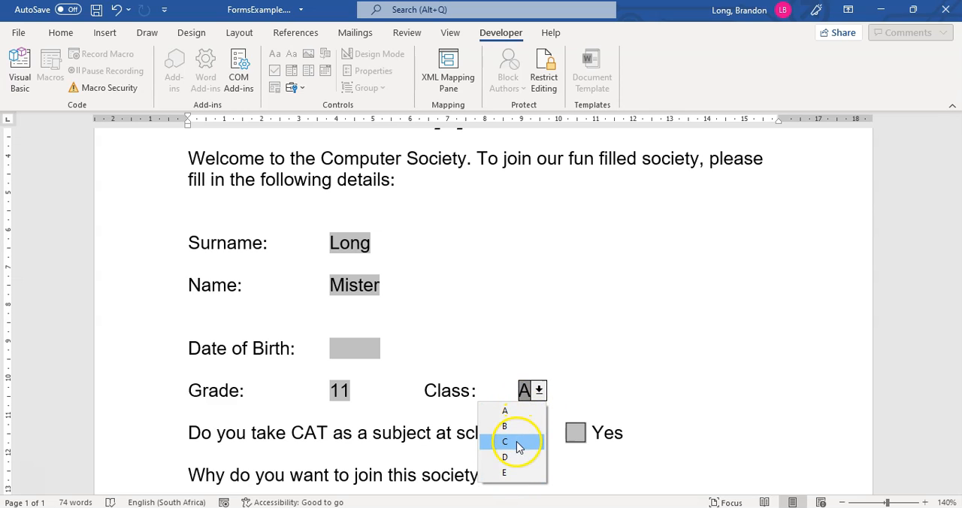
click(505, 457)
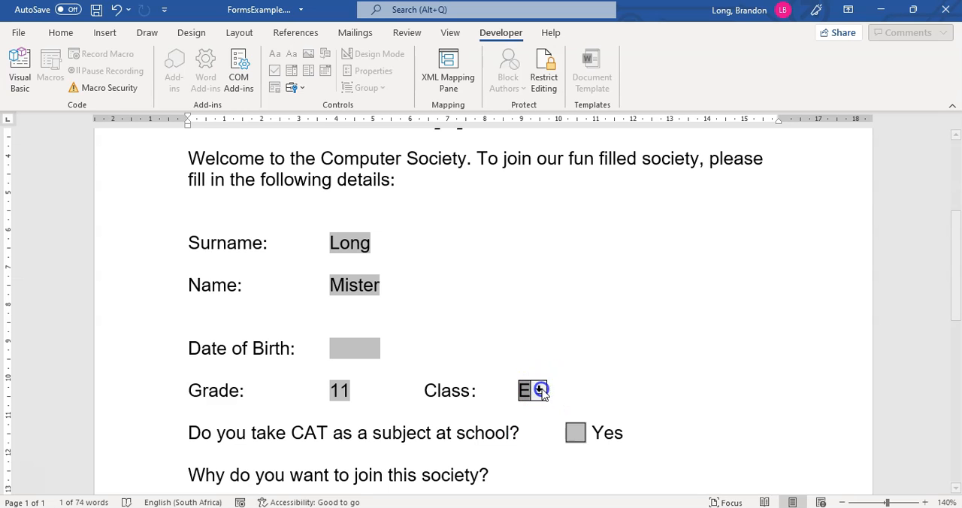
click(574, 433)
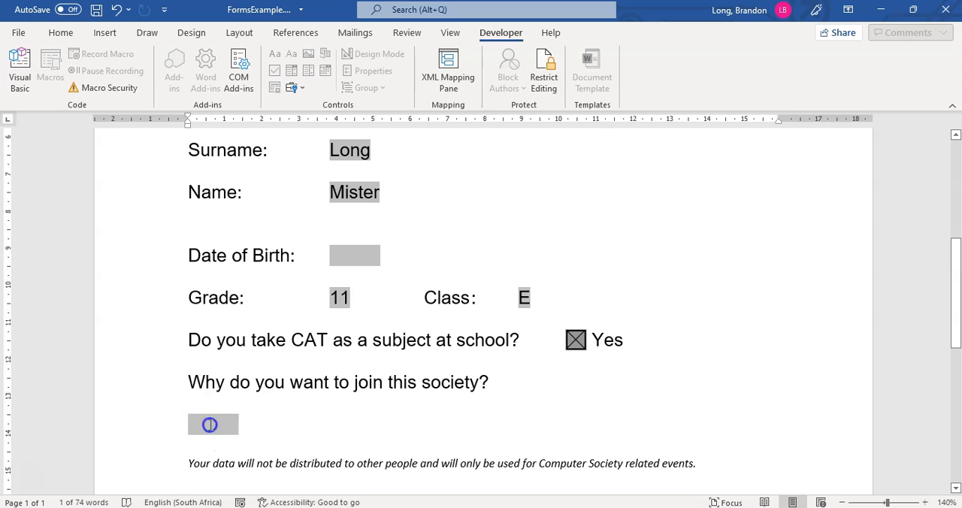
- Answer the join-reason field with "Because I'm cool like that!"
click(214, 424)
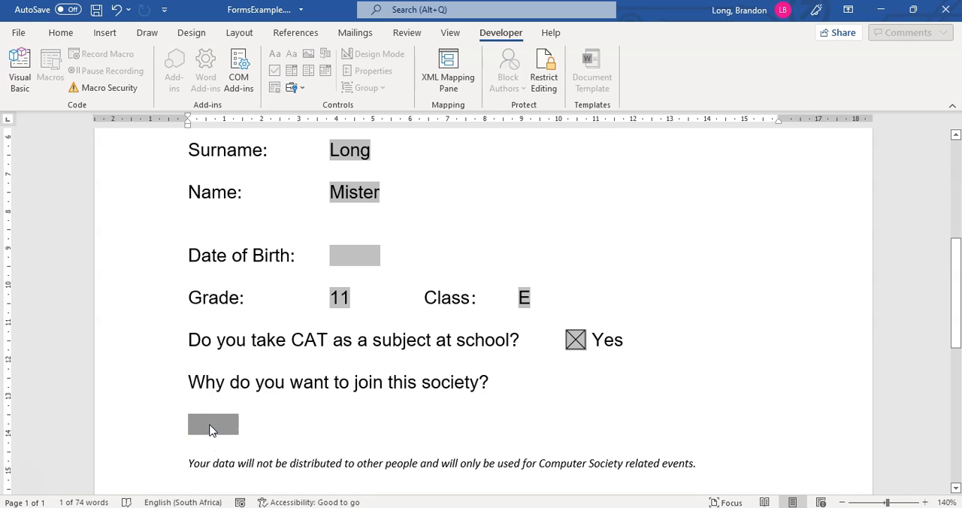
text(Because I)
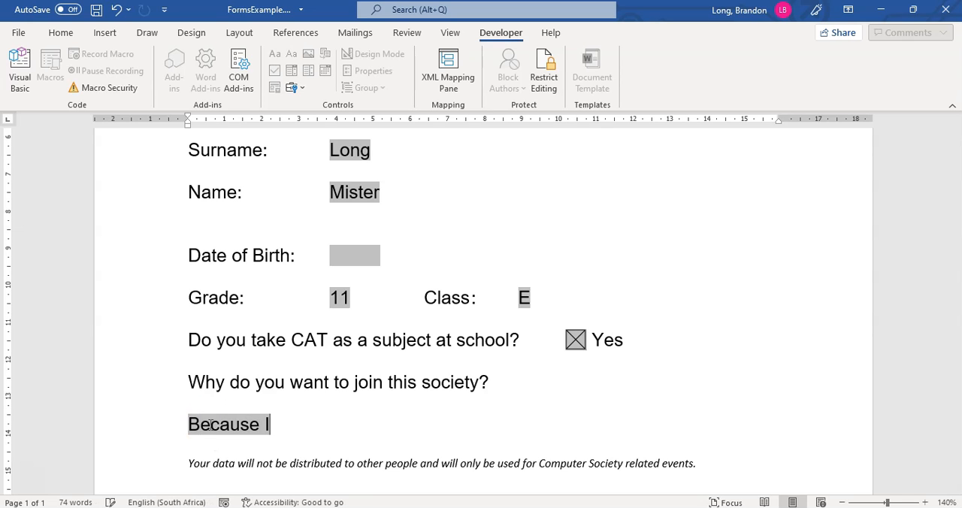
text('m coo)
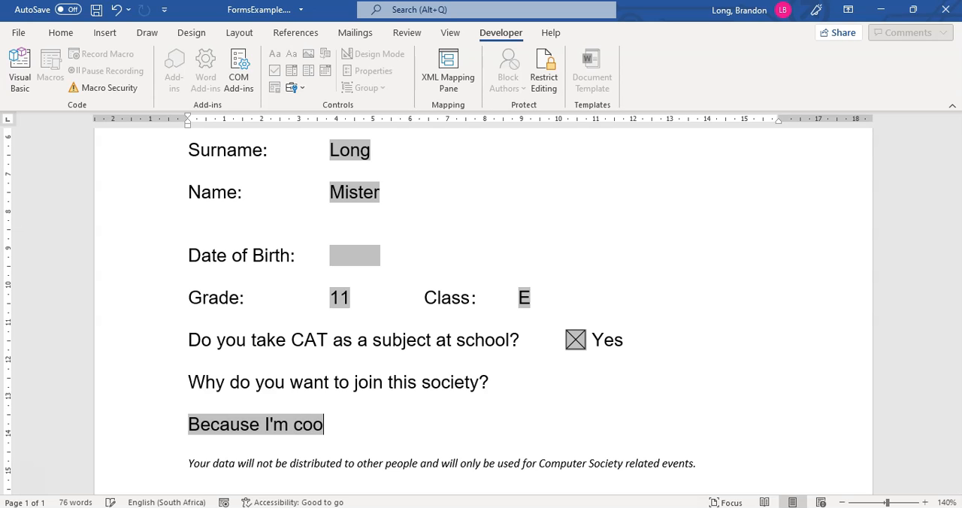
text(l like that)
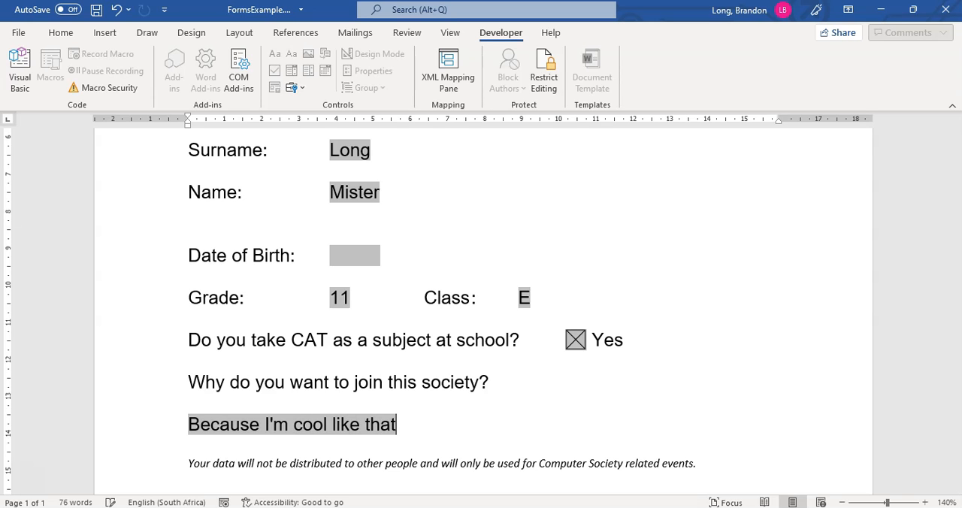
text(!)
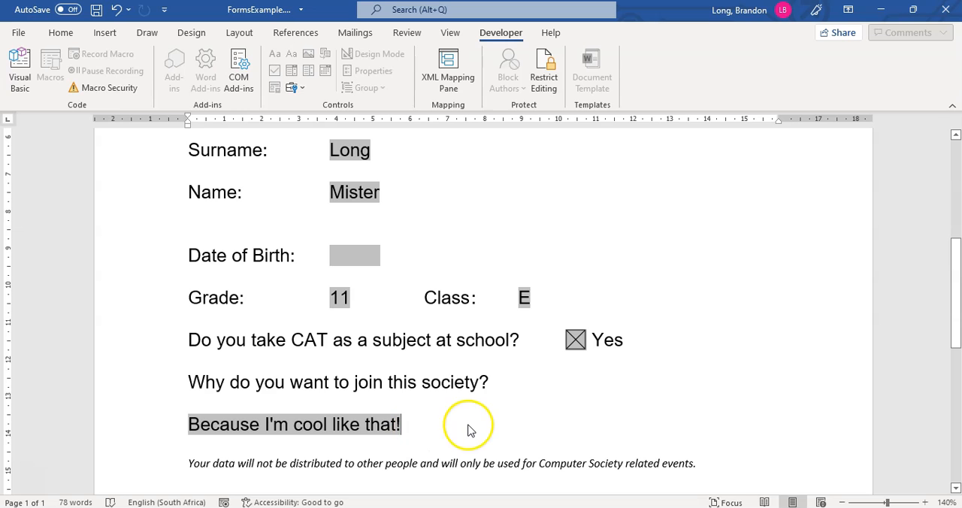
mouse_move(520, 394)
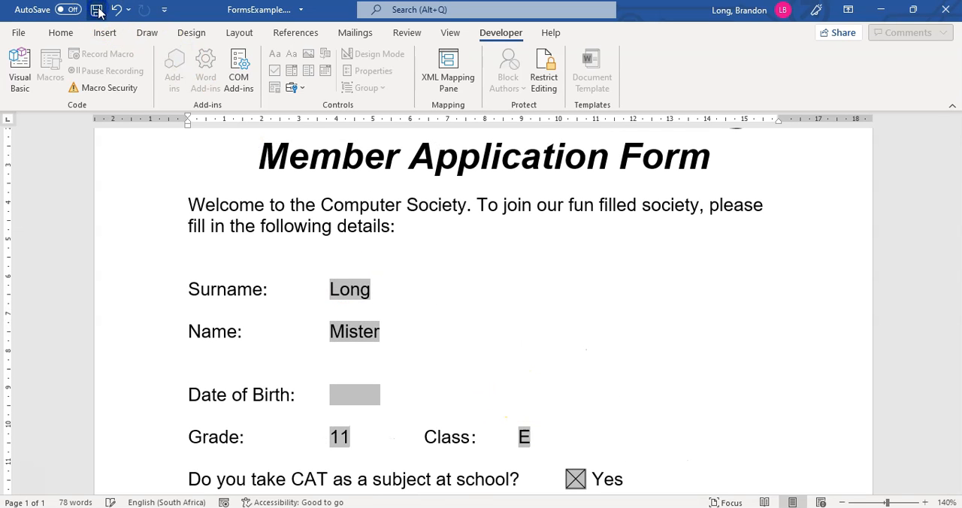
- Save the filled-in form from the Quick Access Toolbar
click(97, 9)
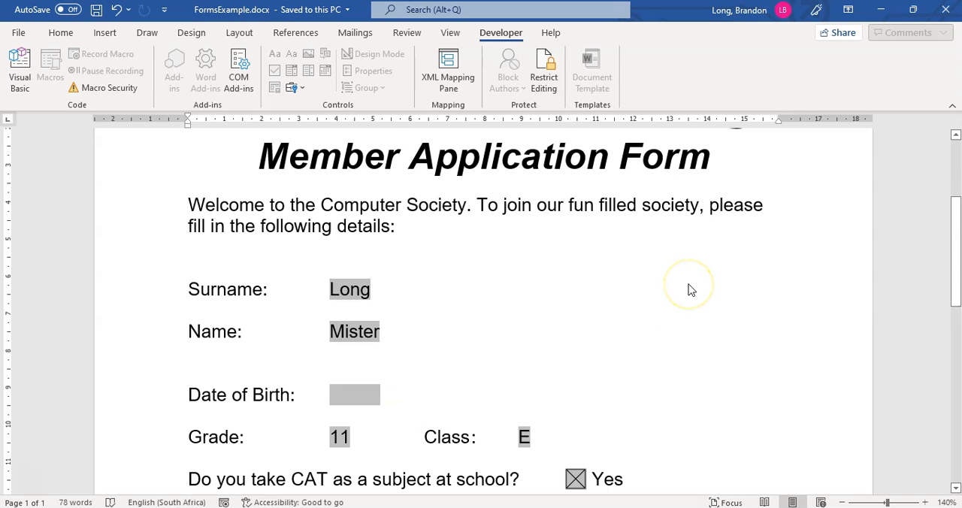
mouse_move(690, 288)
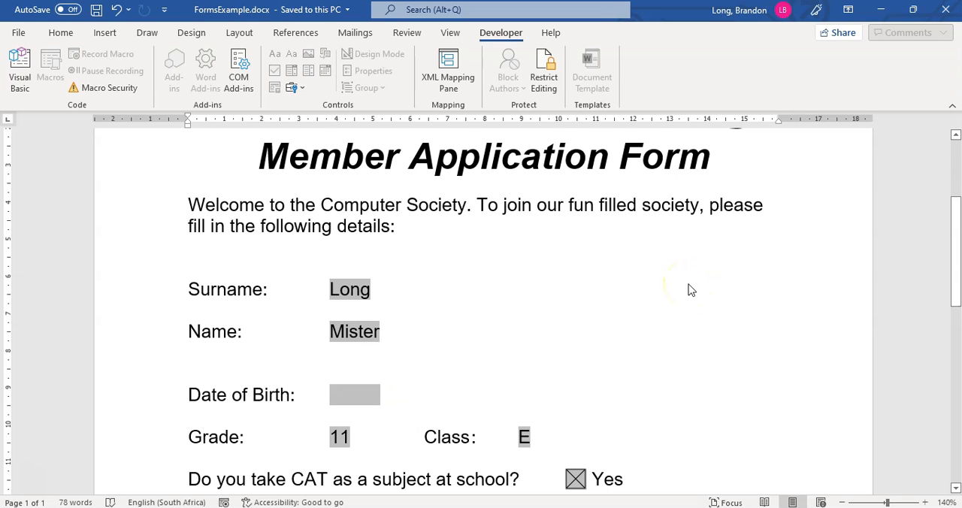
mouse_move(556, 233)
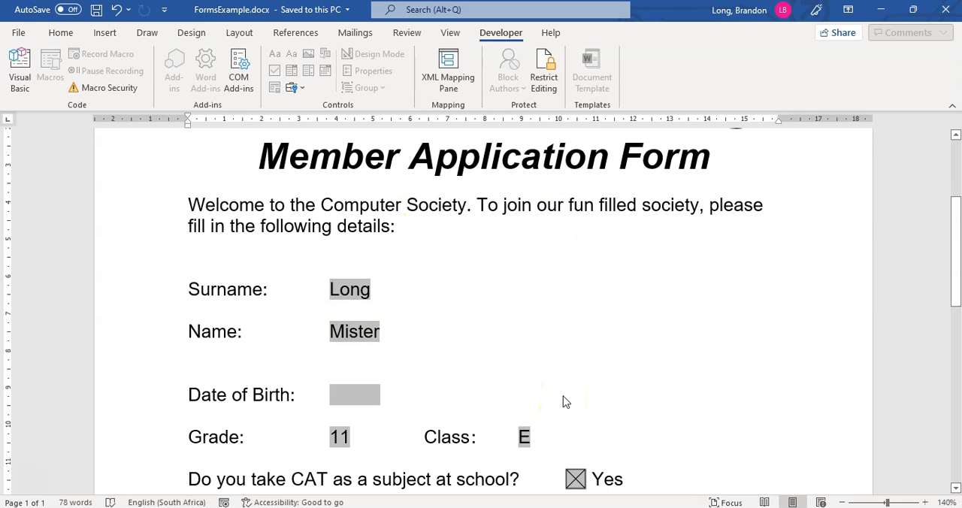
mouse_move(634, 397)
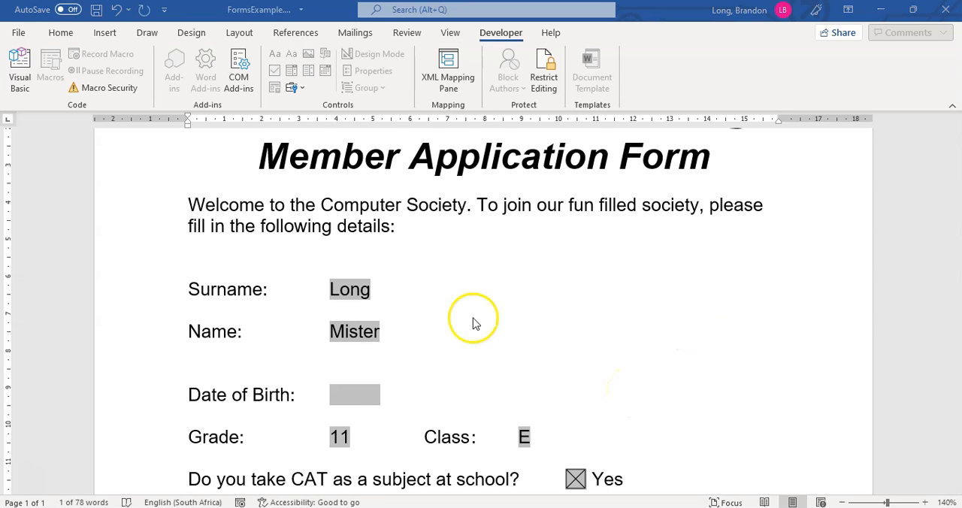
mouse_move(544, 73)
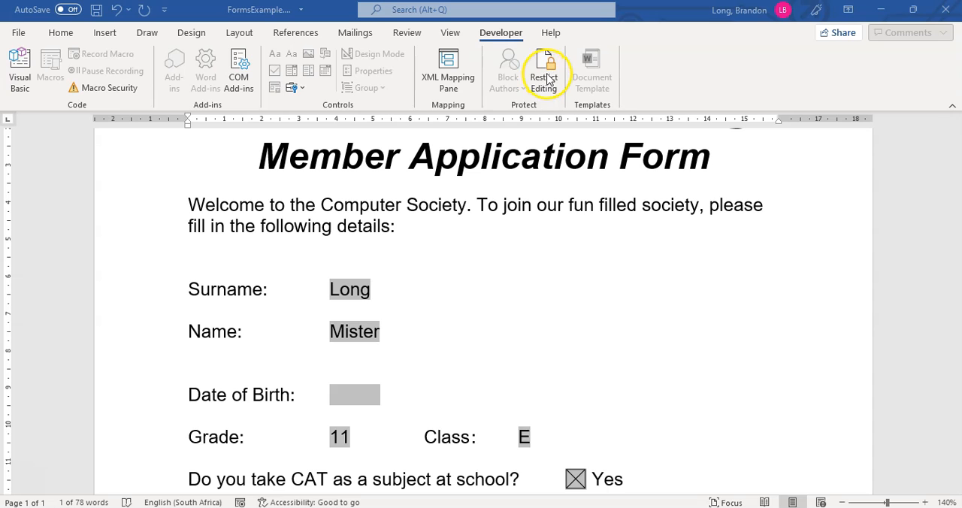
- Reopen Restrict Editing and stop protection so fields are editable again
click(544, 73)
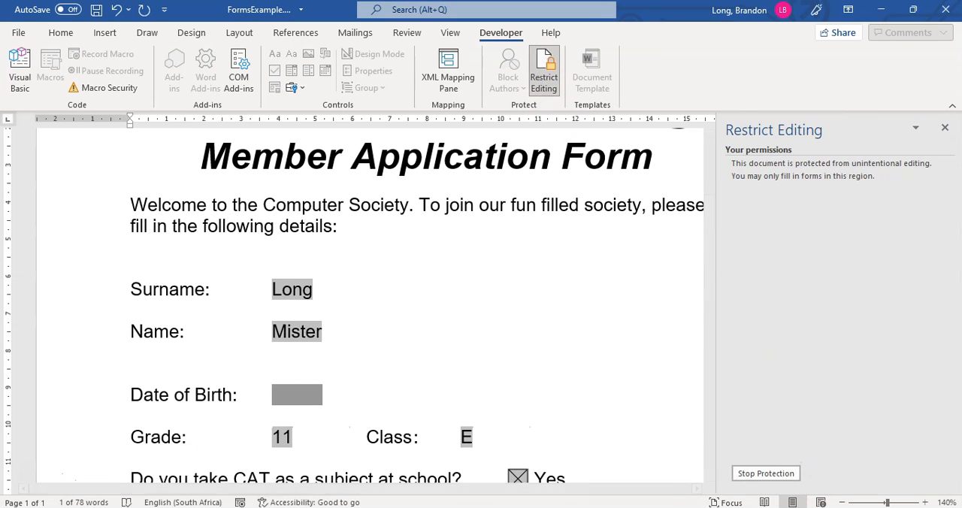
click(765, 472)
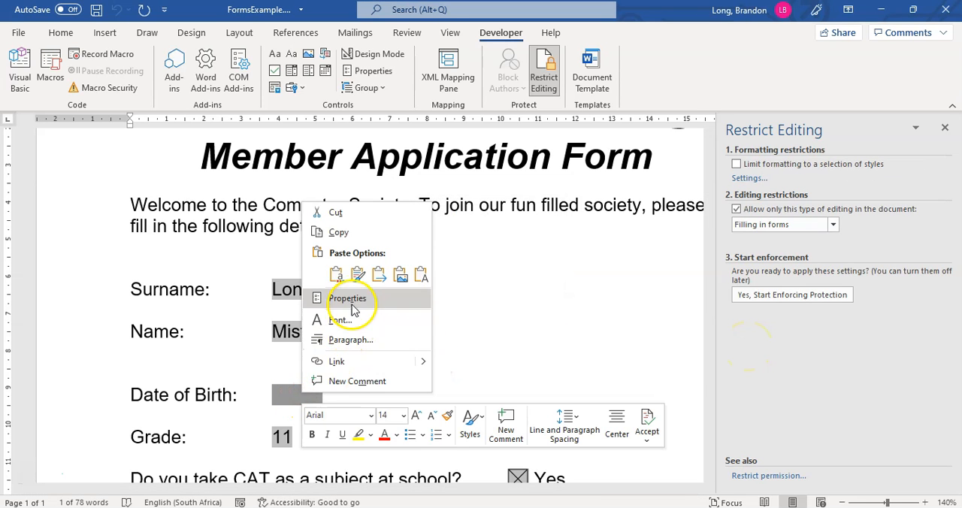
- Set the Date of Birth form field's date format to yyyy/MM/dd via its Properties
click(347, 297)
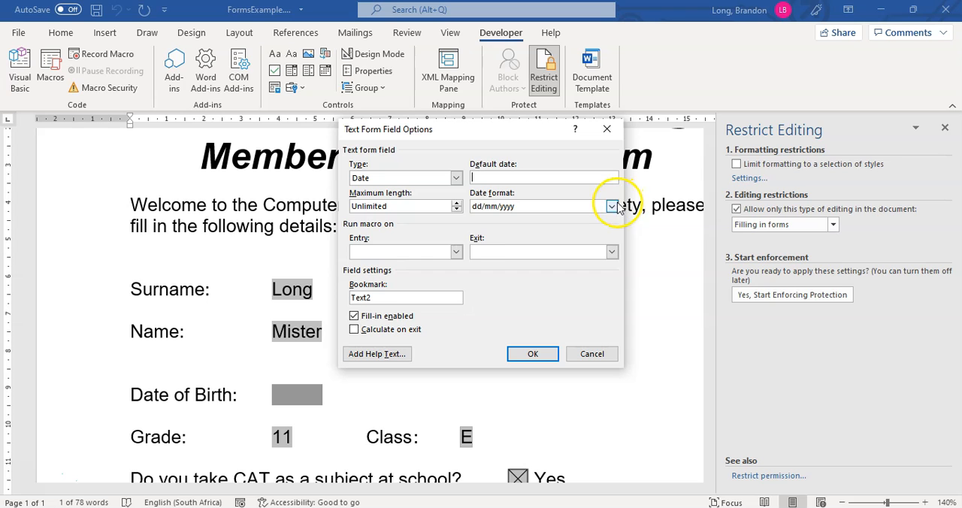
click(610, 206)
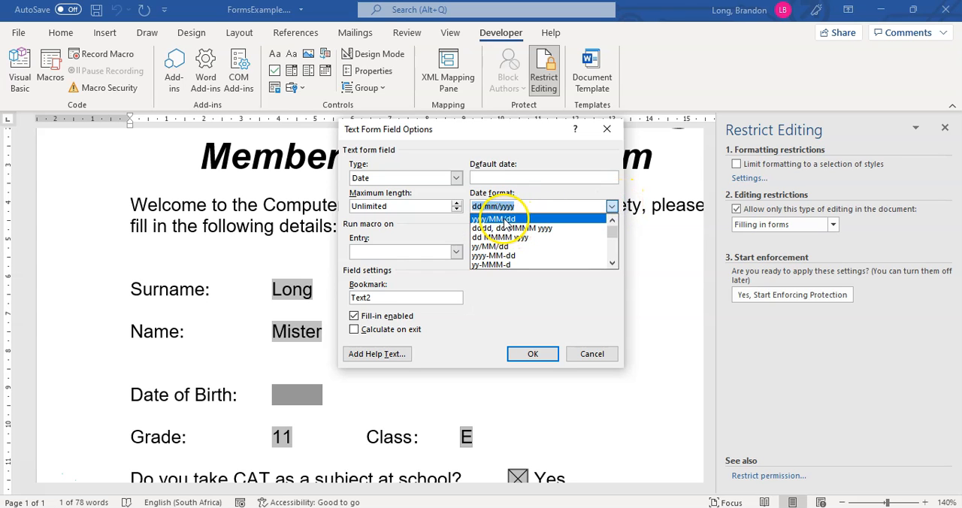
mouse_move(505, 222)
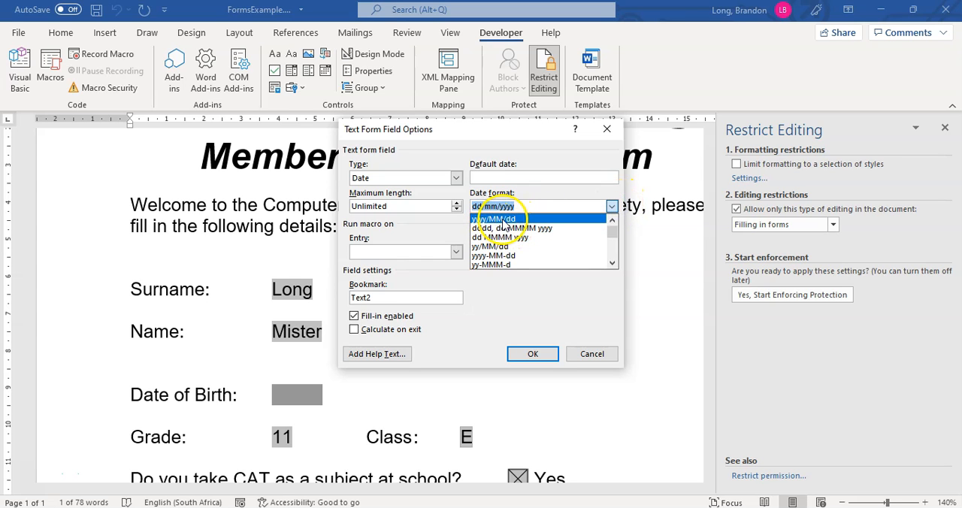
click(496, 218)
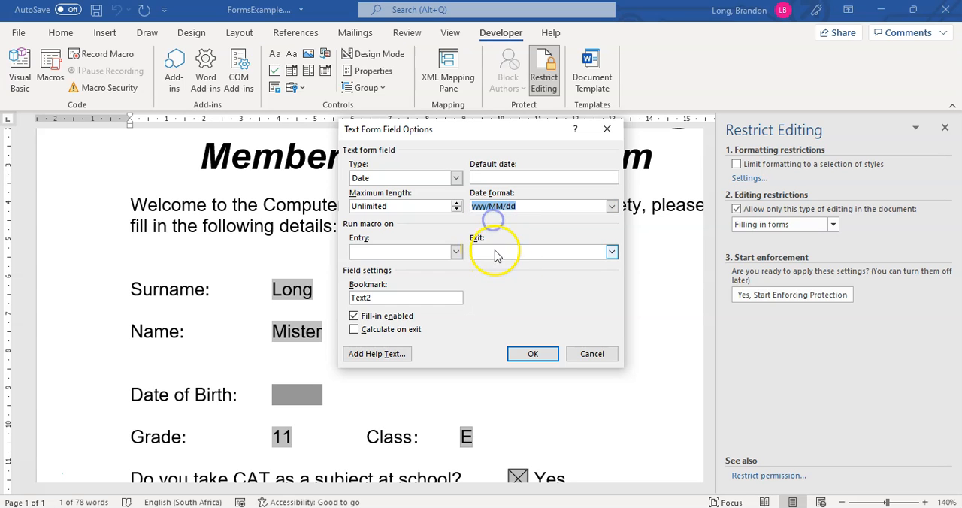
click(532, 353)
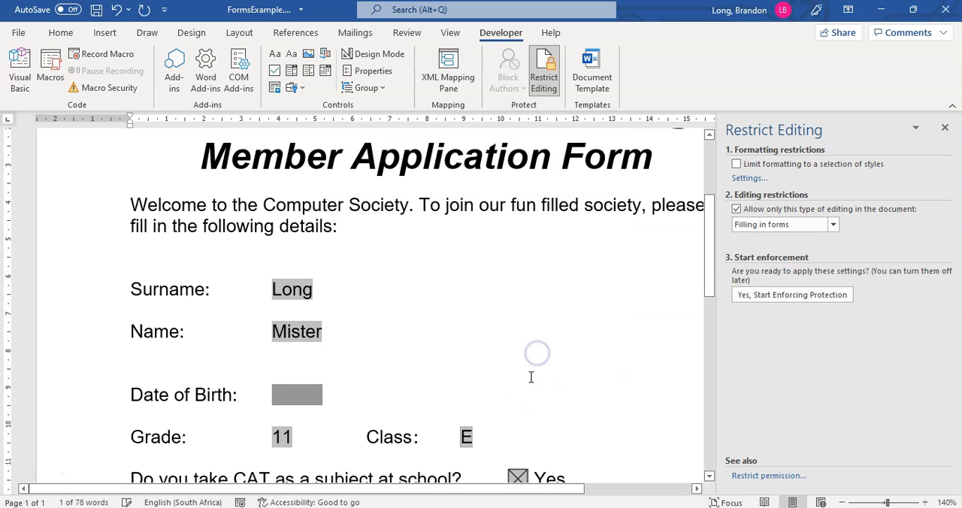
mouse_move(791, 294)
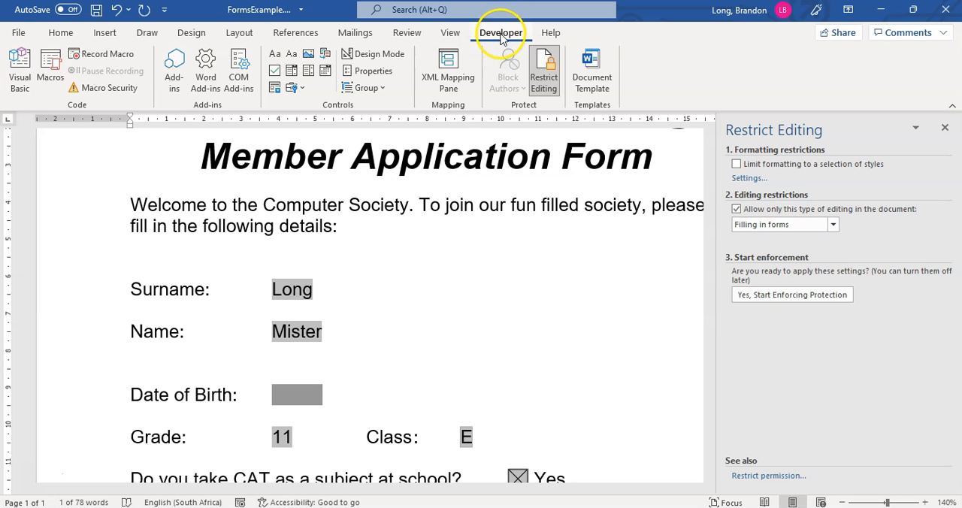
right_click(500, 33)
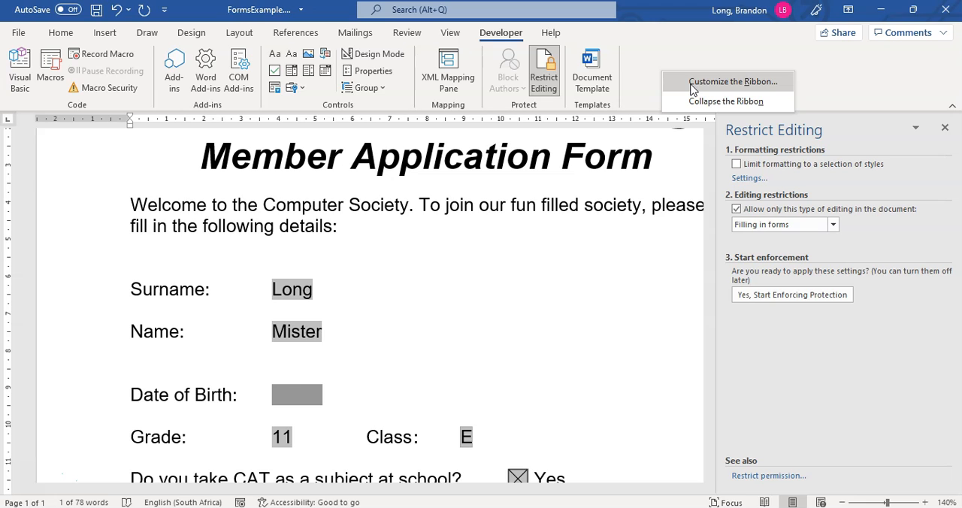
click(734, 81)
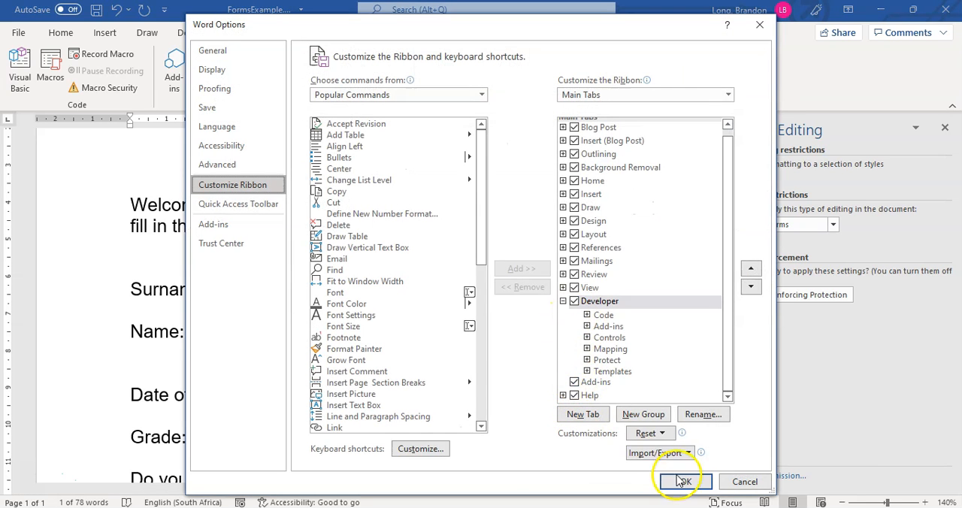
click(683, 481)
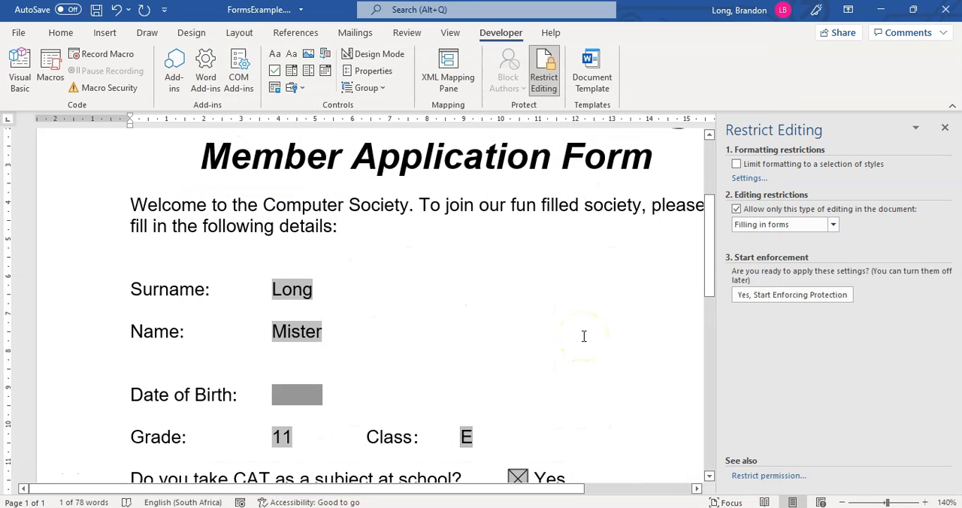